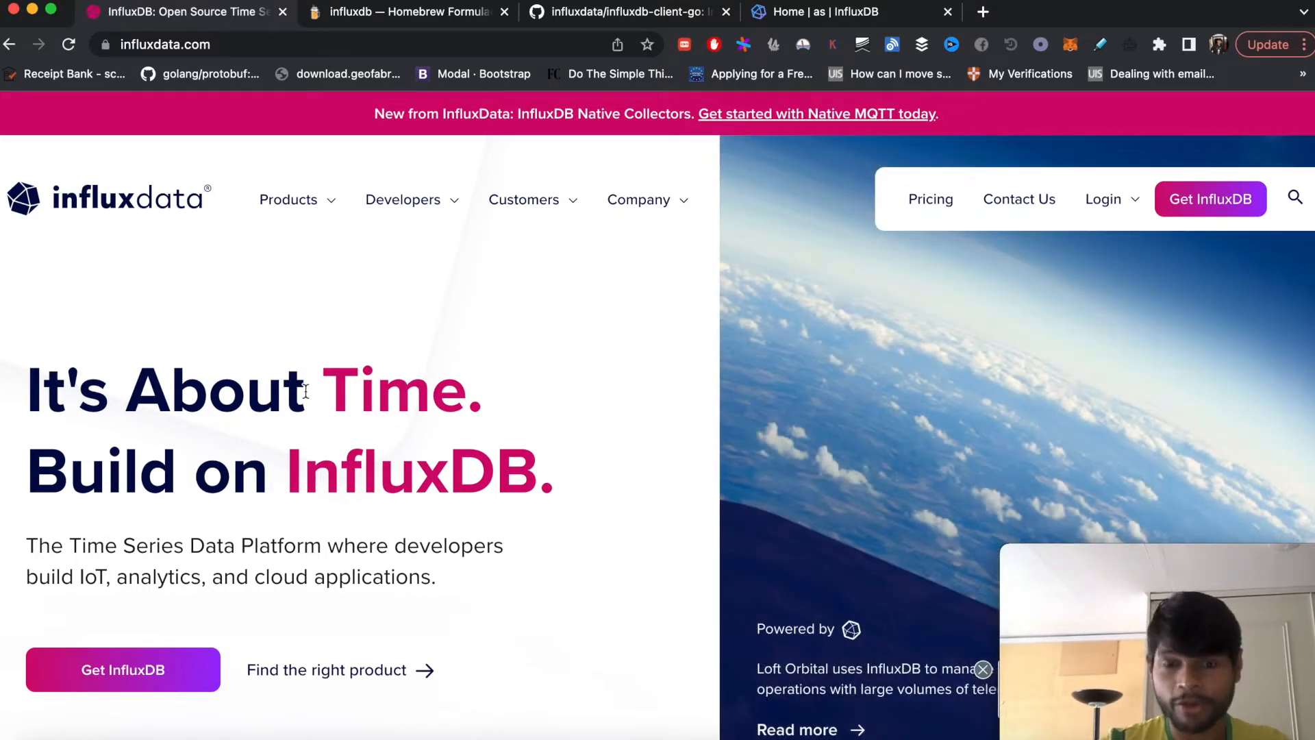
# - Run the influxd command in iTerm2 to start the local InfluxDB server
pyautogui.click(403, 12)
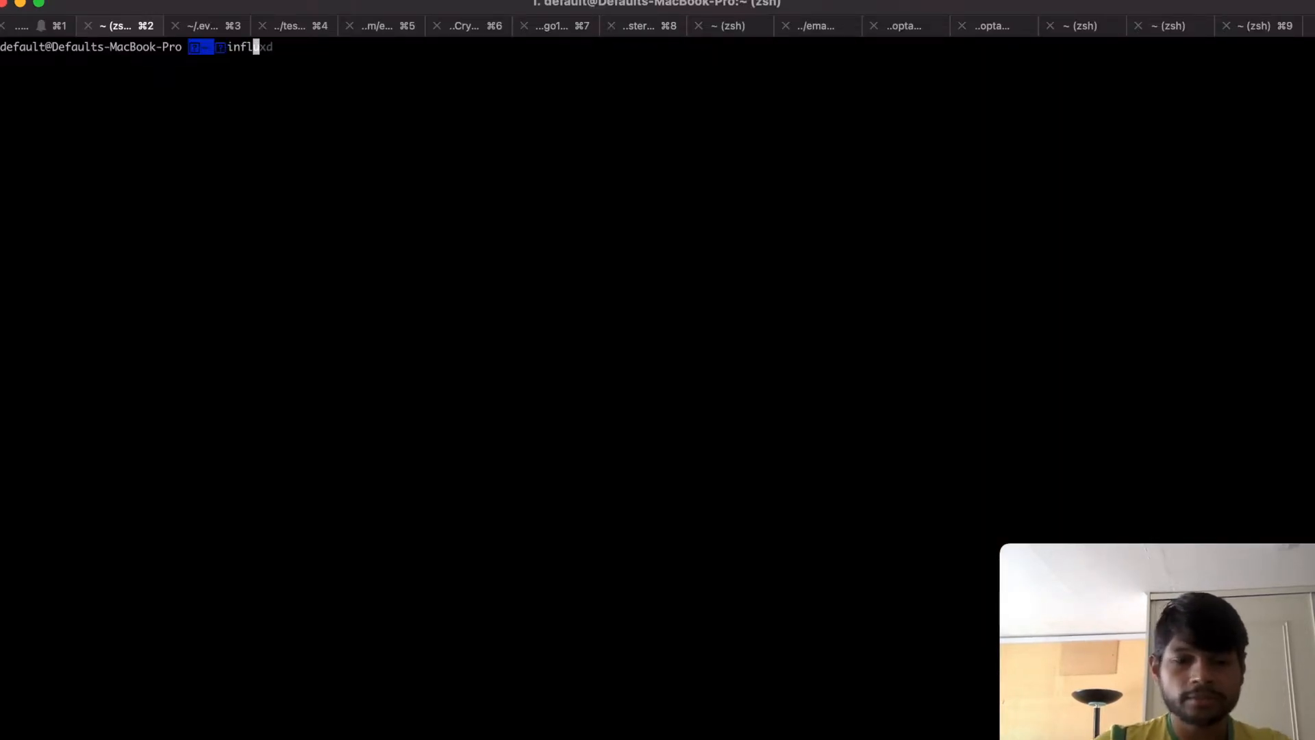
pyautogui.write('d')
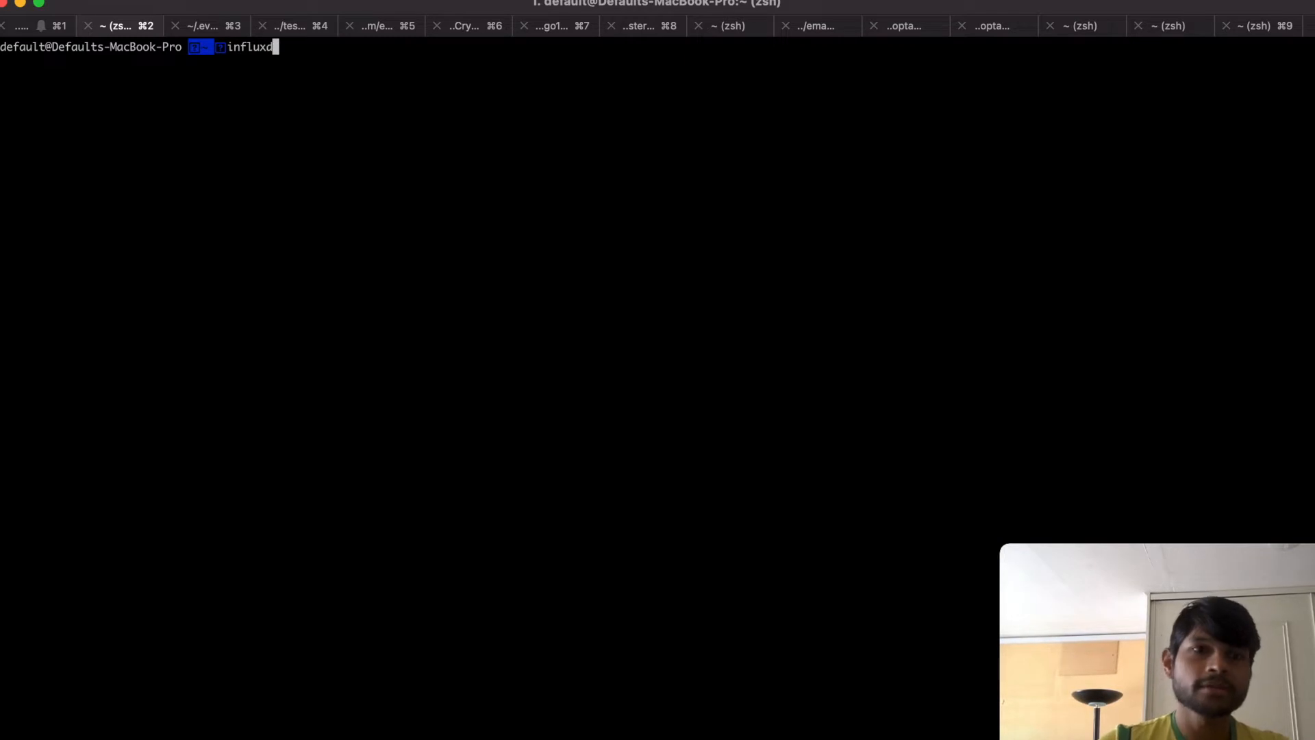
pyautogui.press('Return')
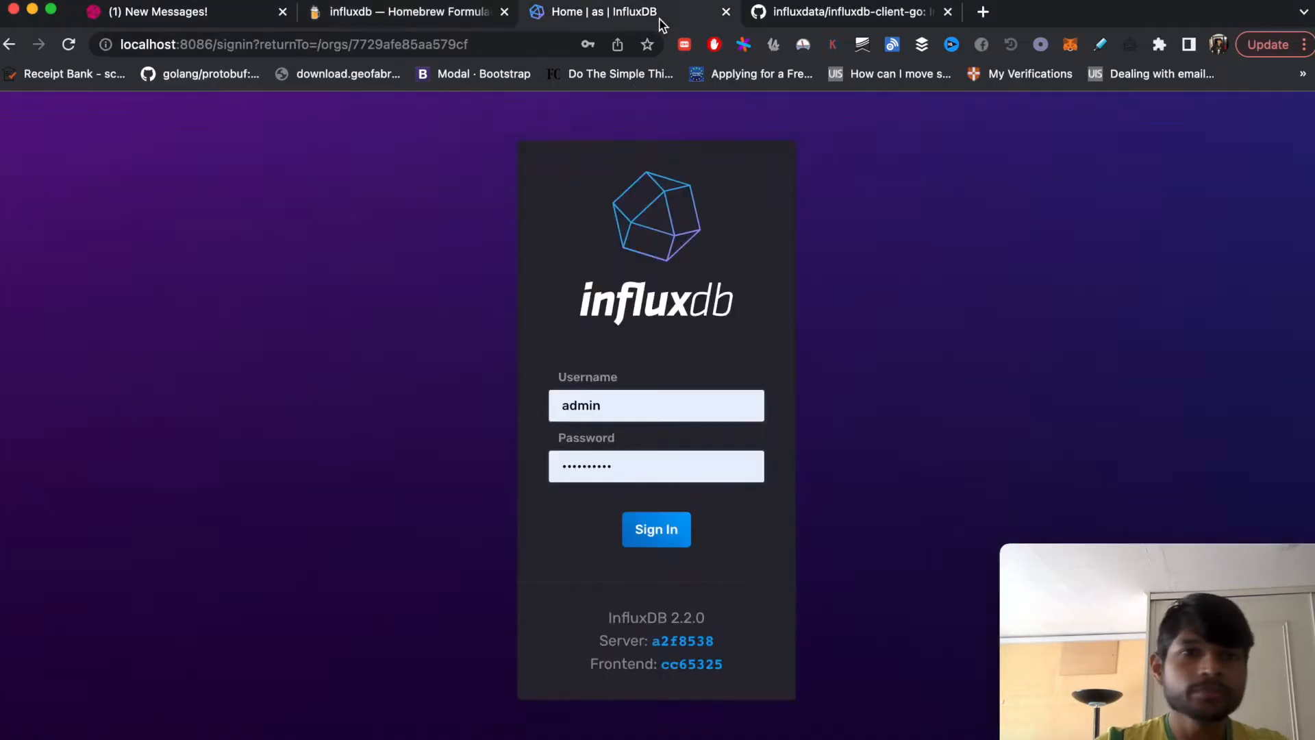
# - Sign in to localhost:8086 with the saved admin credentials
pyautogui.click(167, 12)
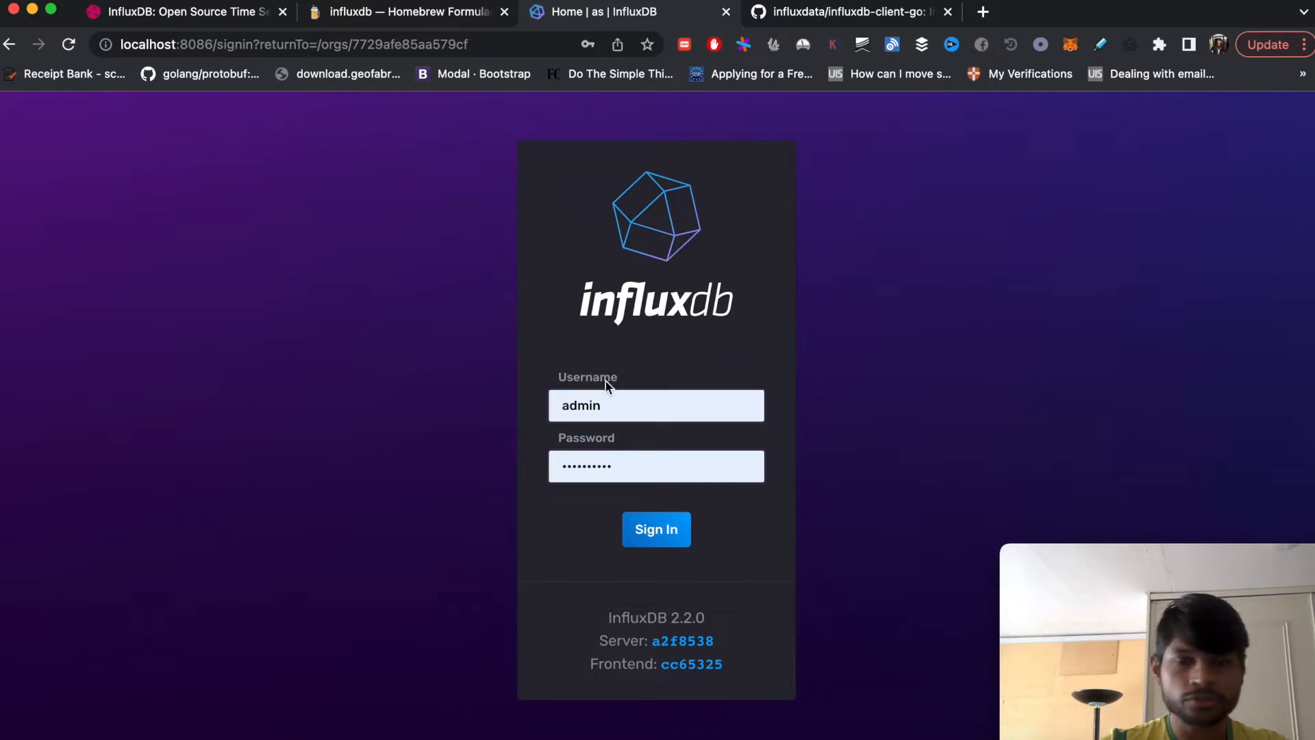
pyautogui.click(656, 405)
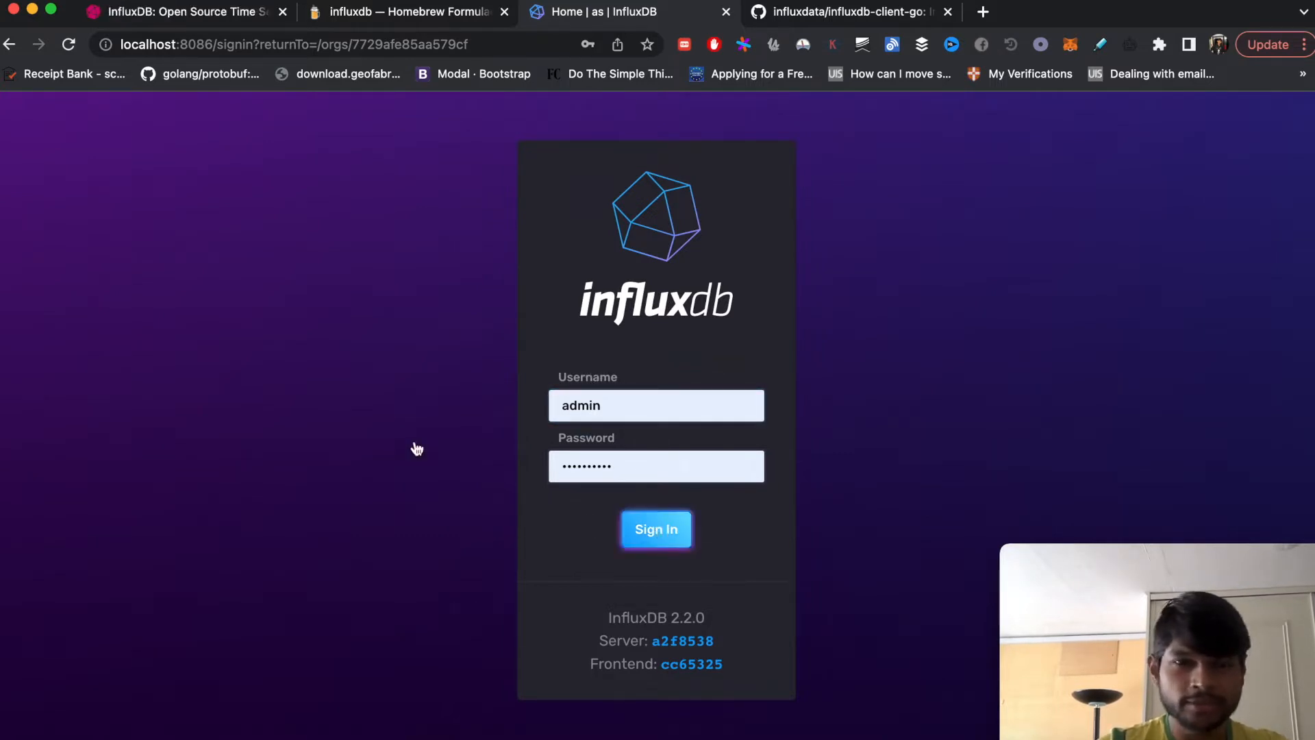
pyautogui.click(656, 529)
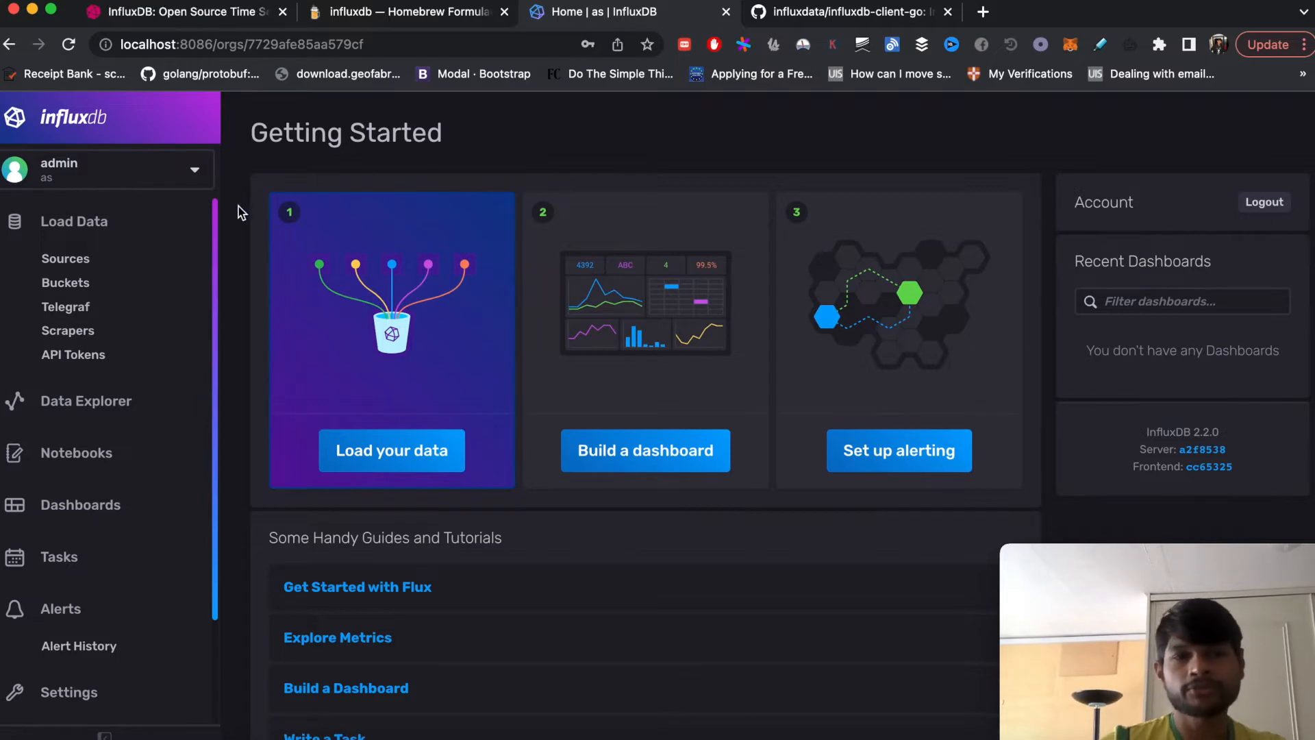
pyautogui.moveTo(106, 291)
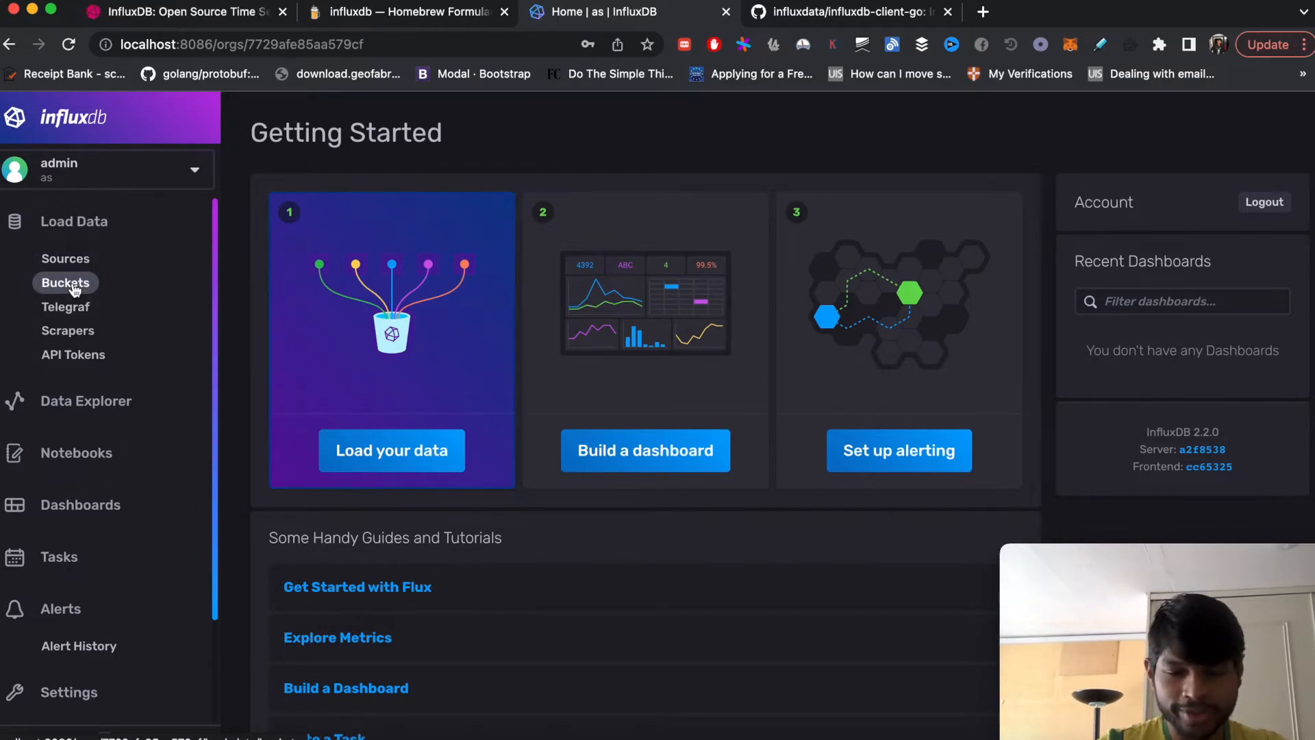
# - Show the Buckets list under Load Data and select the org ID in the URL
pyautogui.click(109, 170)
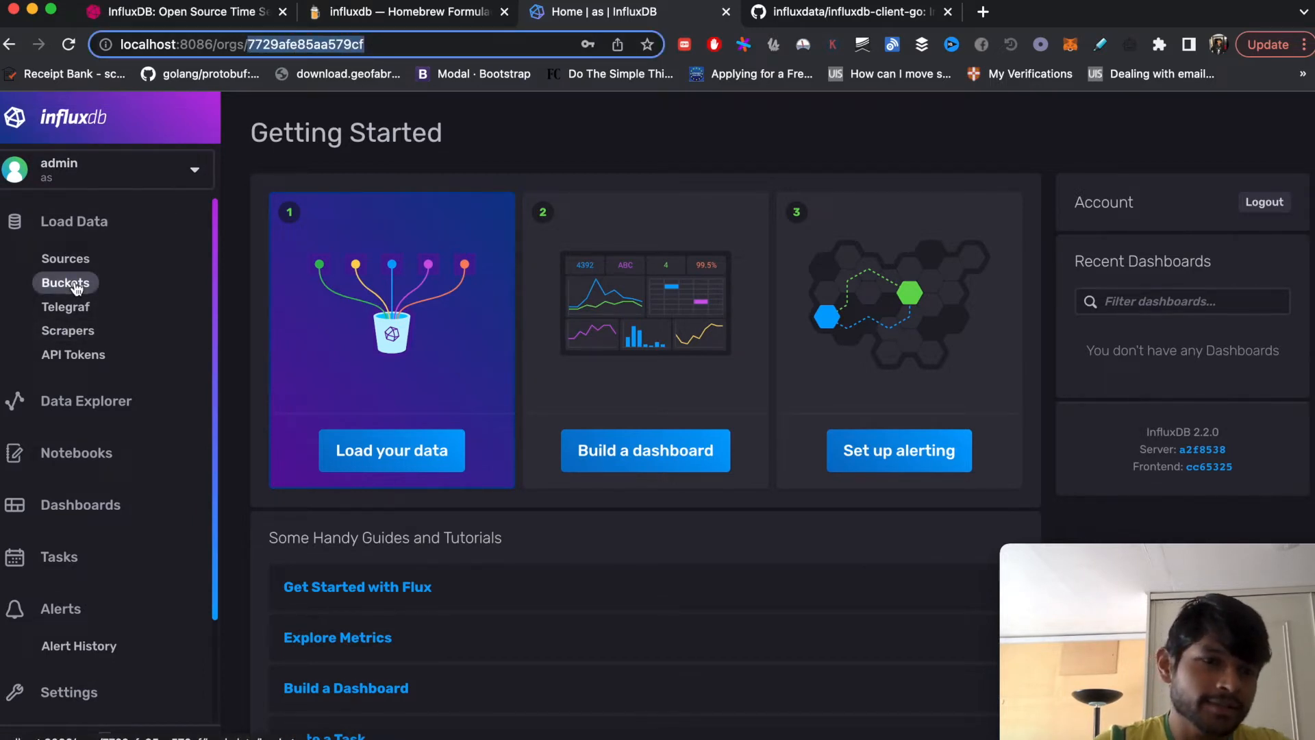
pyautogui.click(65, 282)
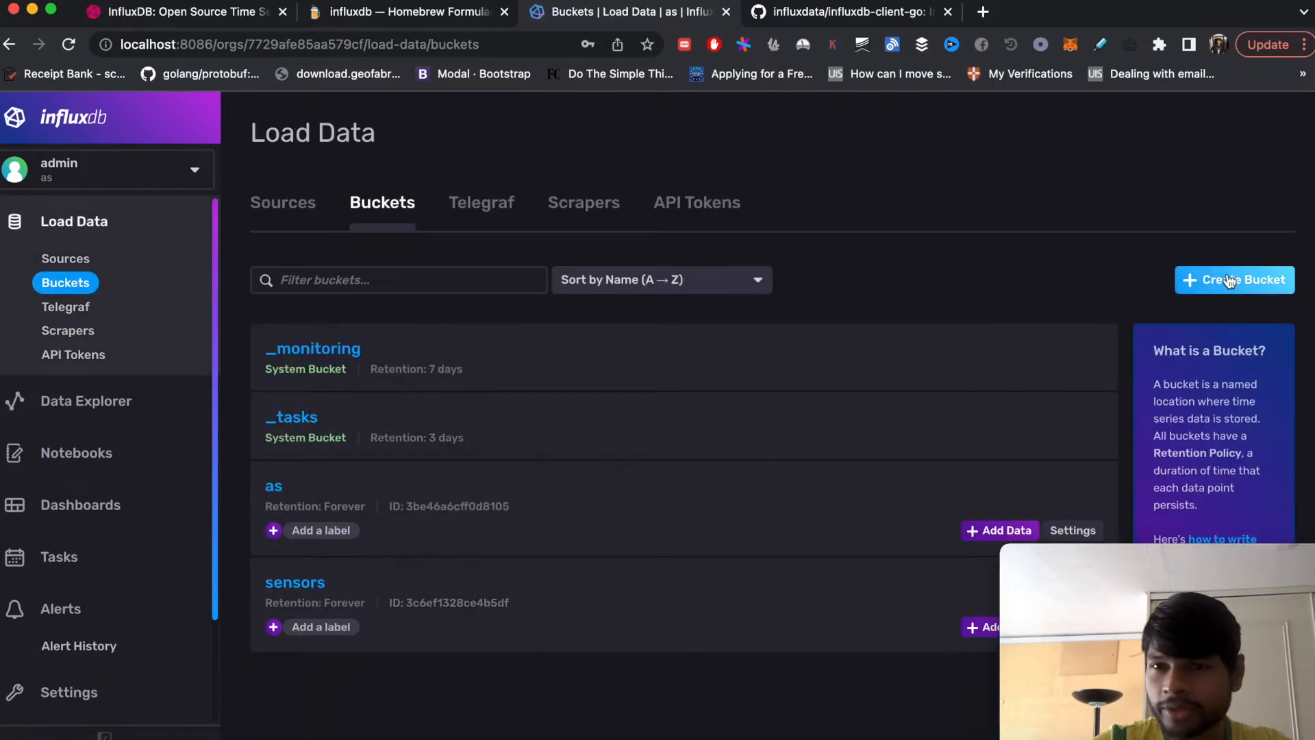
# - Inspect the Create Bucket form, close it without creating, and view the API Tokens list
pyautogui.click(1234, 279)
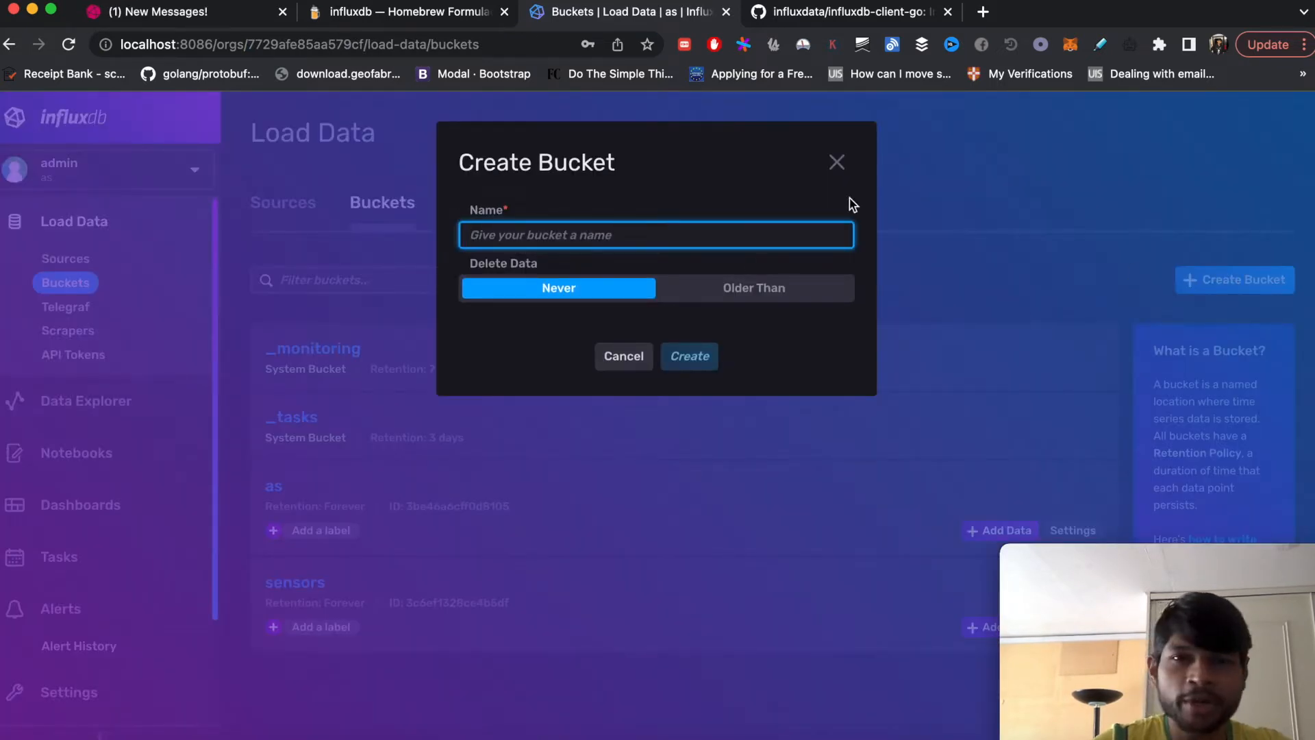
pyautogui.click(835, 161)
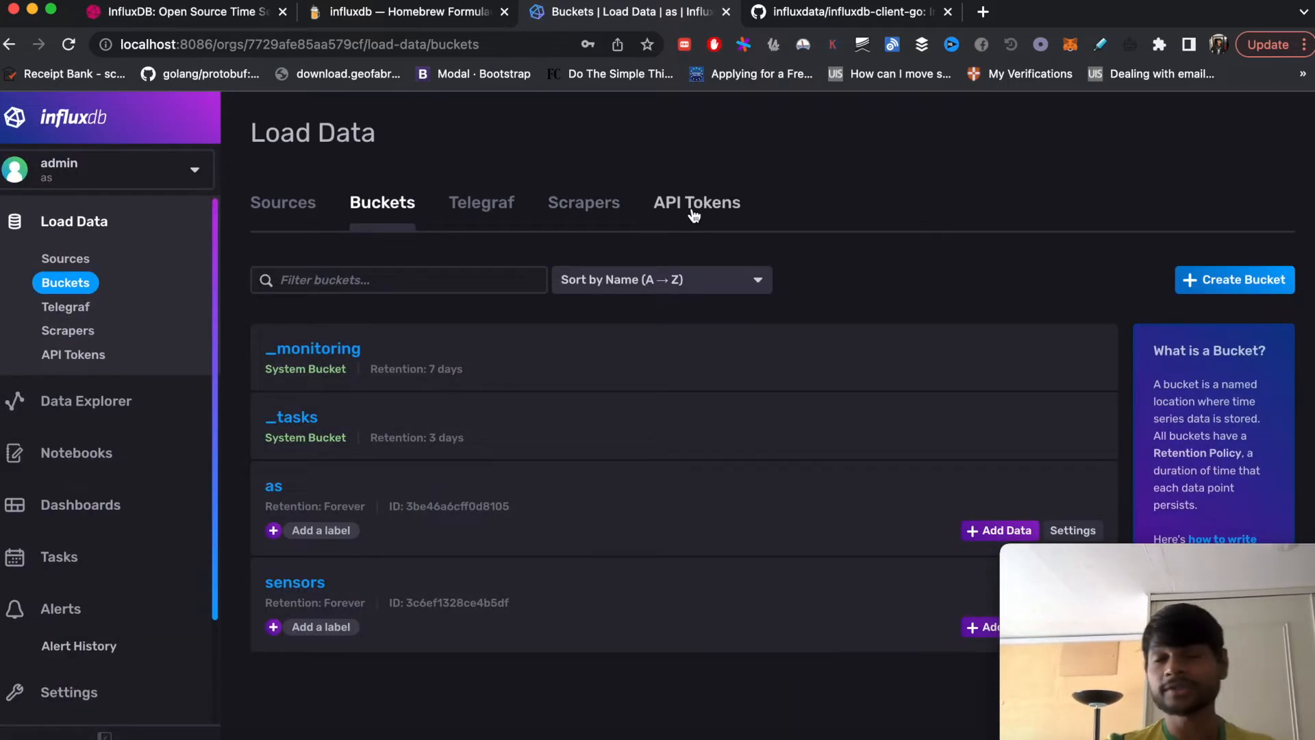
pyautogui.click(696, 203)
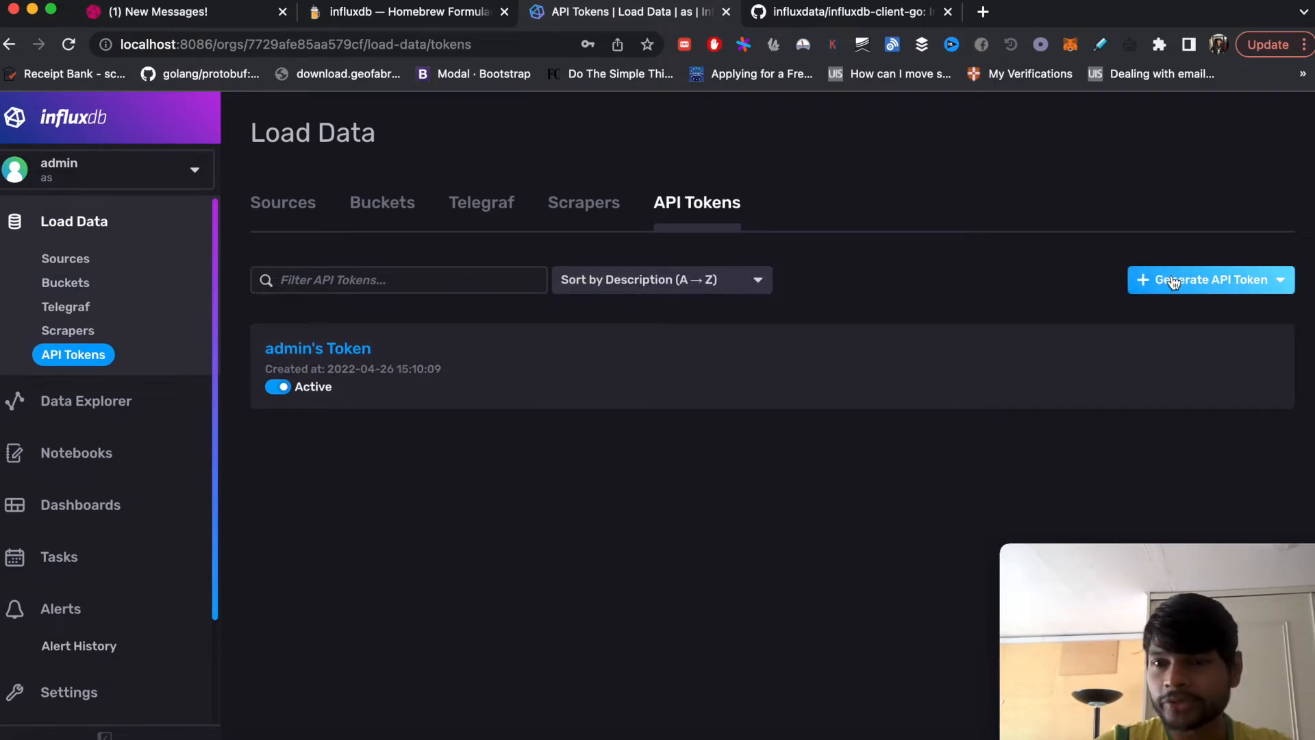
pyautogui.moveTo(562, 359)
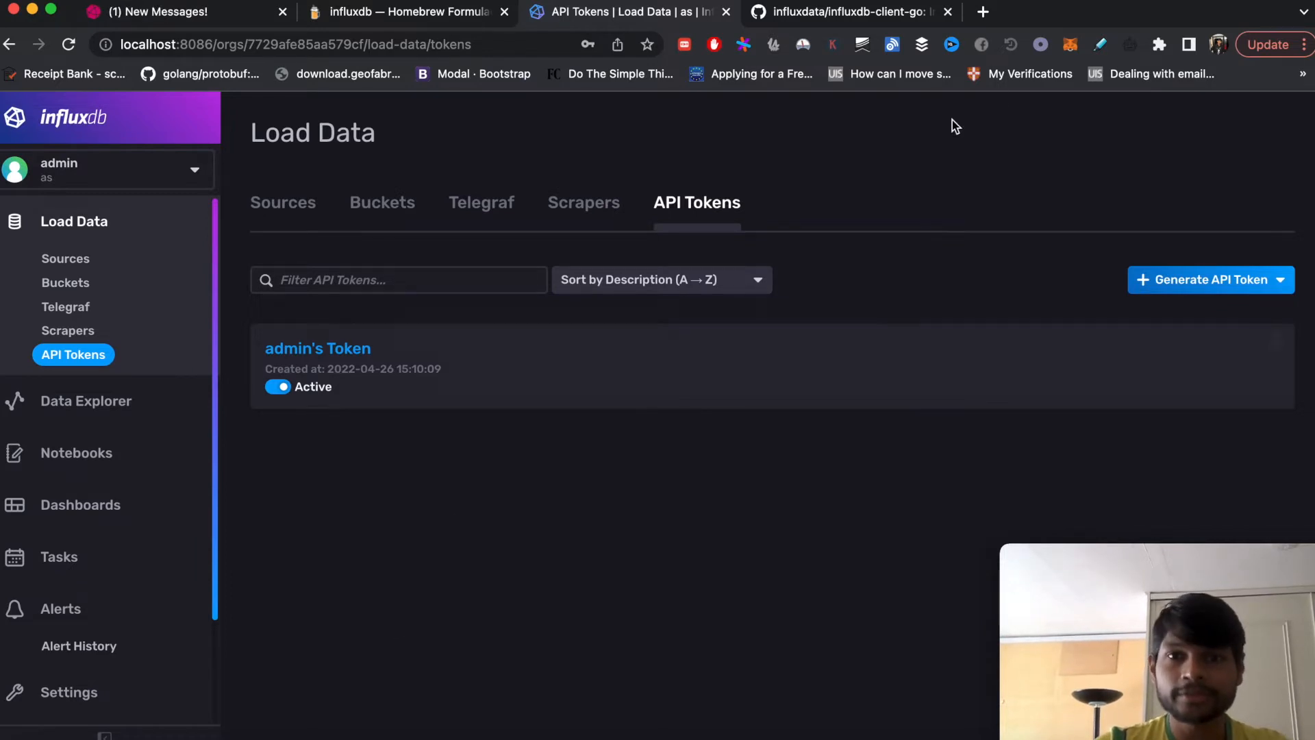
# - Switch to the influxdata/influxdb-client-go GitHub repository tab
pyautogui.click(849, 12)
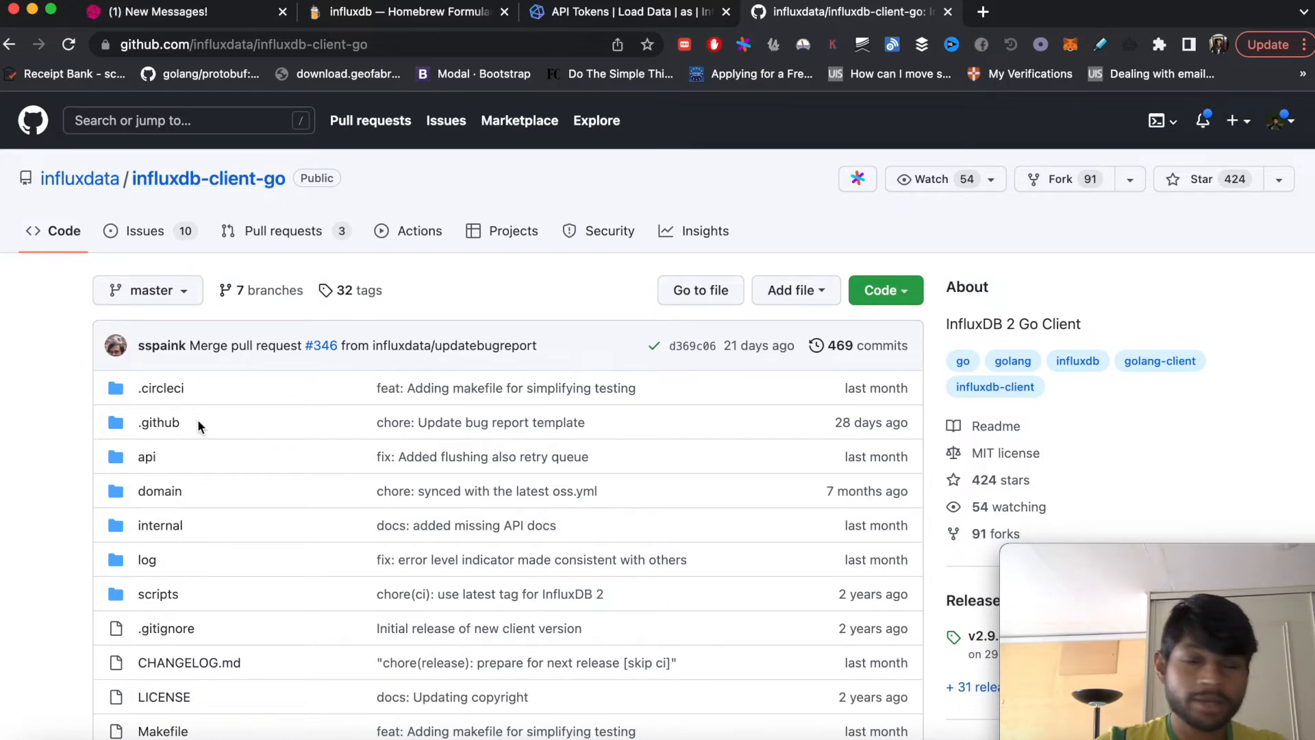
pyautogui.moveTo(514, 282)
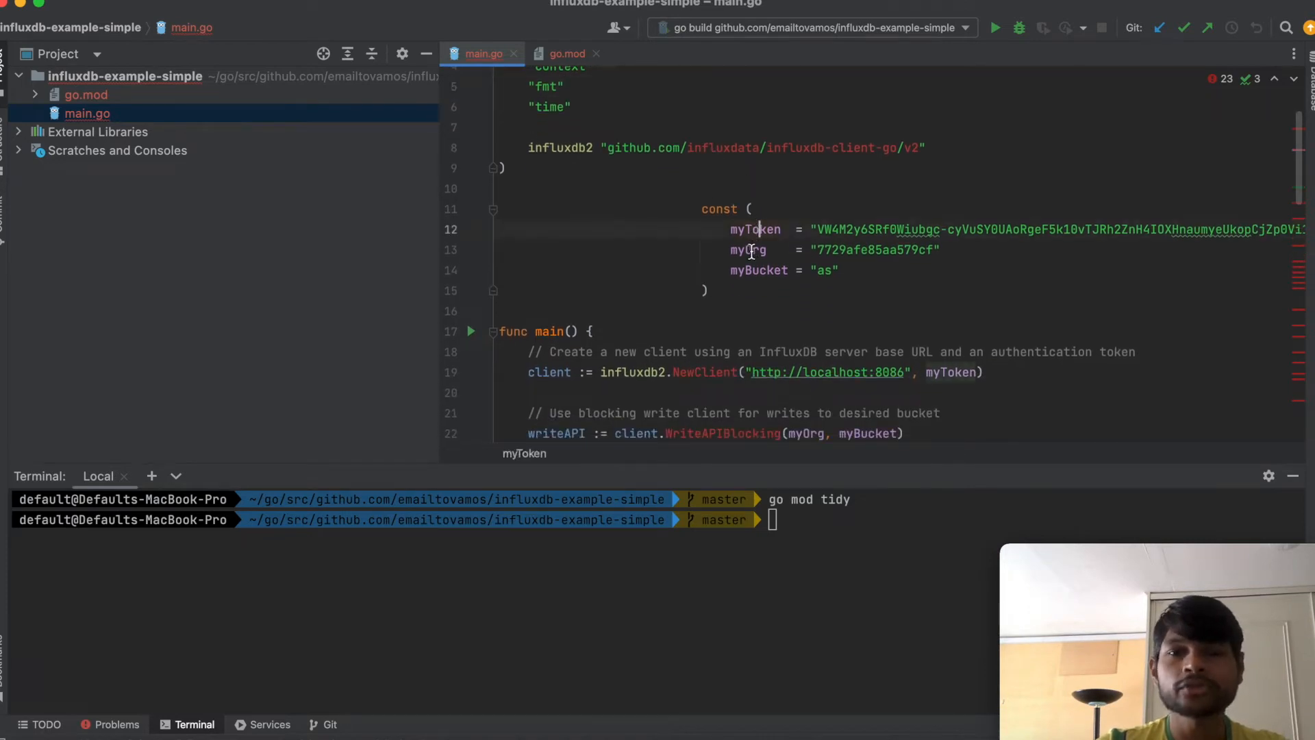
# - Inspect the myToken and myBucket constants and the myToken argument of NewClient in main.go
pyautogui.click(747, 249)
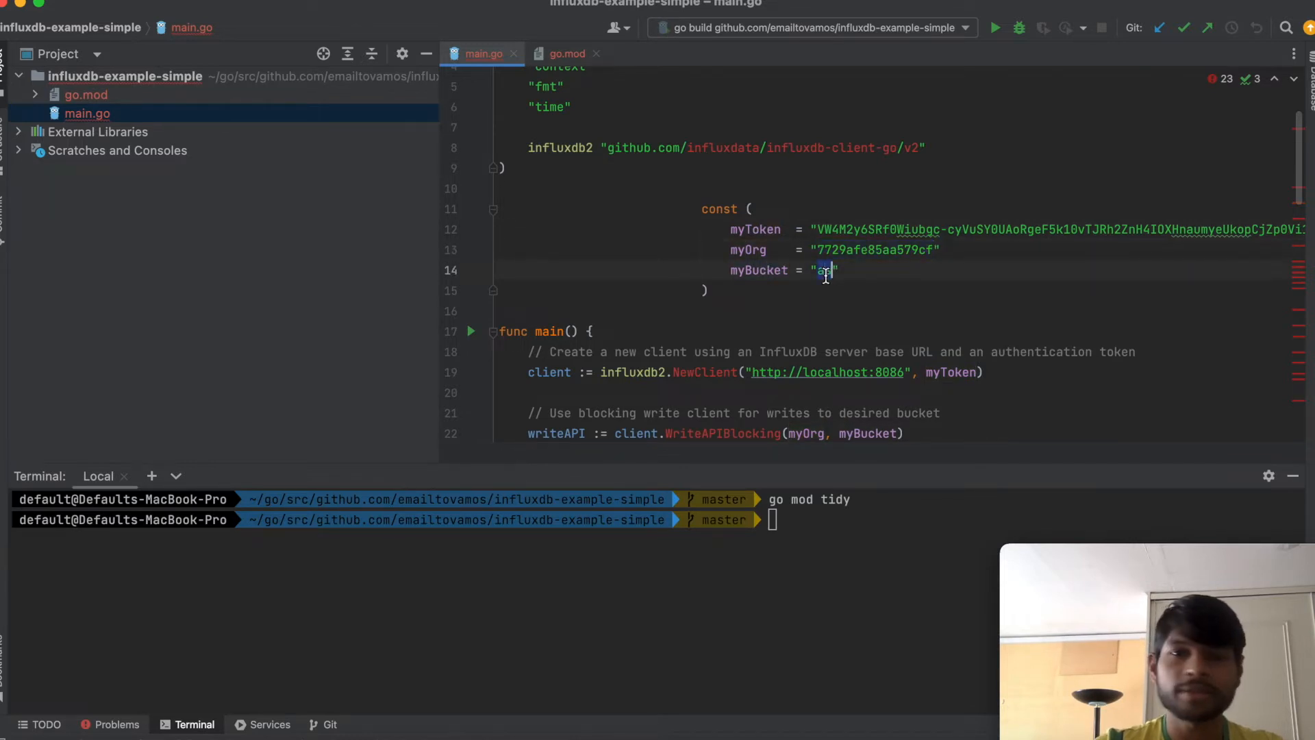
pyautogui.click(493, 208)
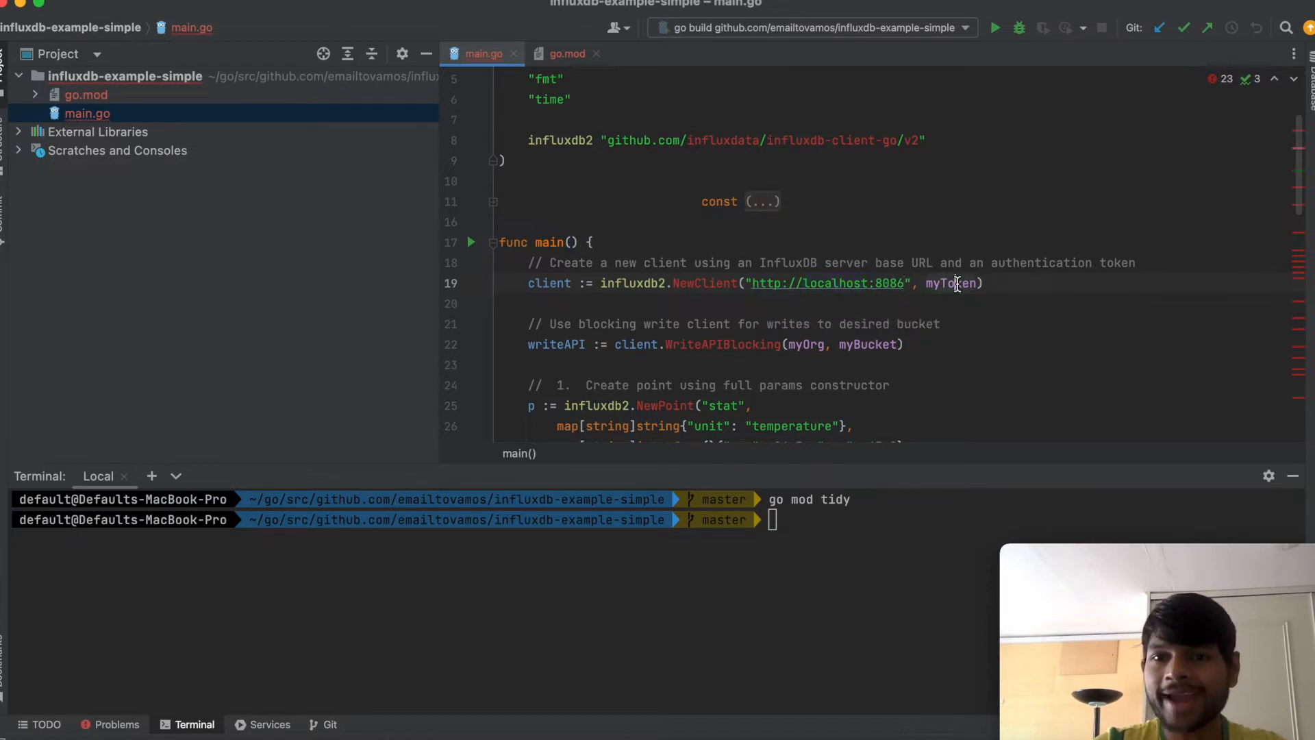
pyautogui.doubleClick(951, 284)
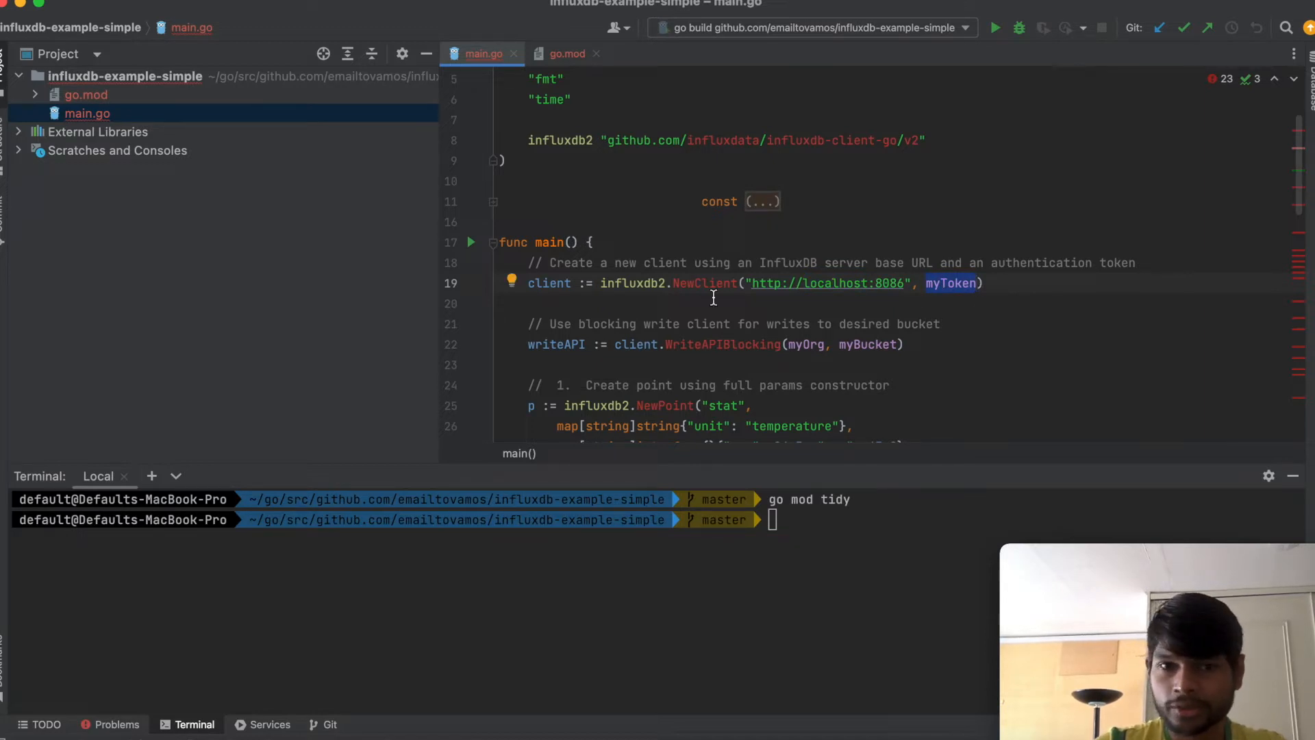
pyautogui.click(549, 282)
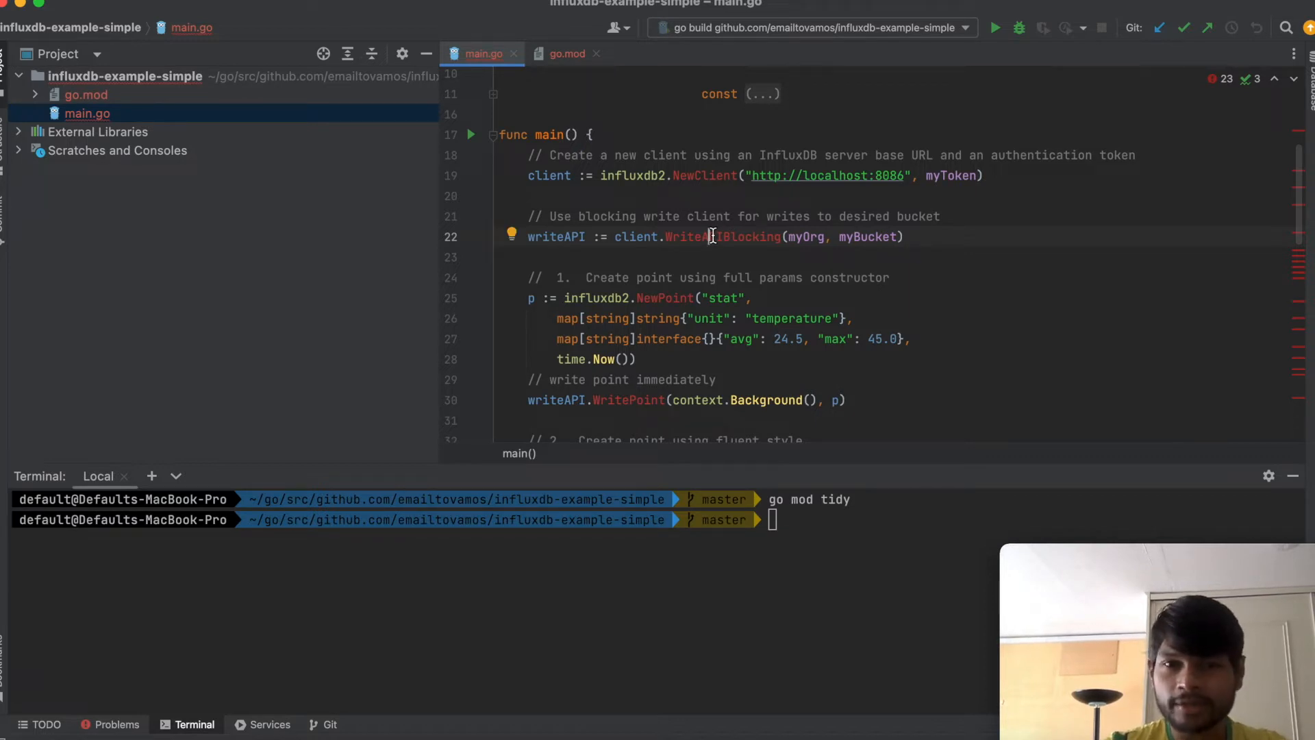
pyautogui.moveTo(877, 226)
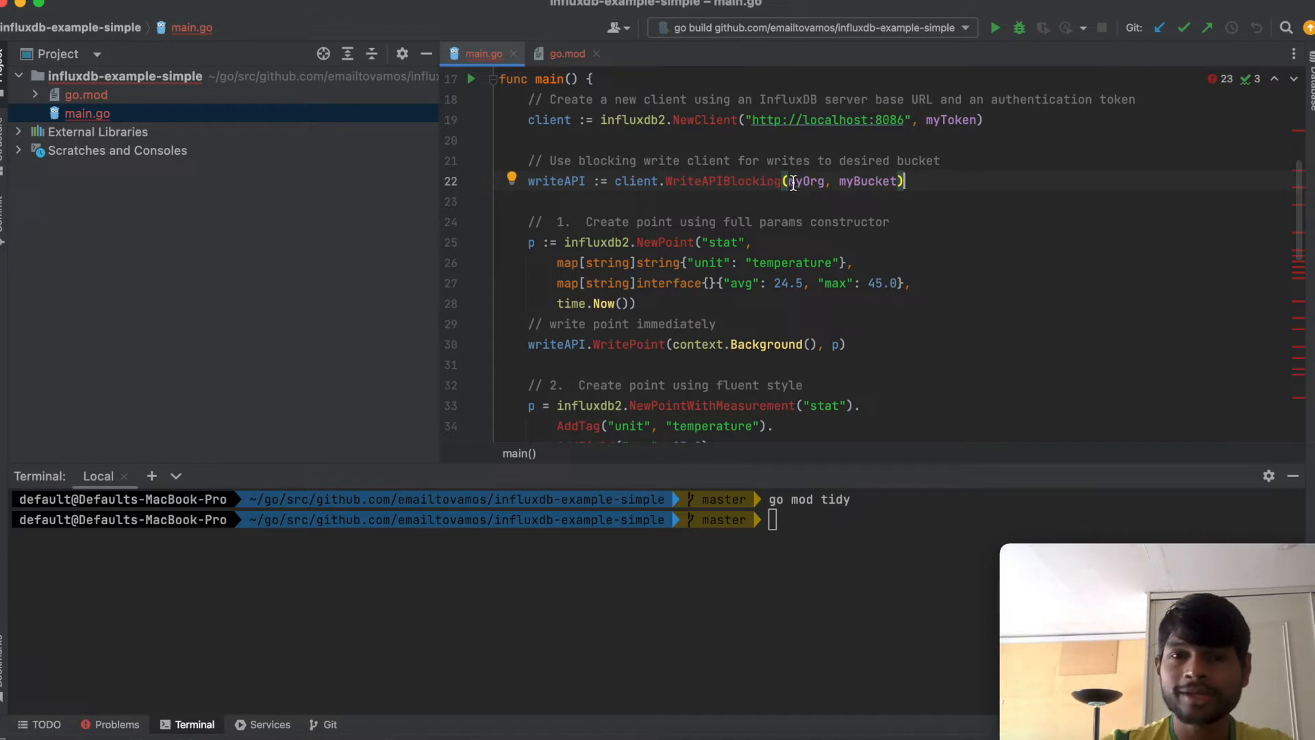
pyautogui.moveTo(722, 181)
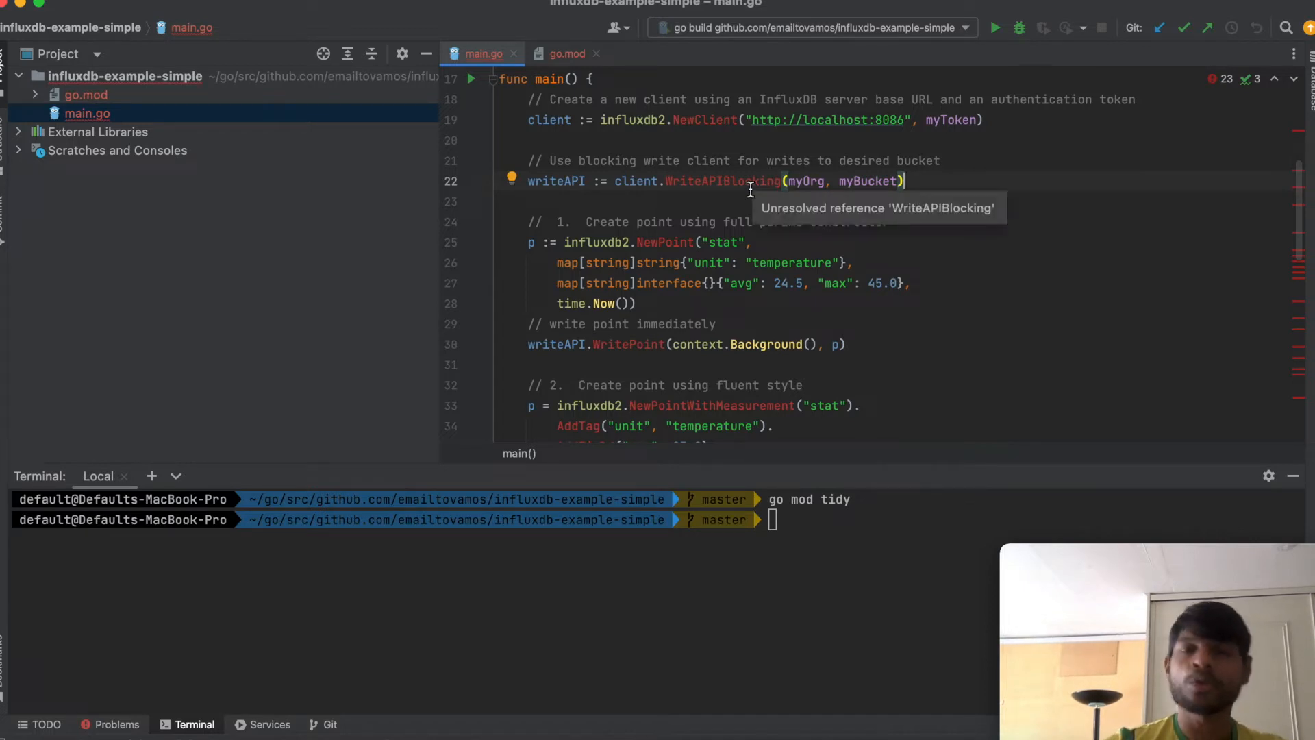
pyautogui.moveTo(634, 221)
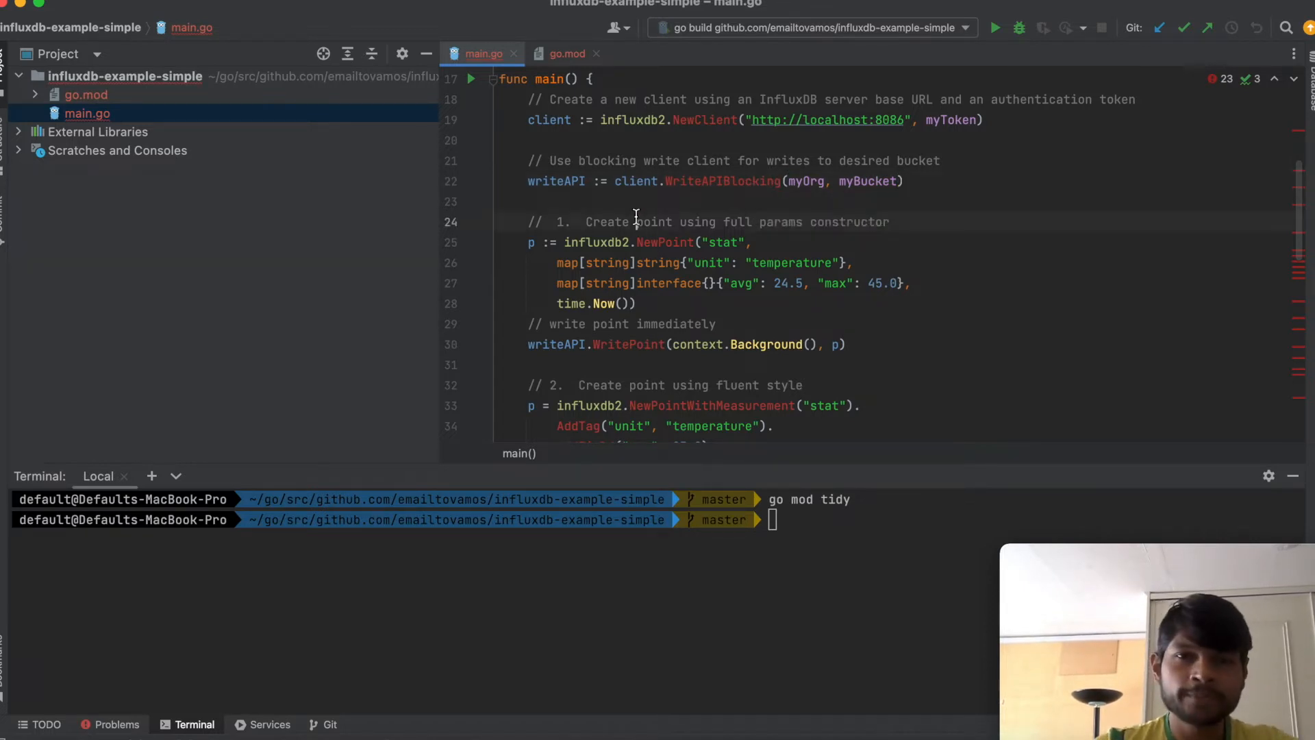
pyautogui.scroll(-3)
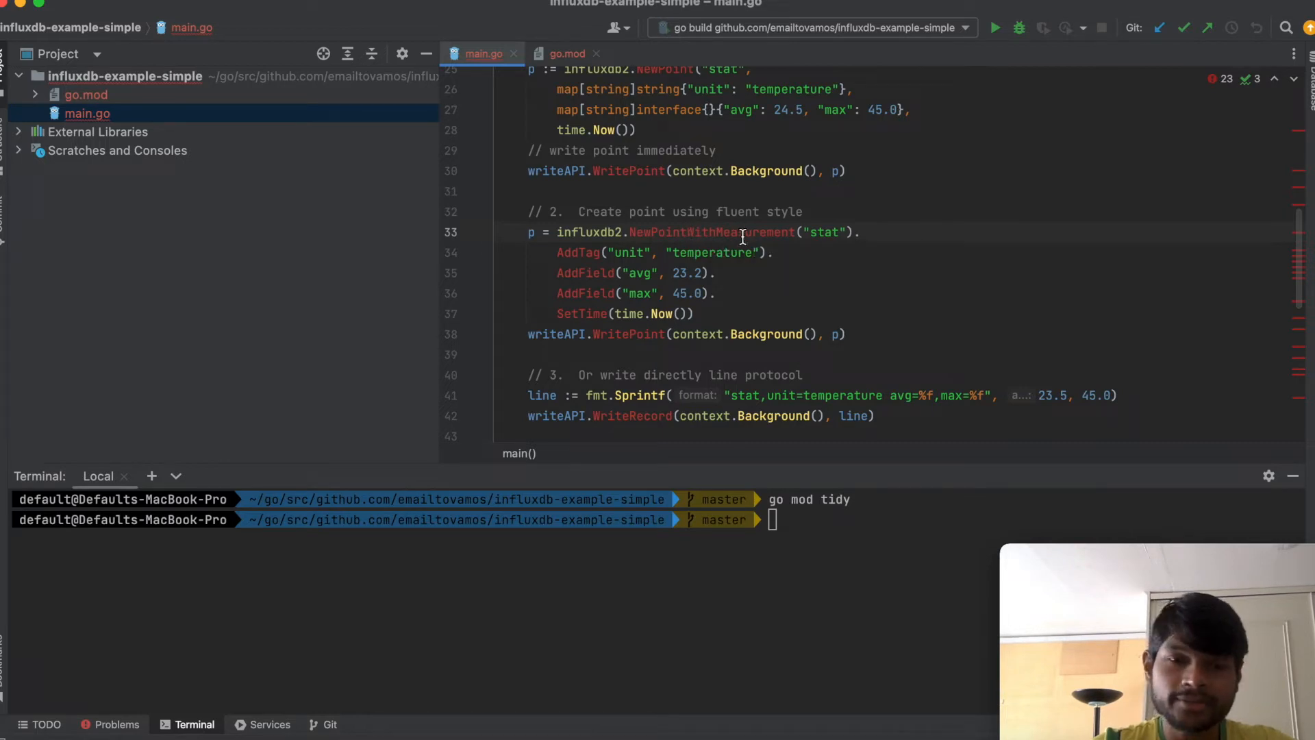
pyautogui.moveTo(811, 237)
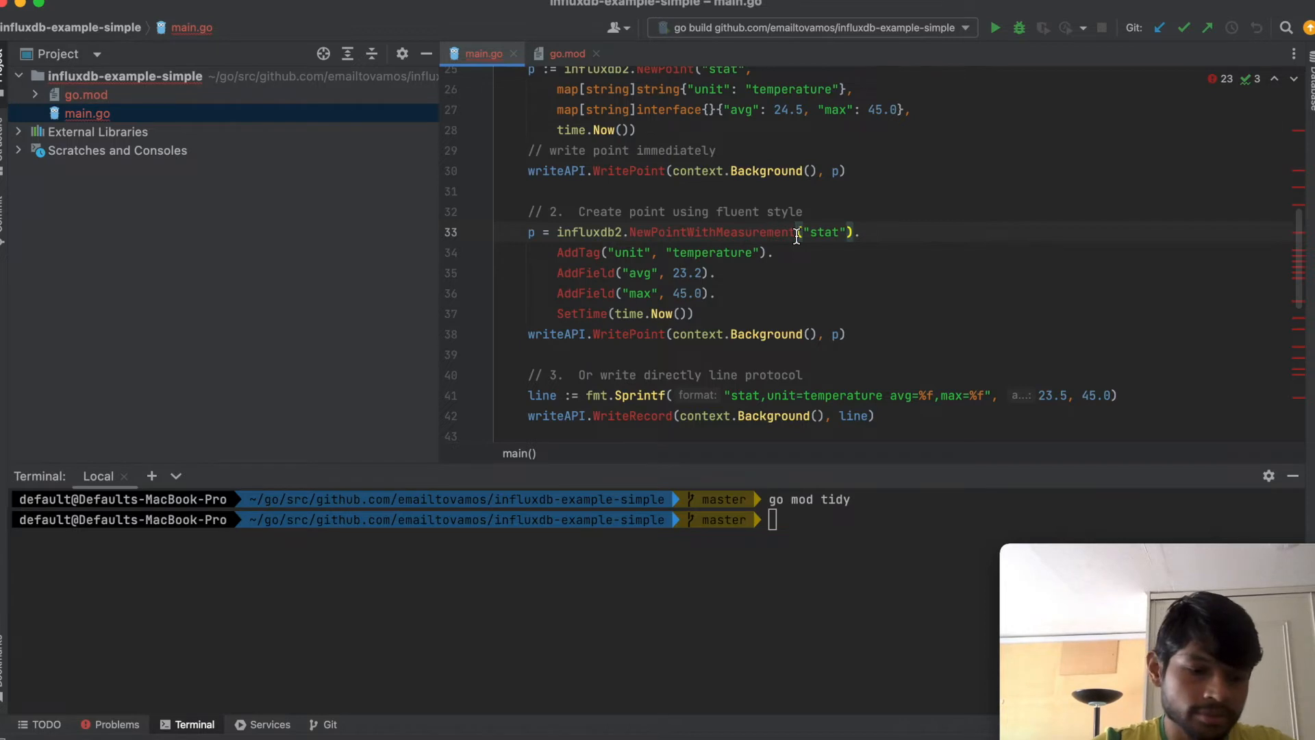
pyautogui.doubleClick(823, 233)
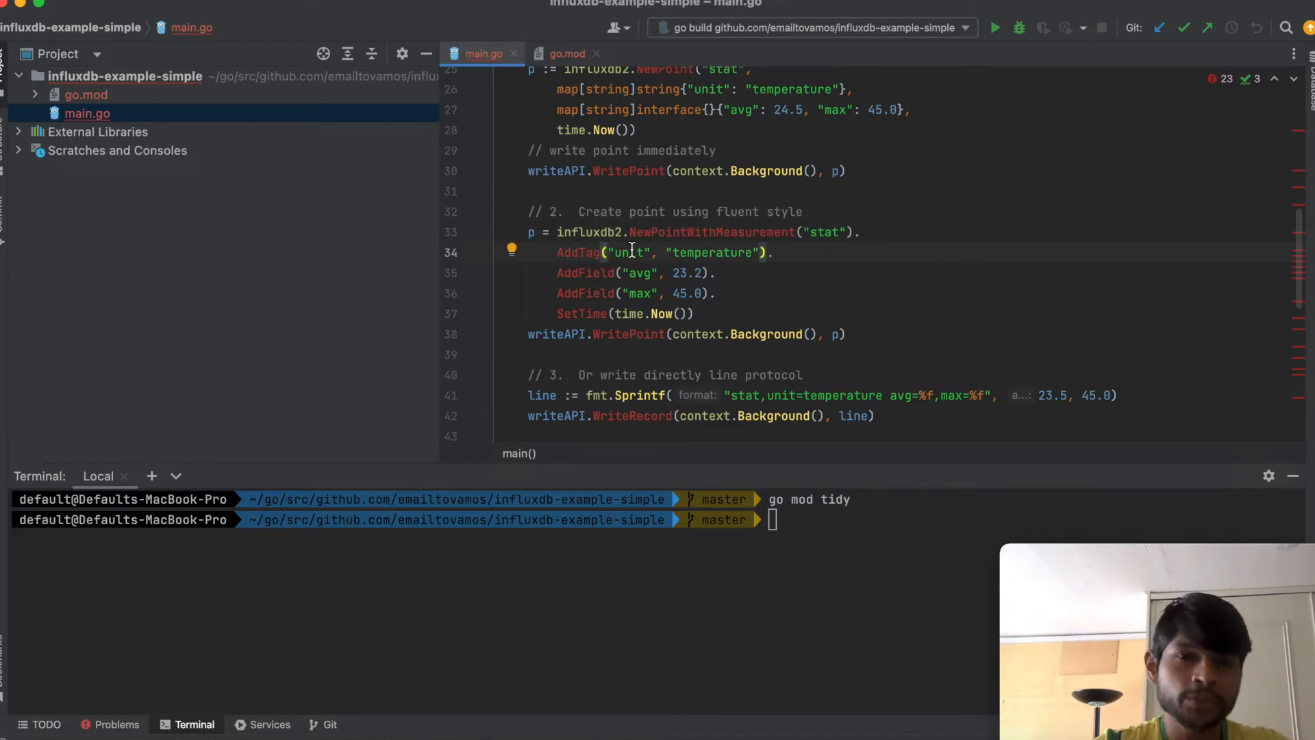
pyautogui.doubleClick(630, 252)
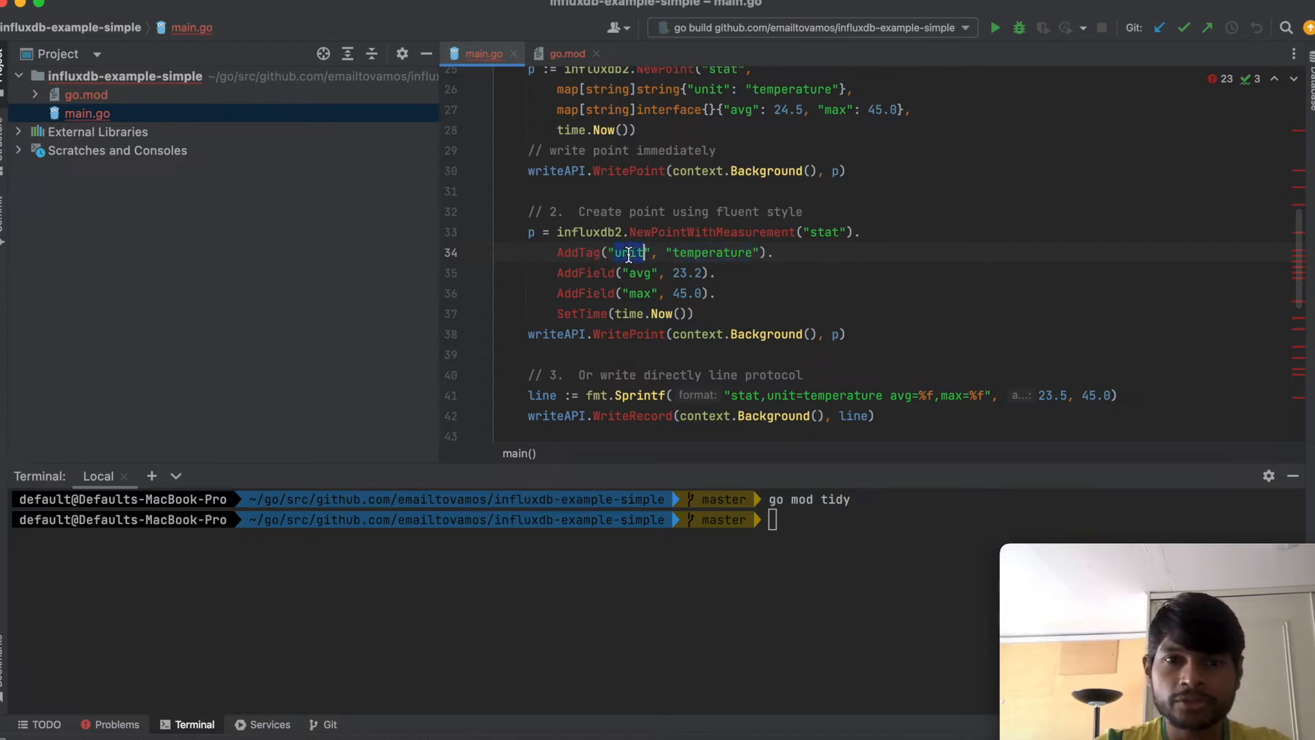
pyautogui.doubleClick(711, 252)
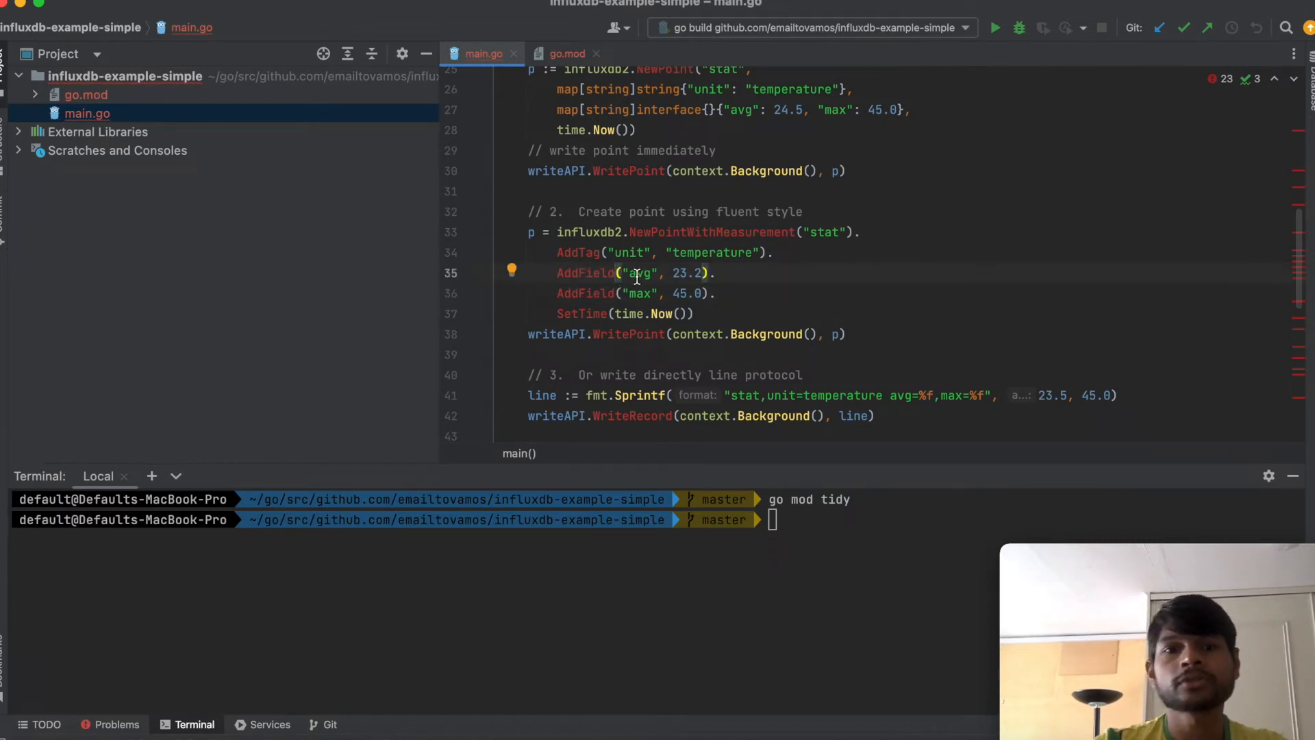
pyautogui.doubleClick(639, 273)
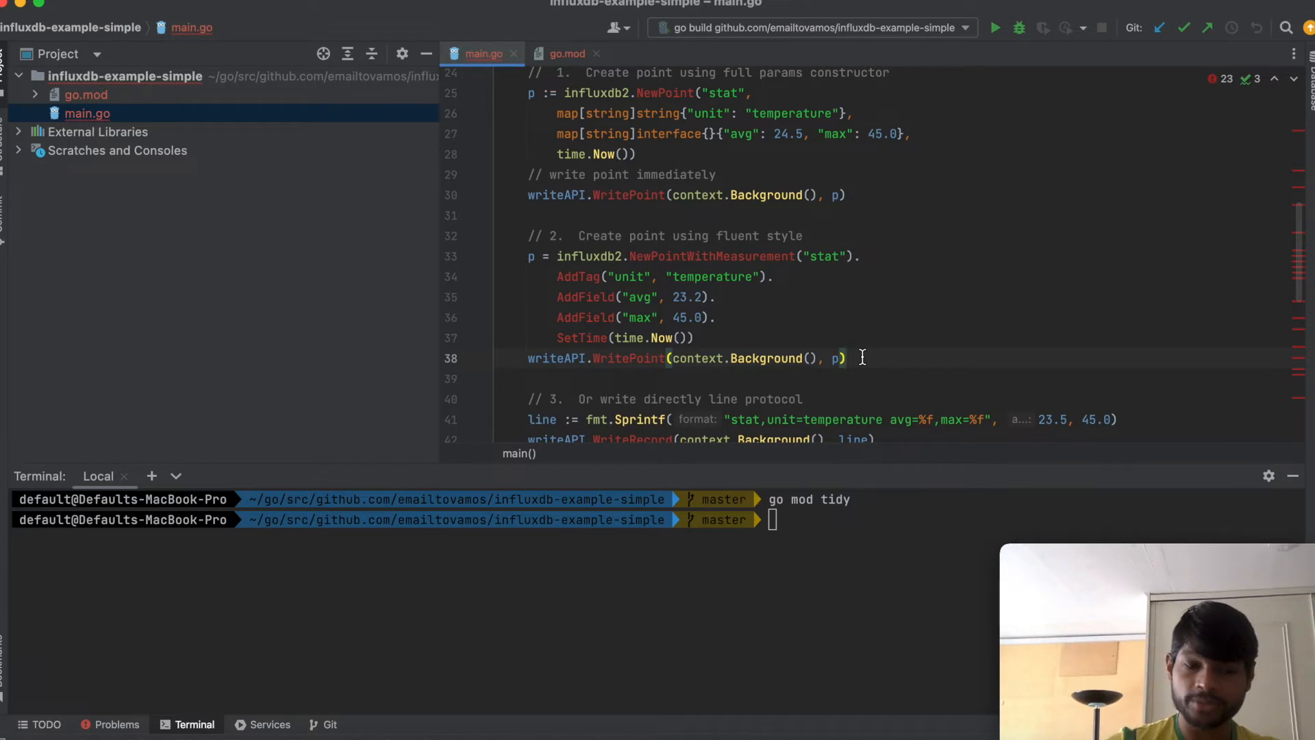
pyautogui.moveTo(772, 256)
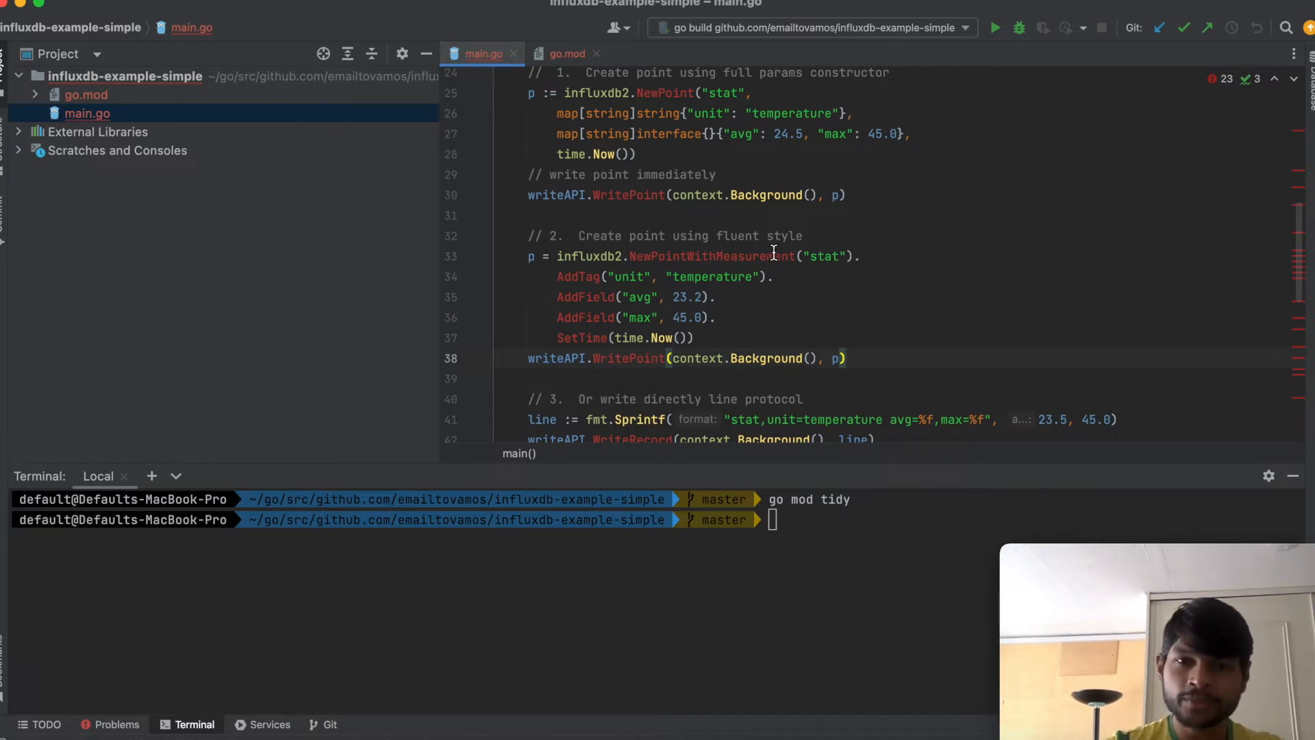
pyautogui.doubleClick(712, 256)
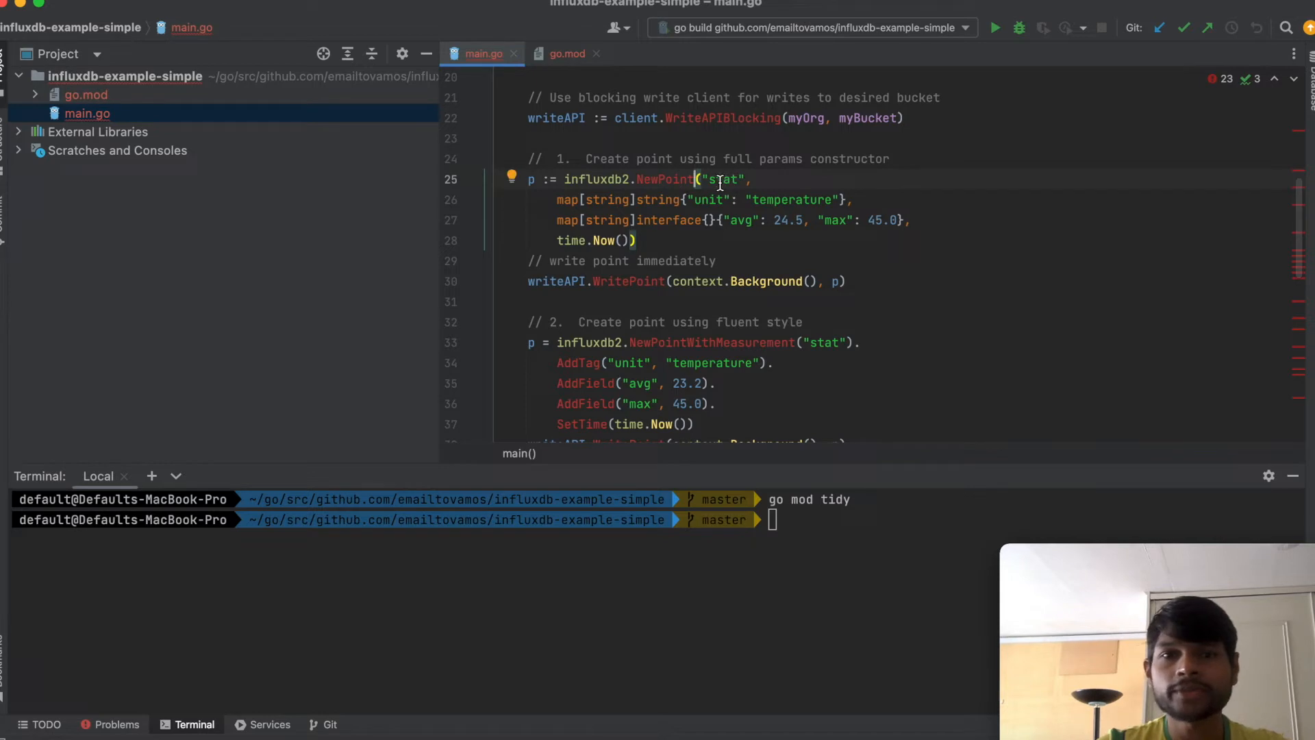
pyautogui.doubleClick(722, 178)
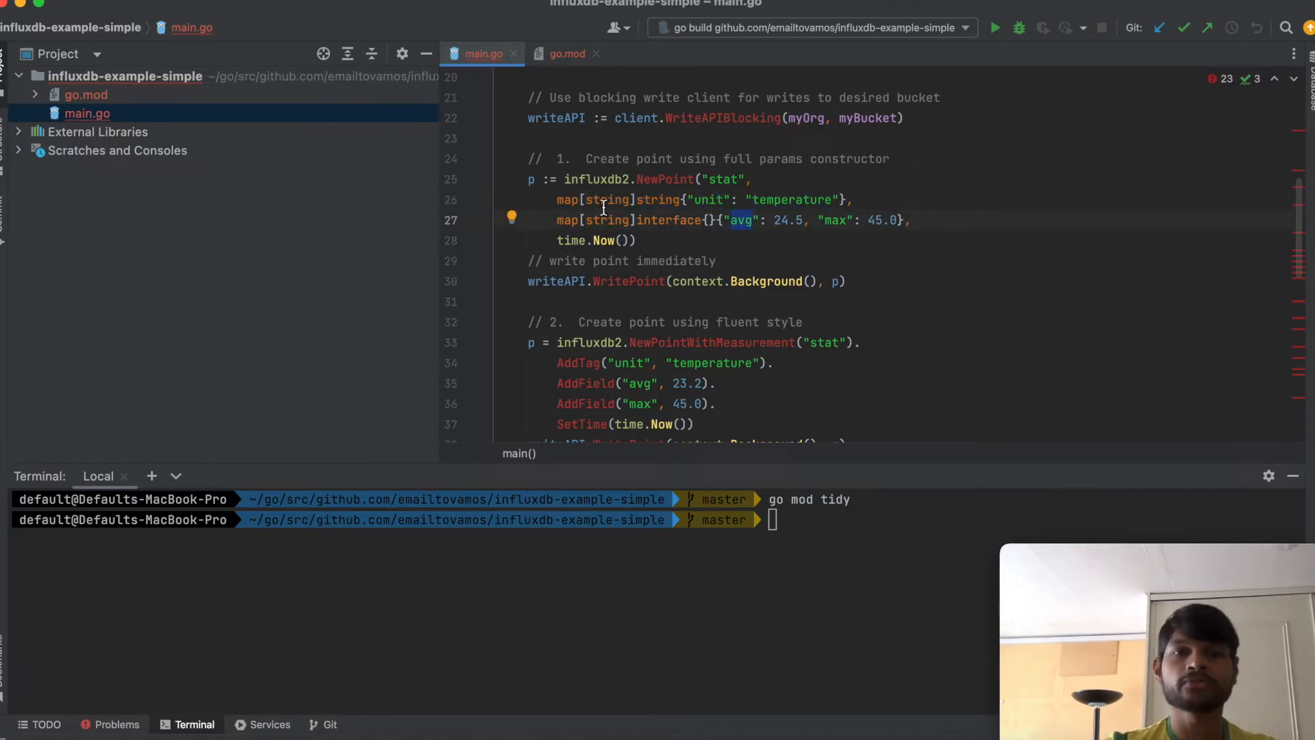
pyautogui.click(636, 239)
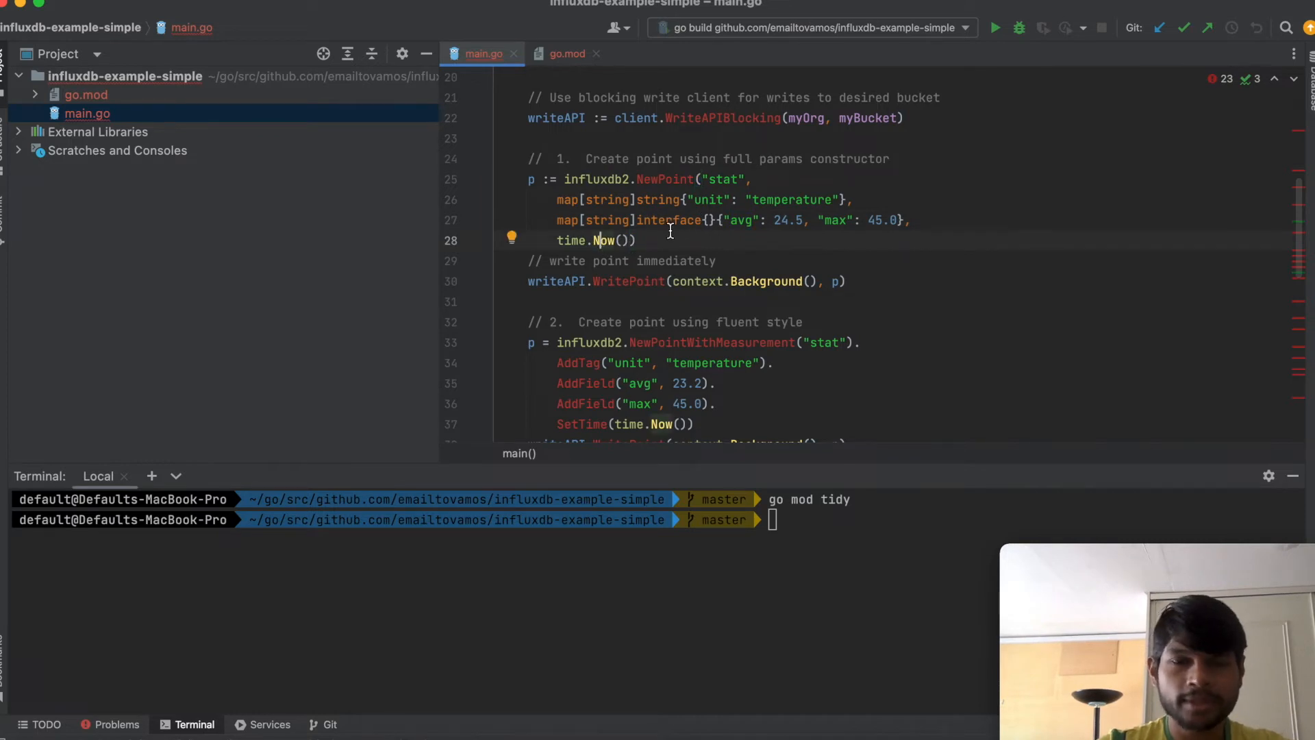
pyautogui.click(533, 178)
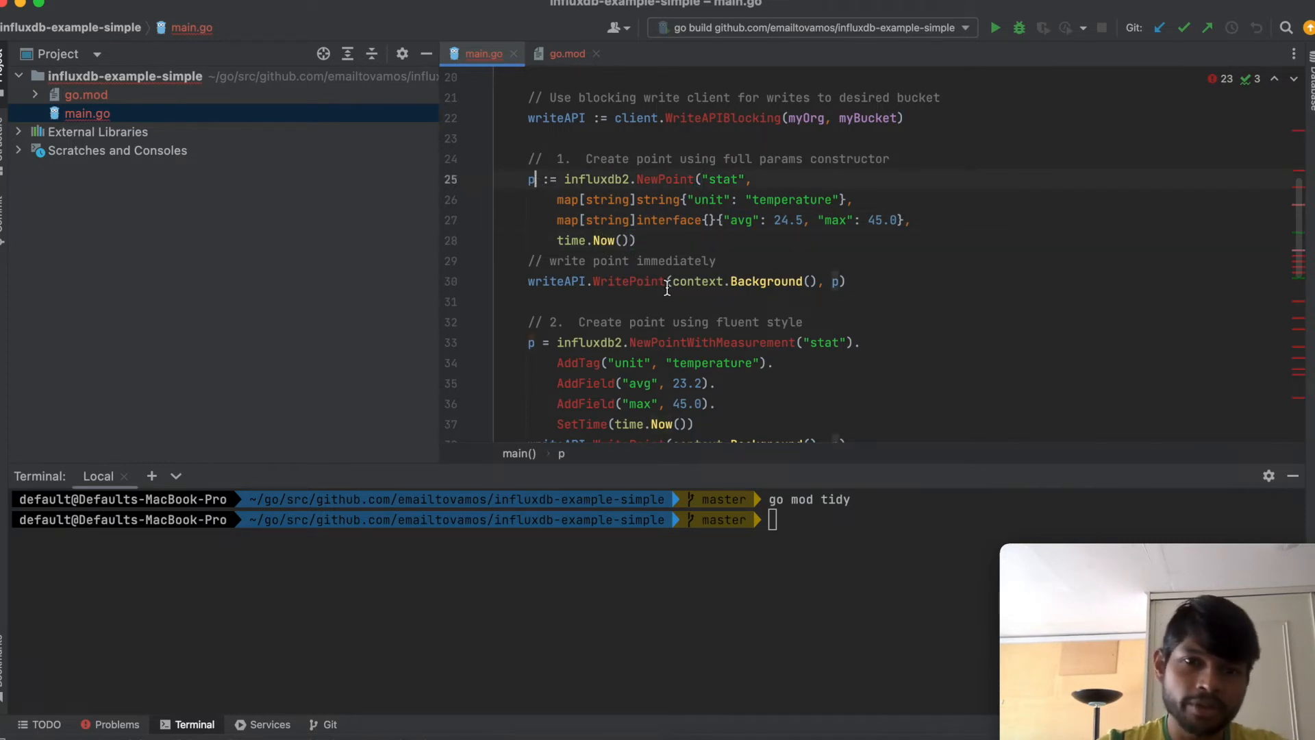
pyautogui.doubleClick(627, 280)
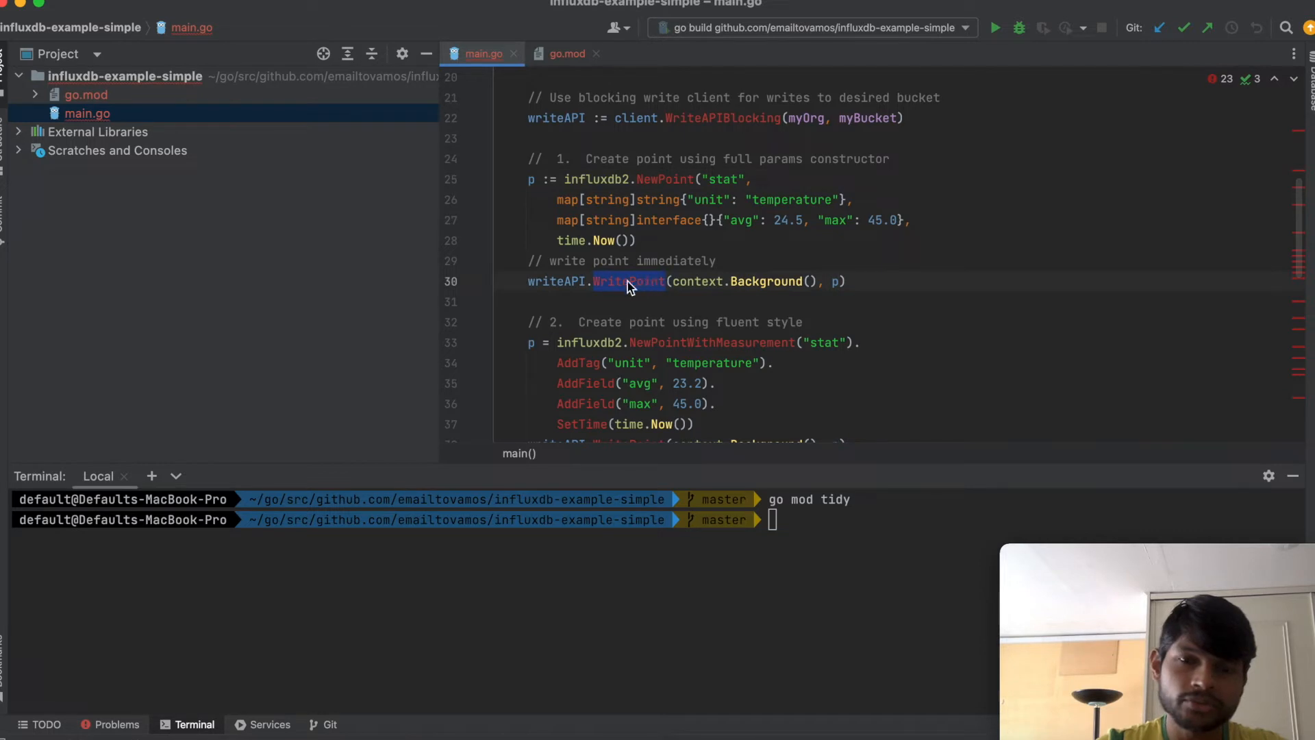
pyautogui.scroll(-3)
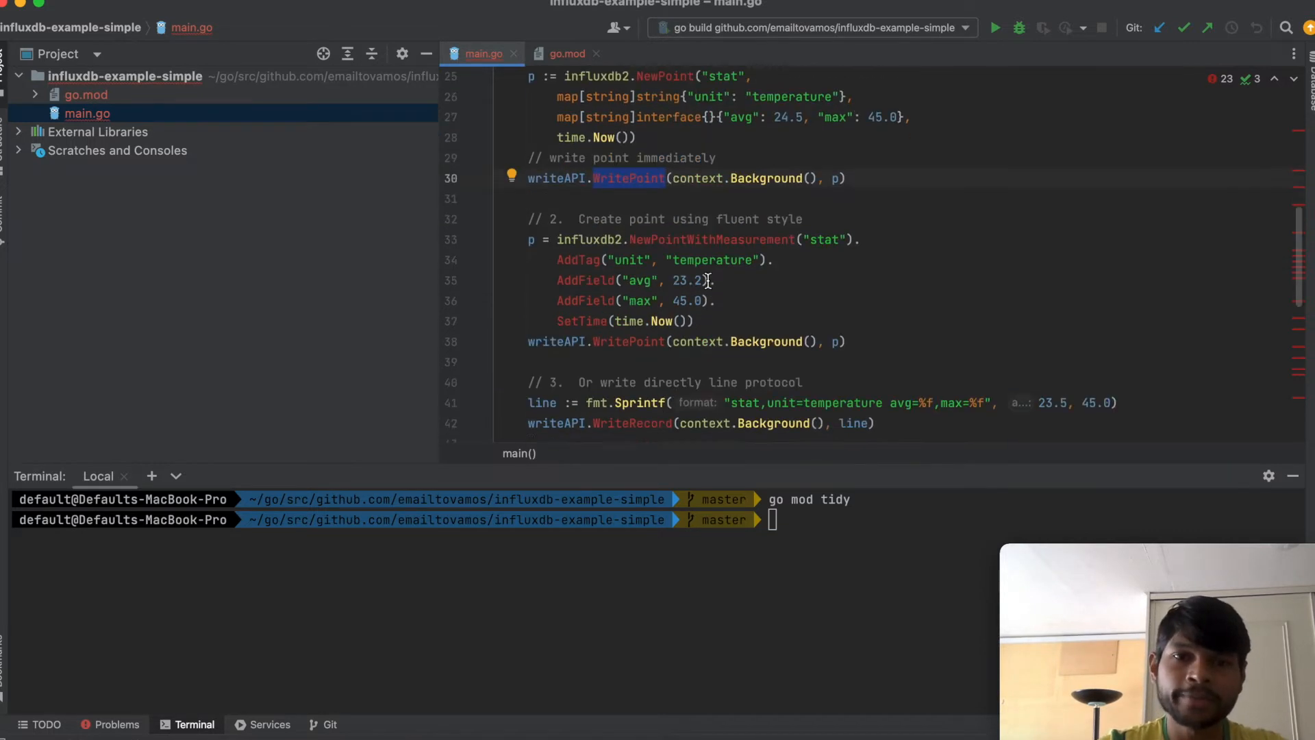
pyautogui.scroll(-3)
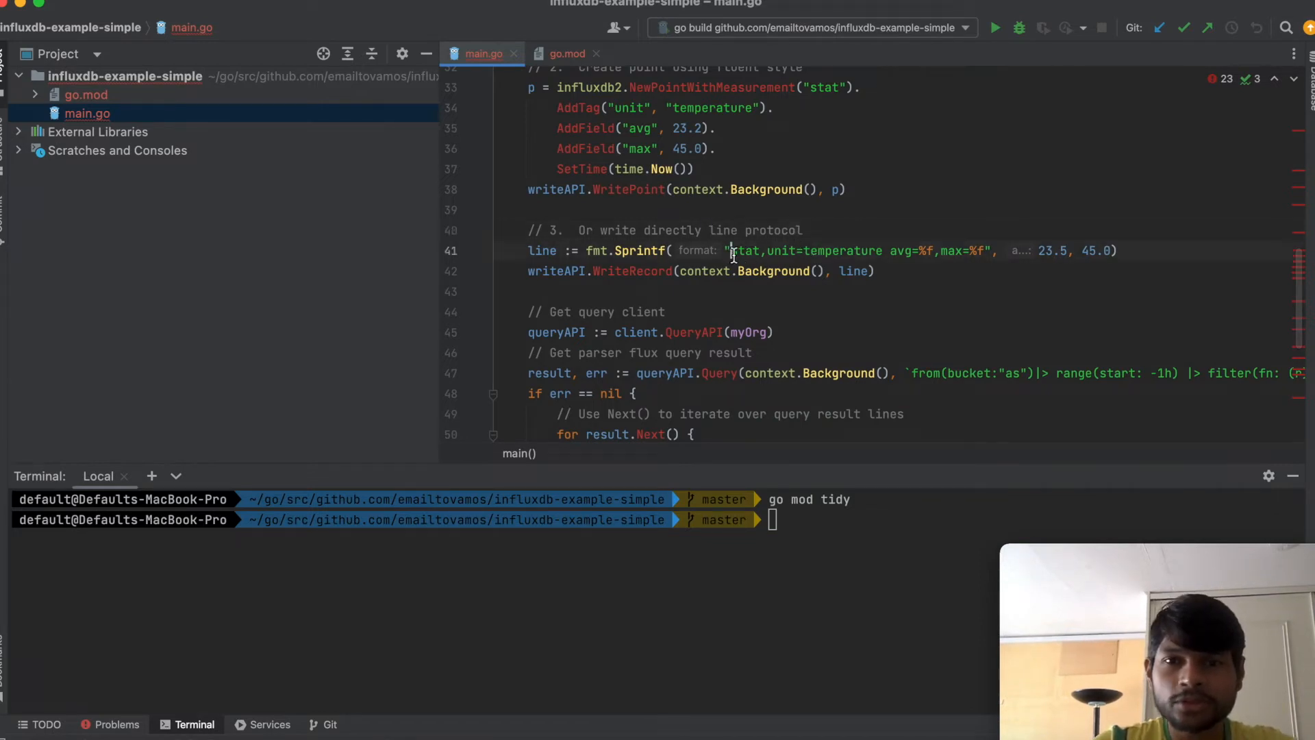
pyautogui.moveTo(731, 249); pyautogui.dragTo(985, 249)
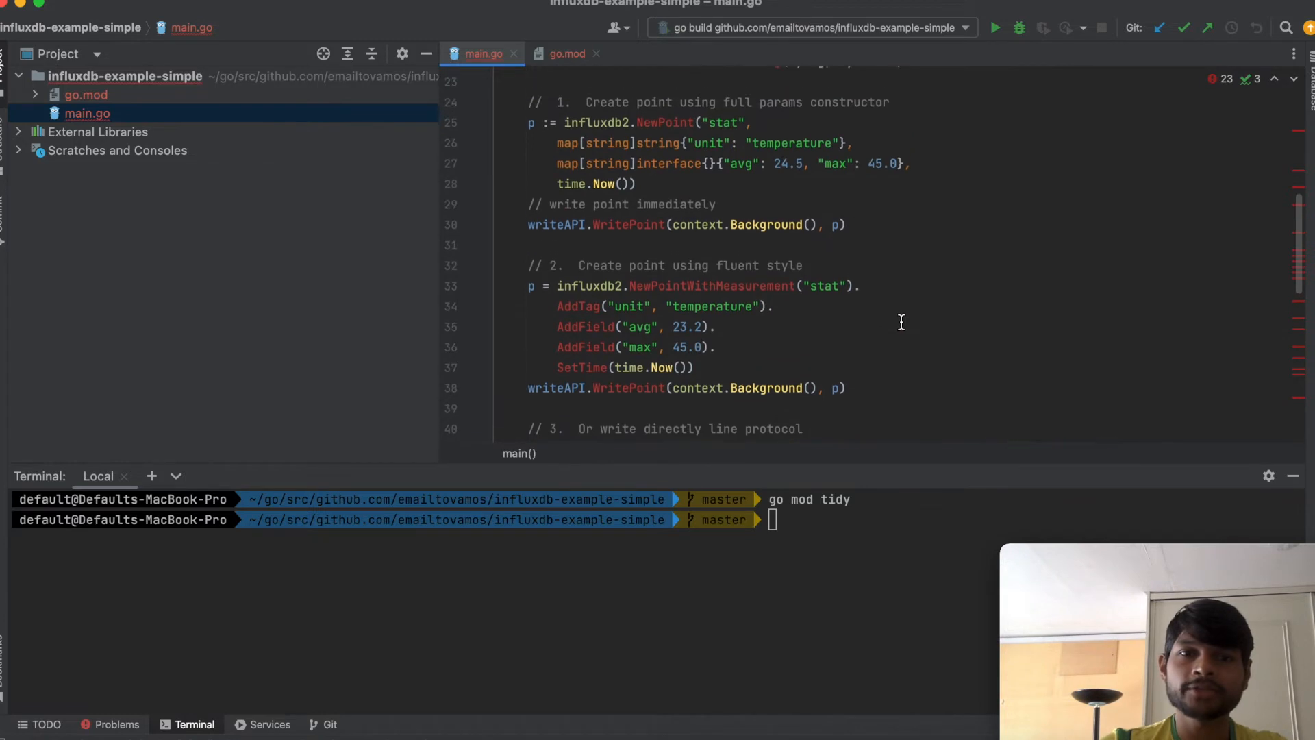
pyautogui.scroll(-3)
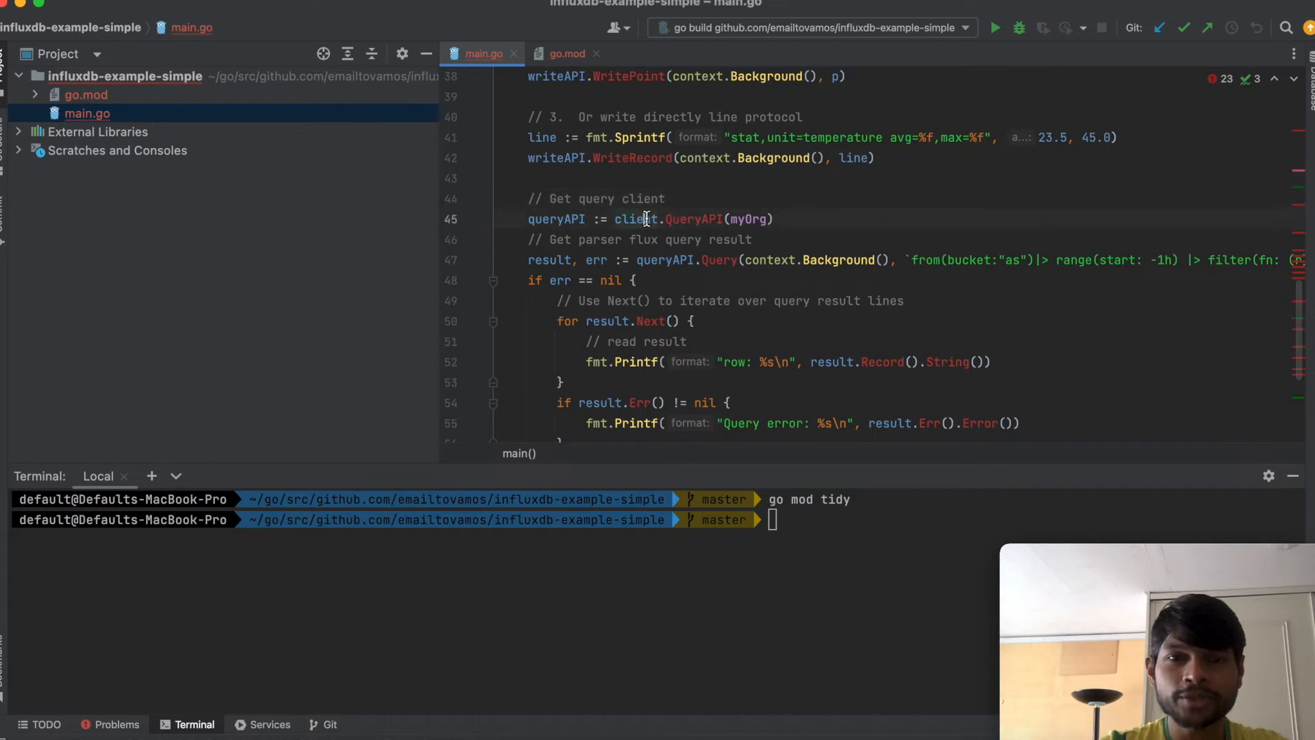
pyautogui.click(655, 219)
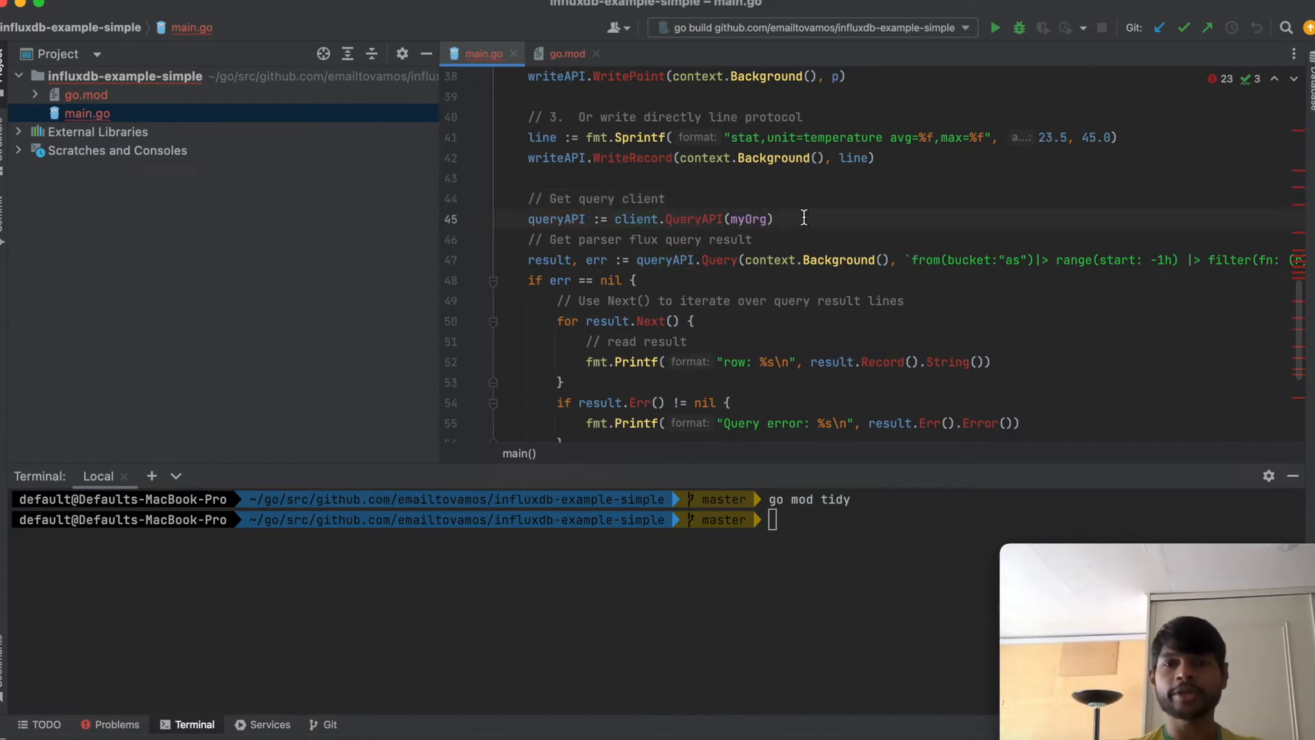
pyautogui.click(776, 219)
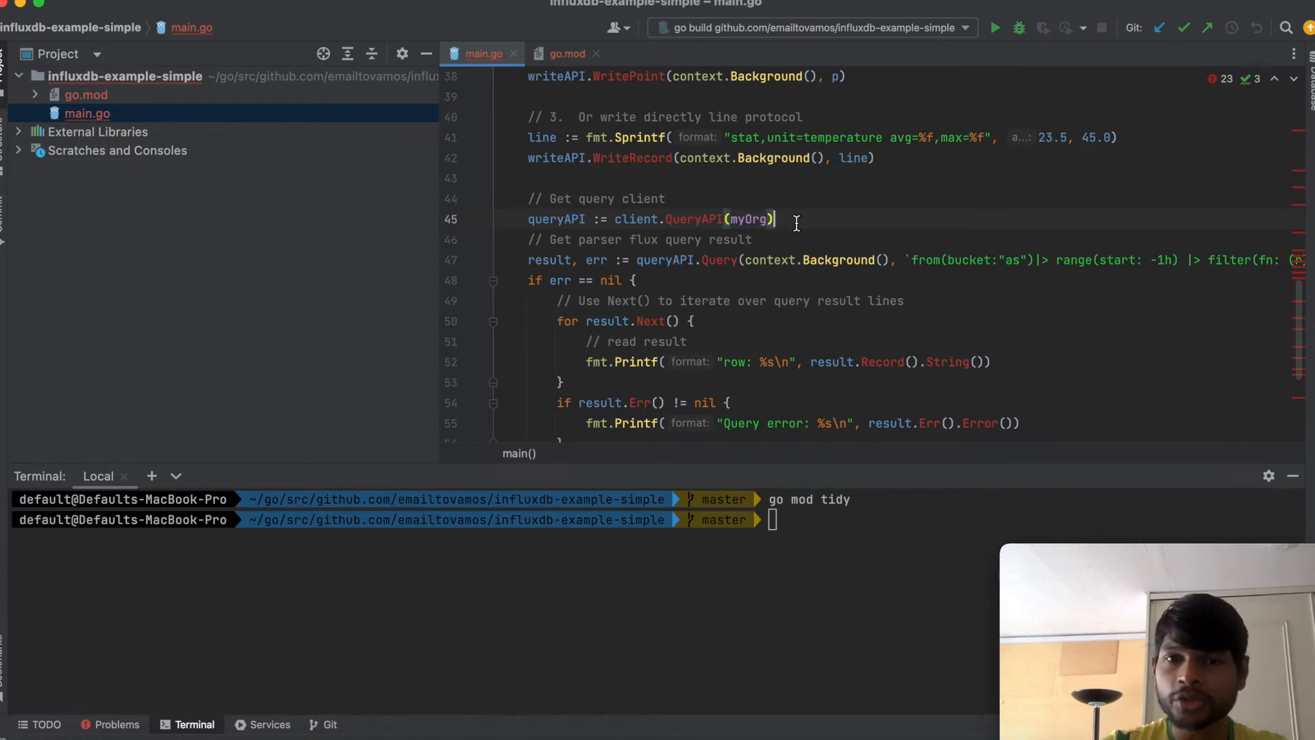
pyautogui.scroll(-3)
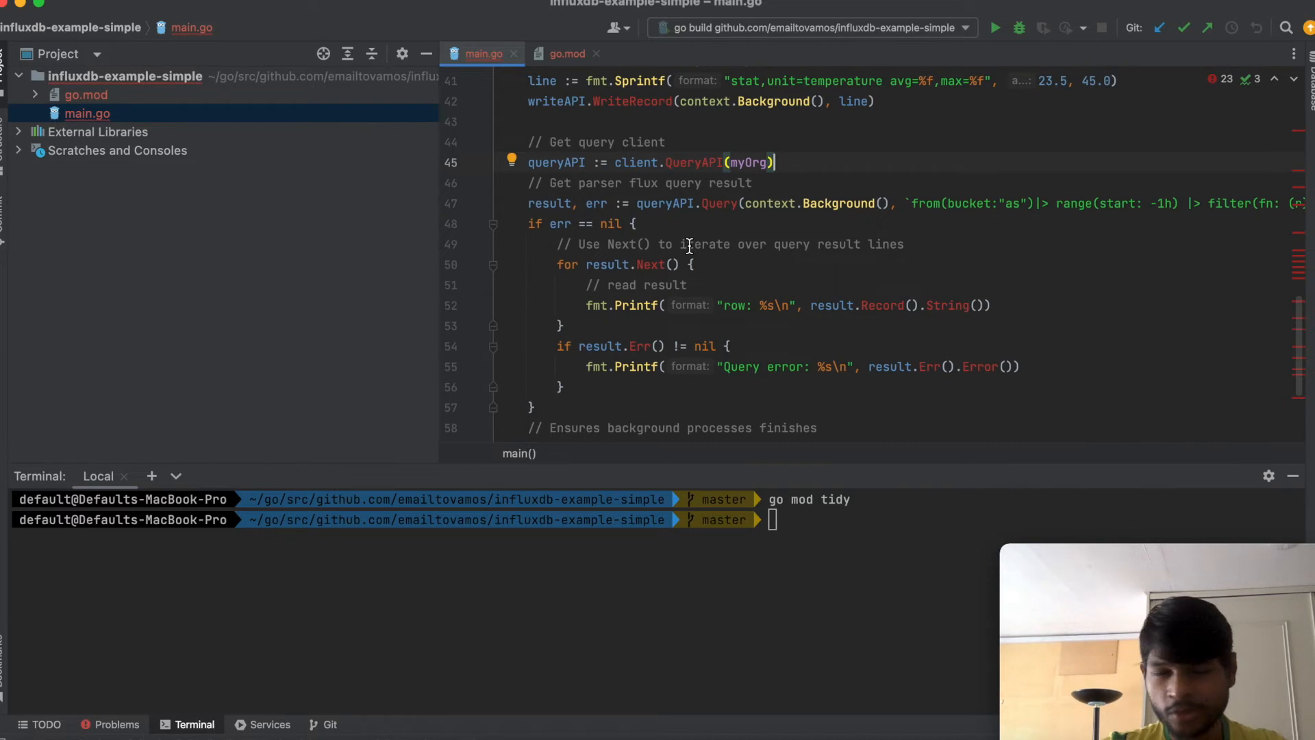
pyautogui.hscroll(3)
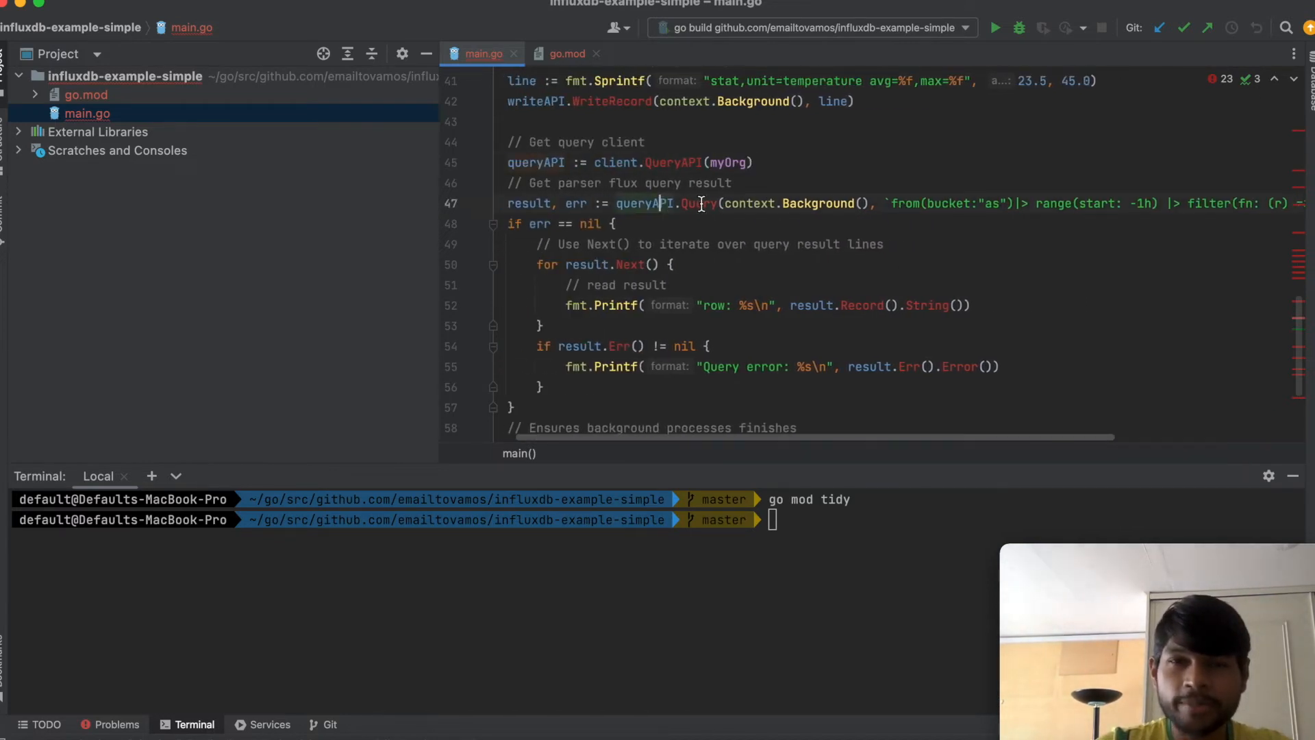
pyautogui.hscroll(3)
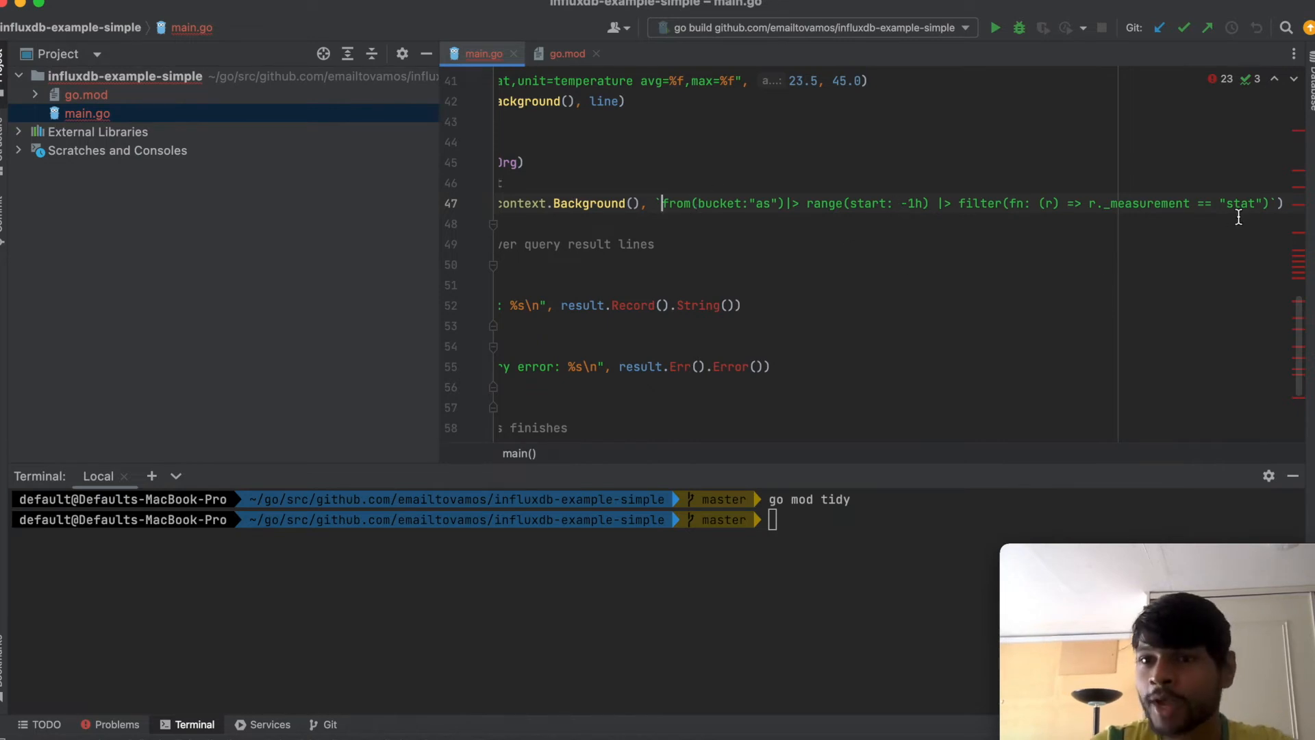
pyautogui.moveTo(663, 202); pyautogui.dragTo(1271, 203)
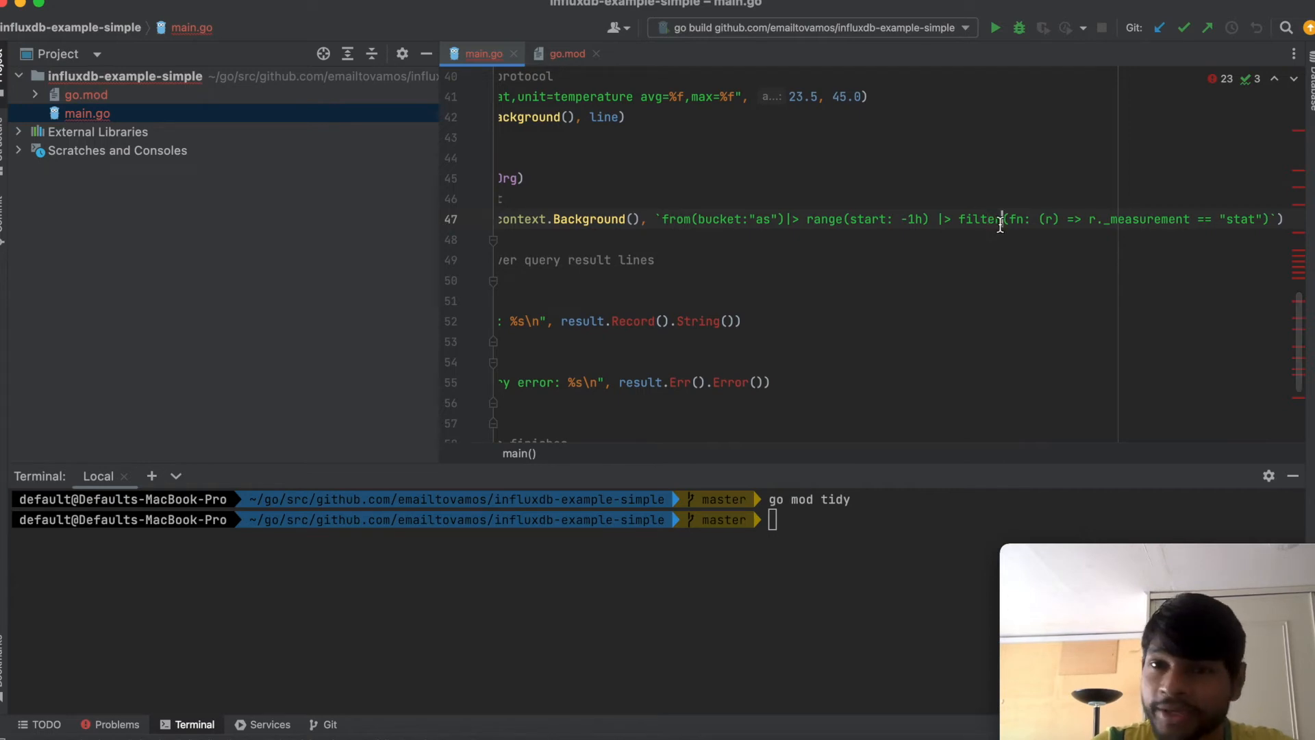
pyautogui.doubleClick(1150, 219)
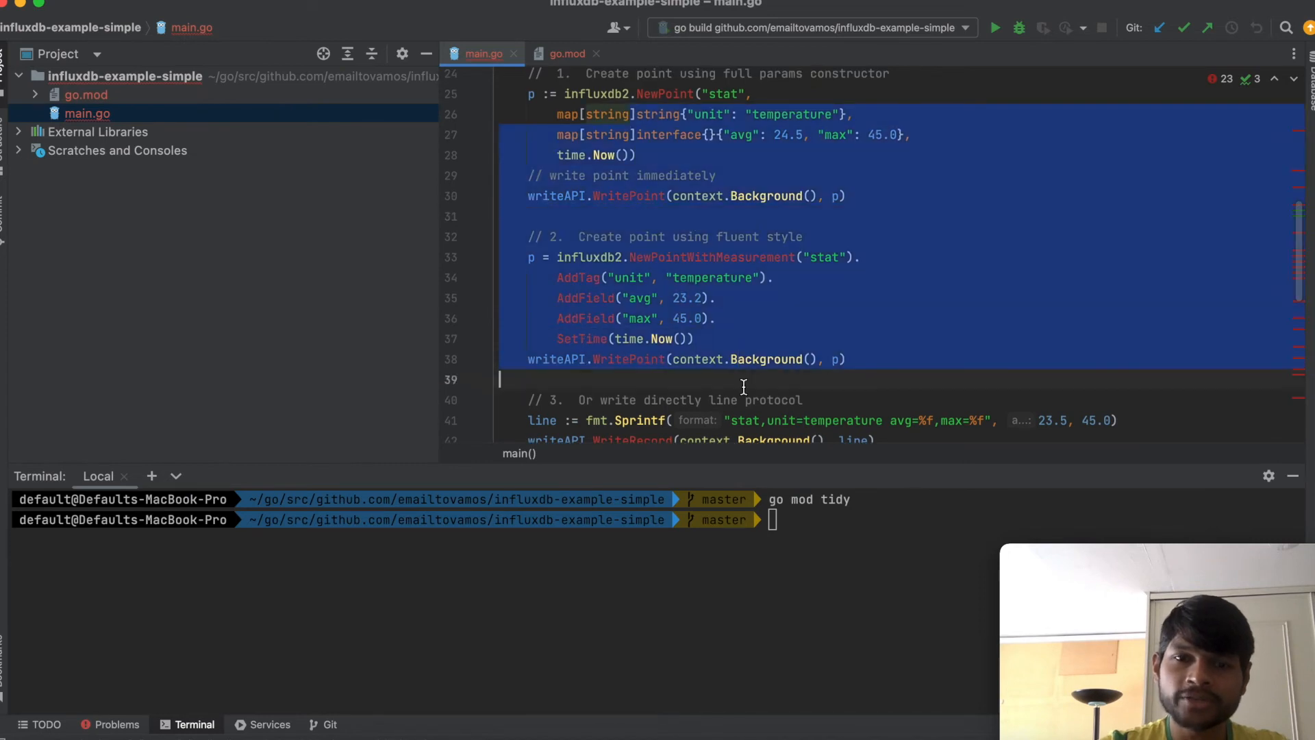
pyautogui.scroll(-3)
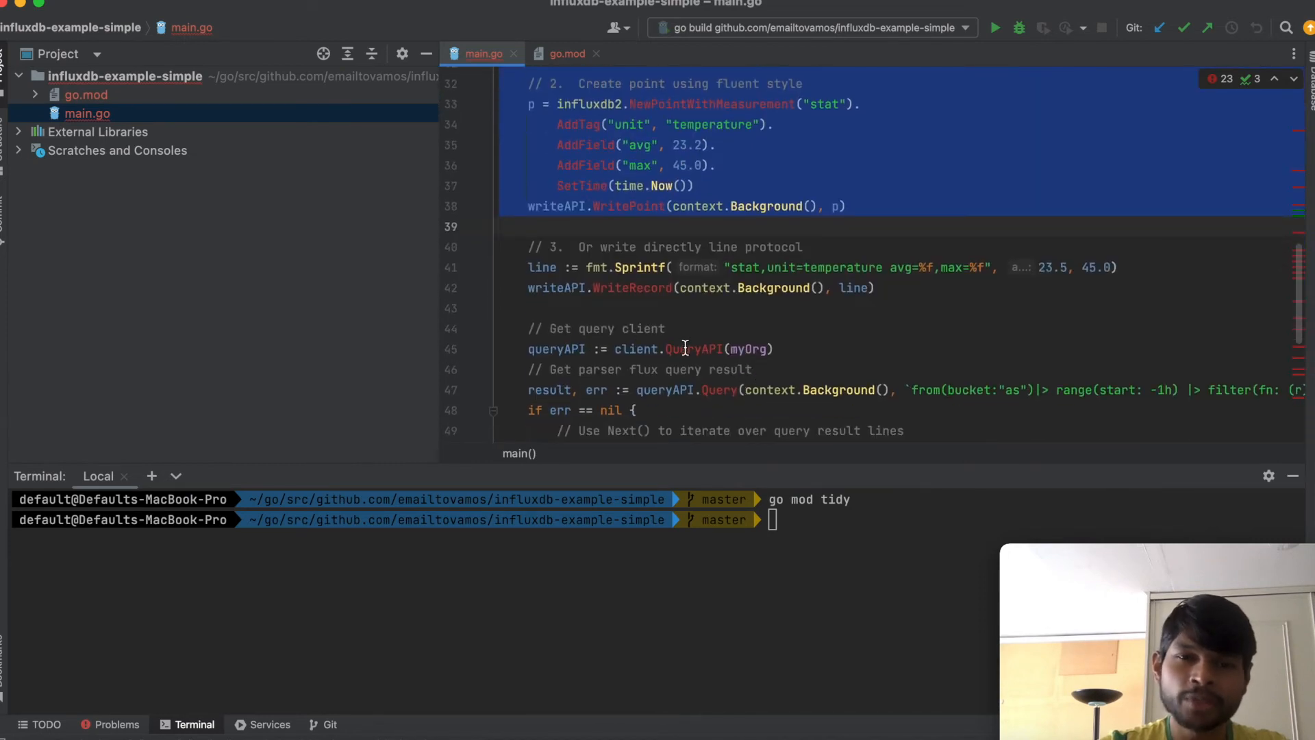
pyautogui.scroll(-3)
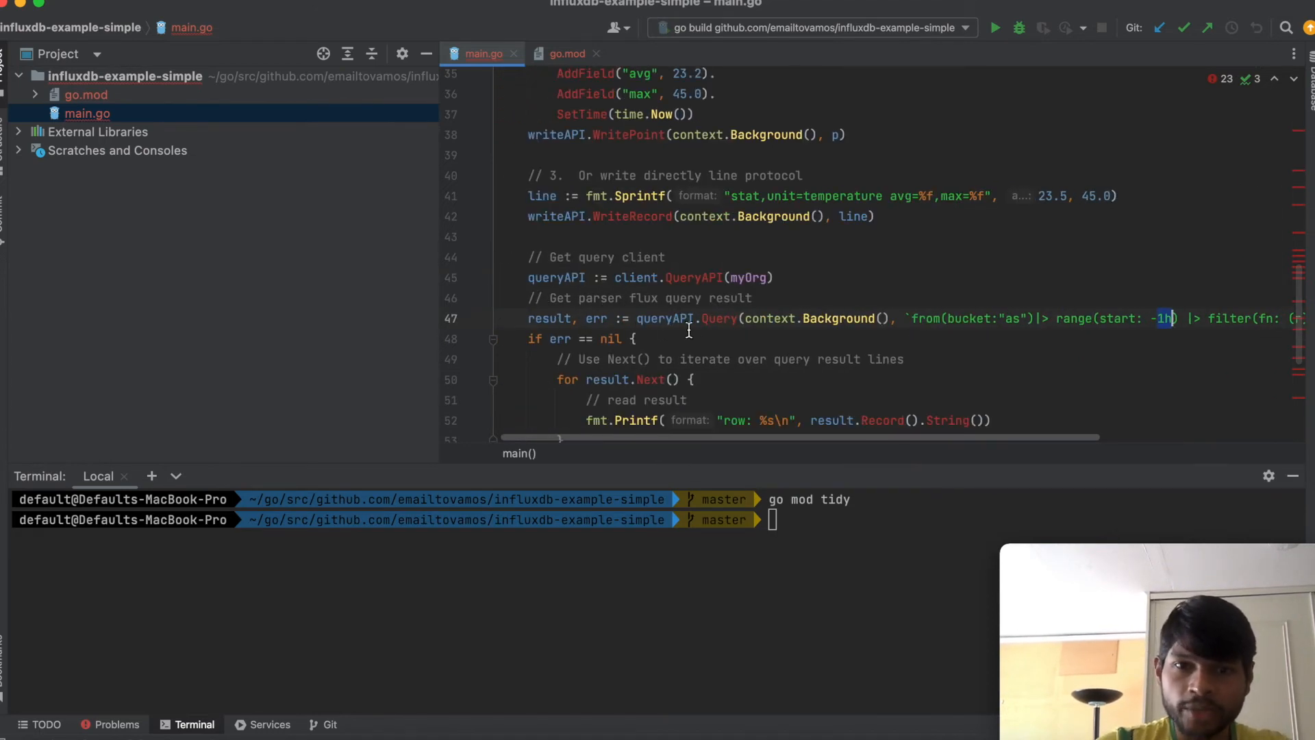
pyautogui.doubleClick(549, 317)
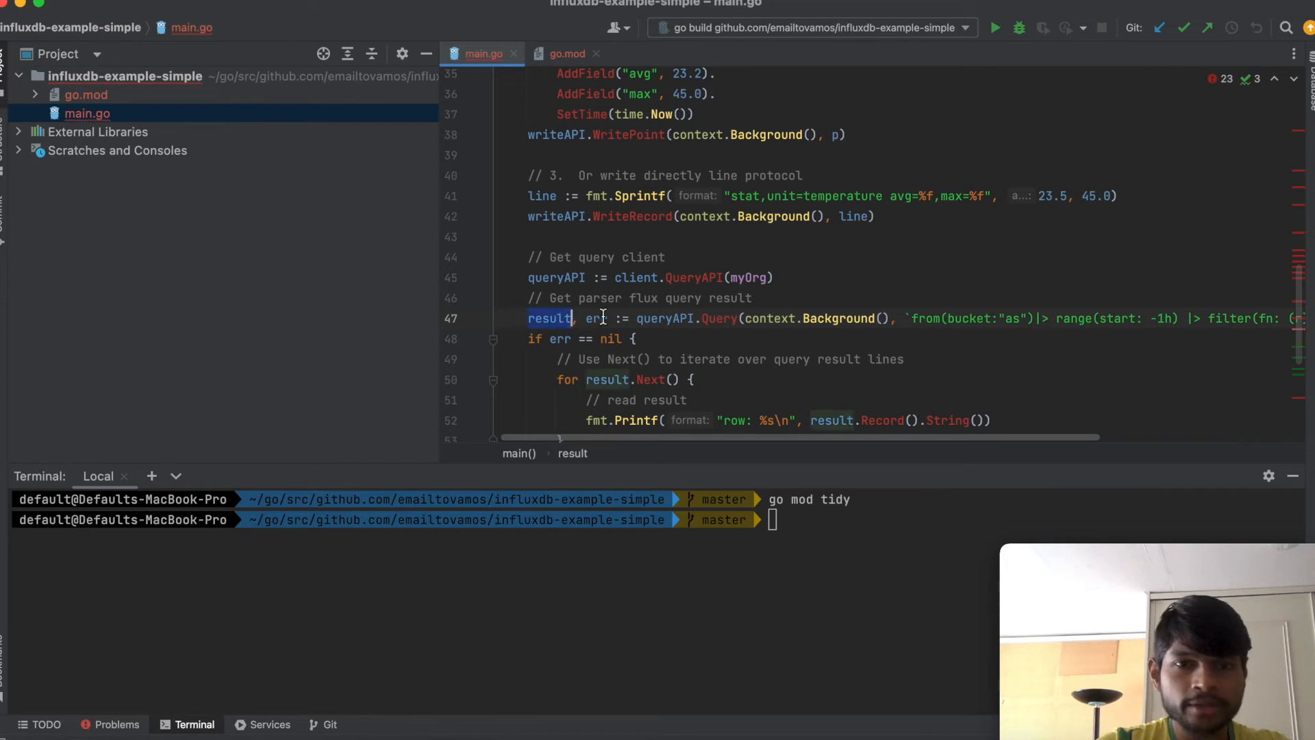
pyautogui.scroll(-3)
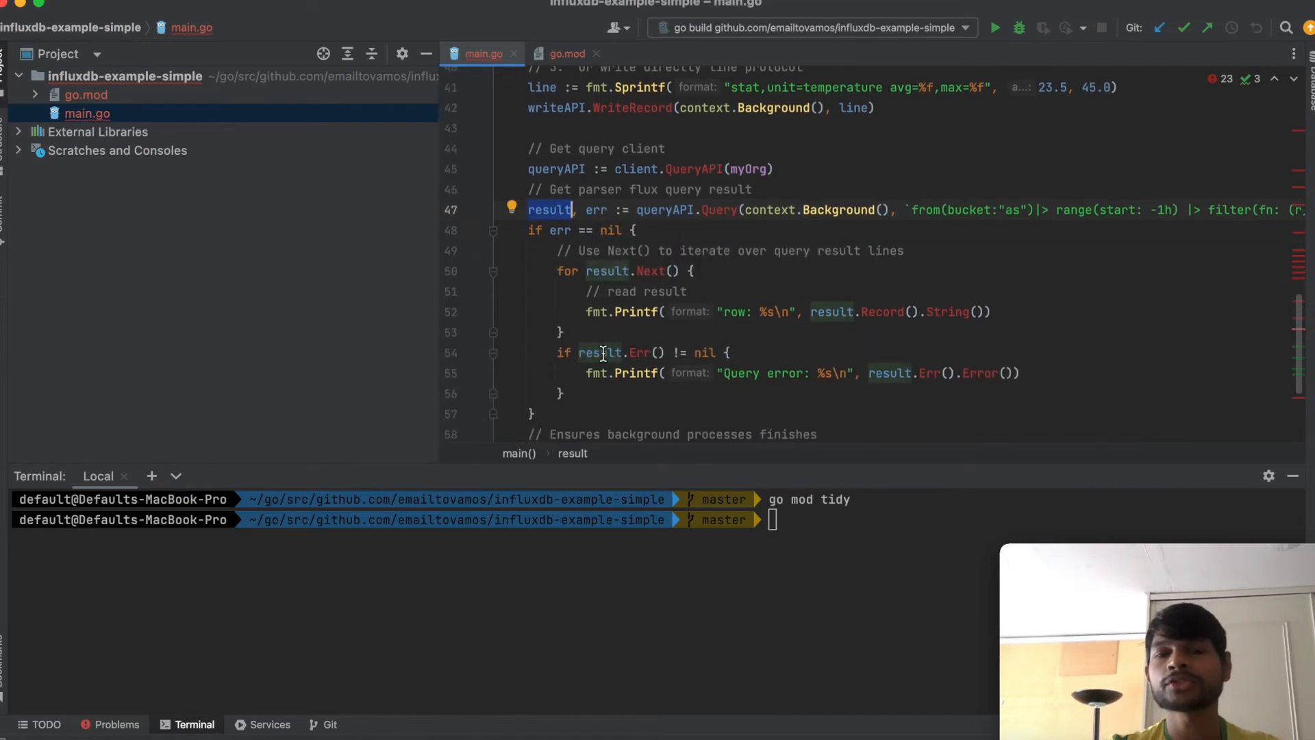
pyautogui.scroll(-3)
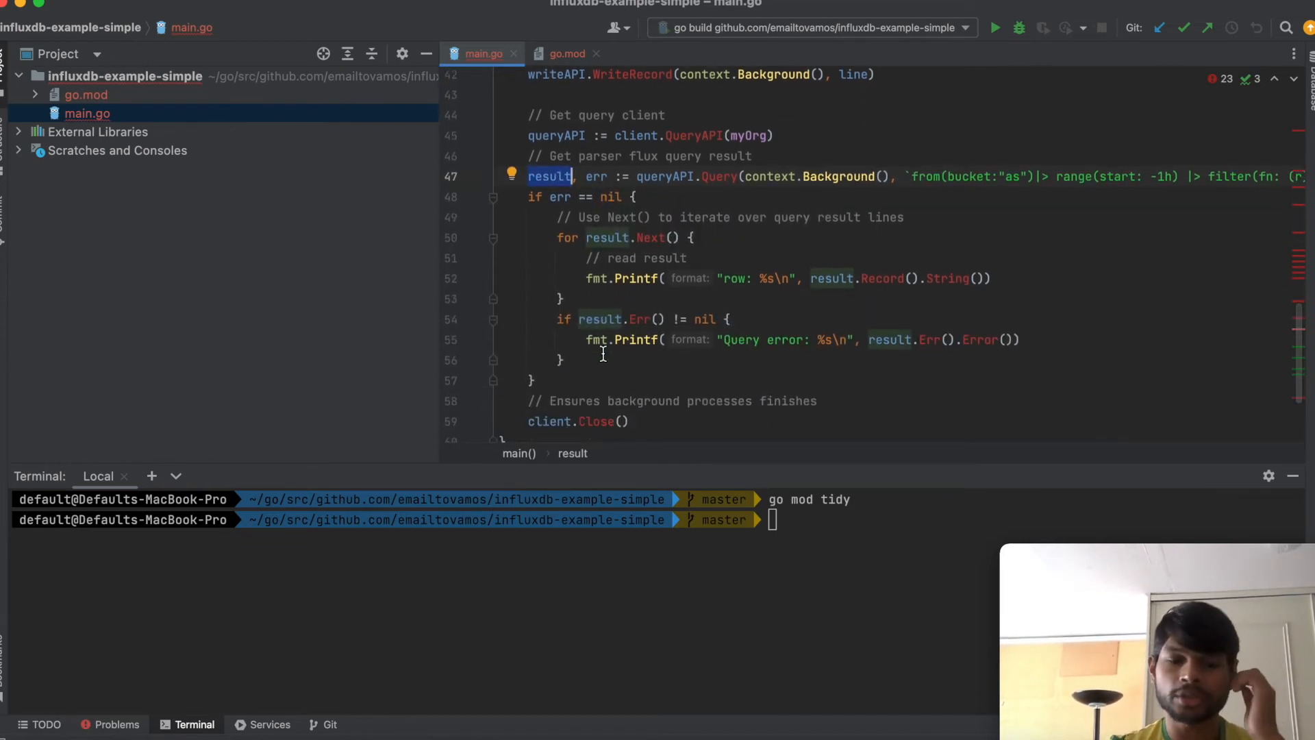
pyautogui.moveTo(716, 230)
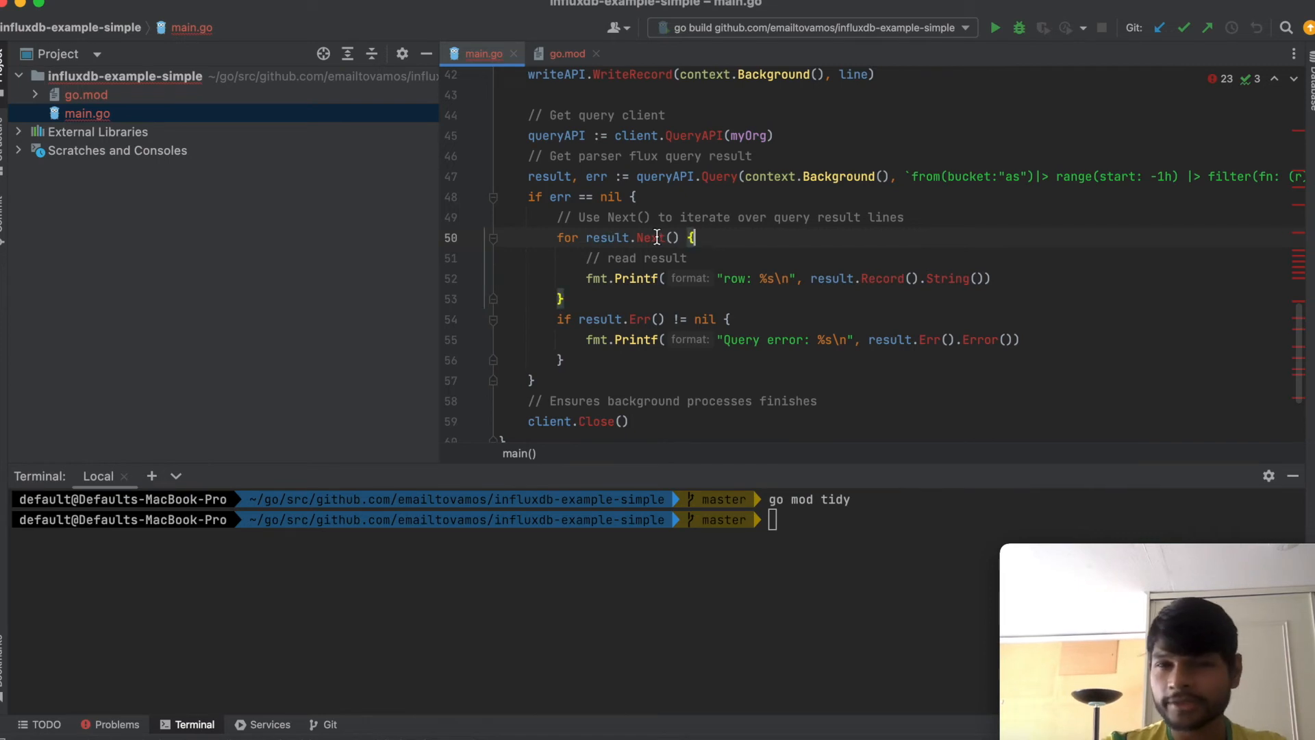
pyautogui.moveTo(652, 237)
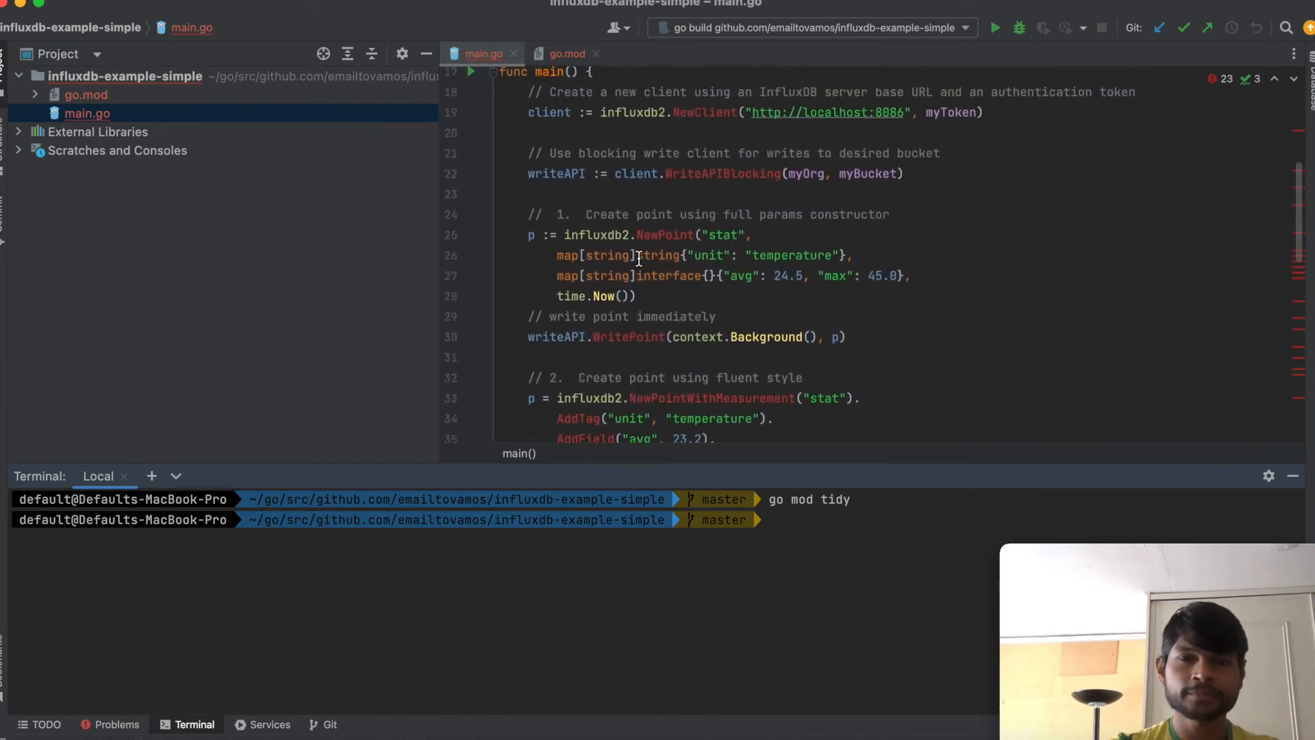
# - Return to the top of main.go and launch the go build run configuration
pyautogui.scroll(-3)
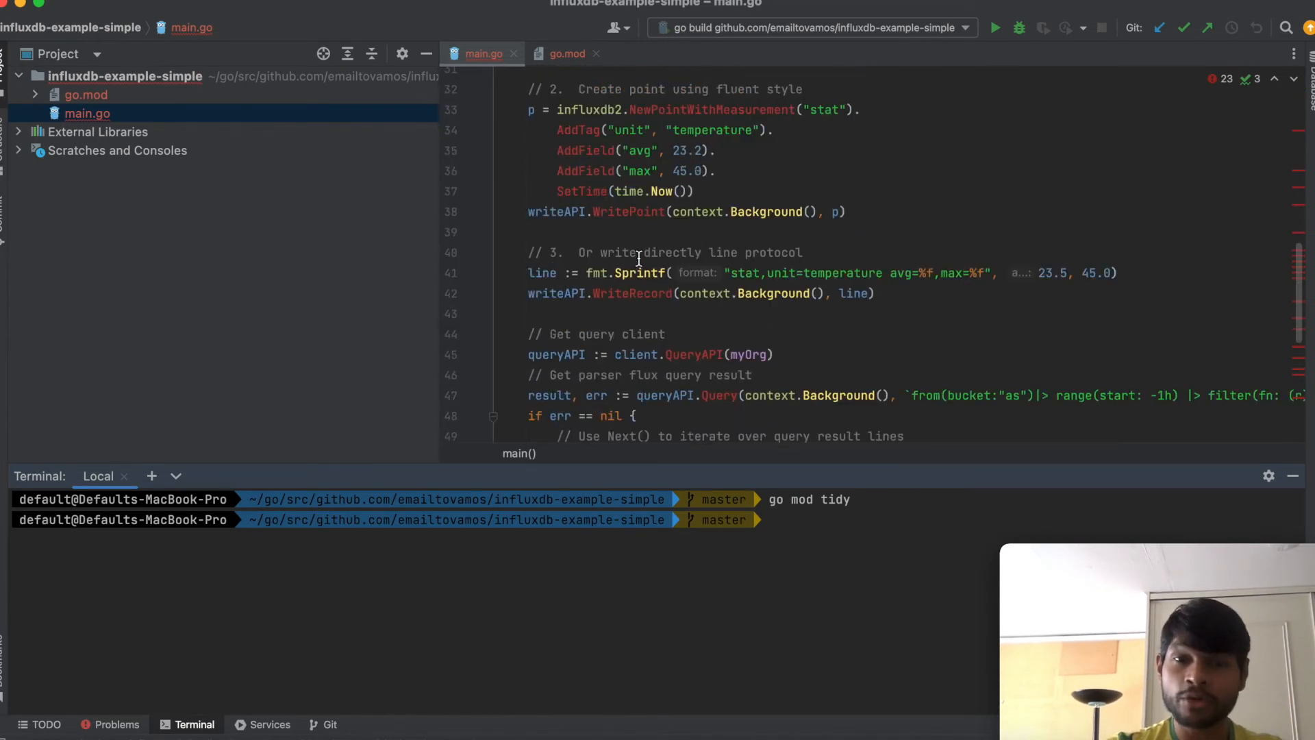
pyautogui.scroll(-3)
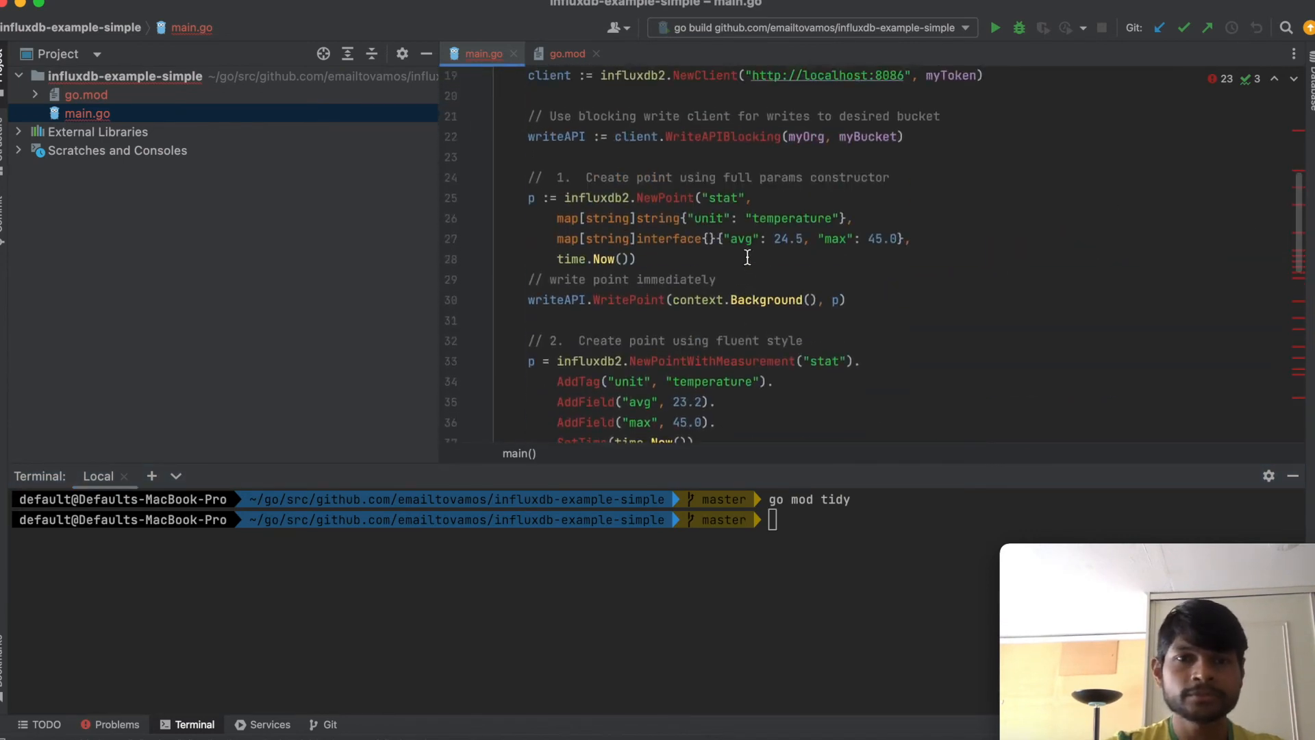
pyautogui.click(487, 150)
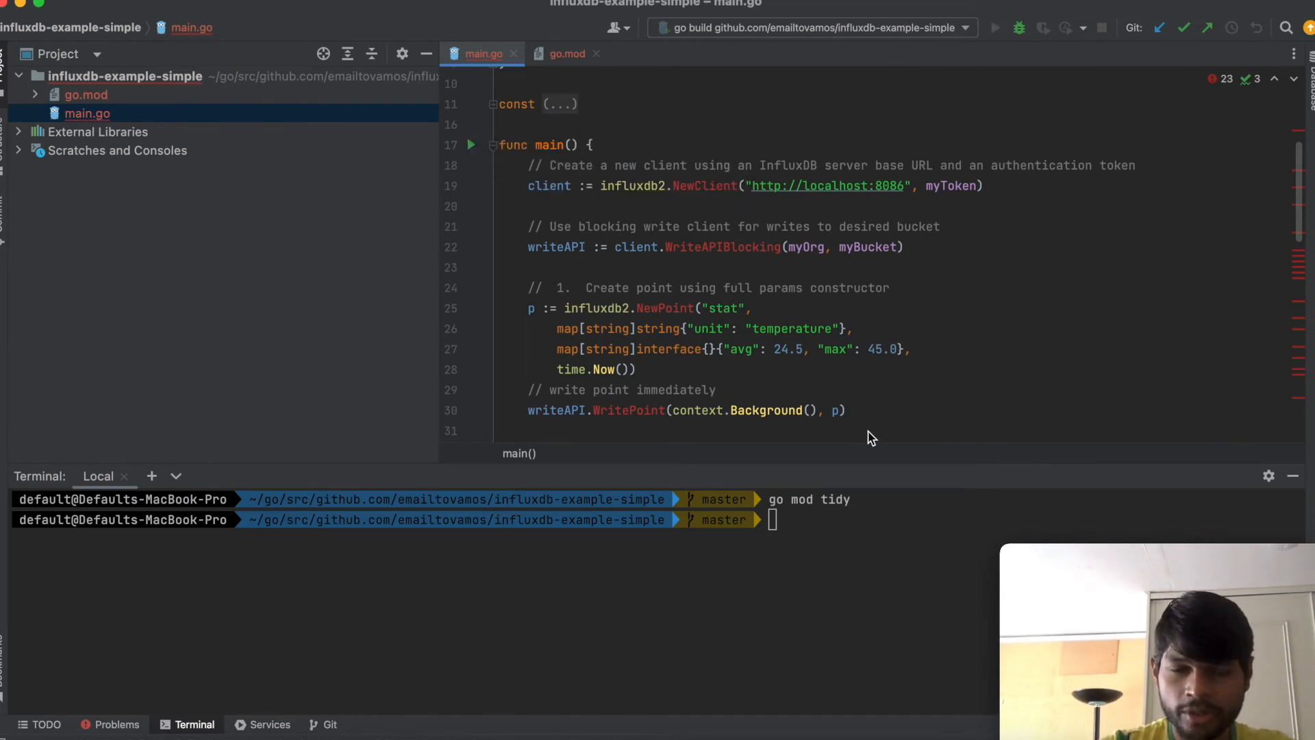
pyautogui.moveTo(889, 485)
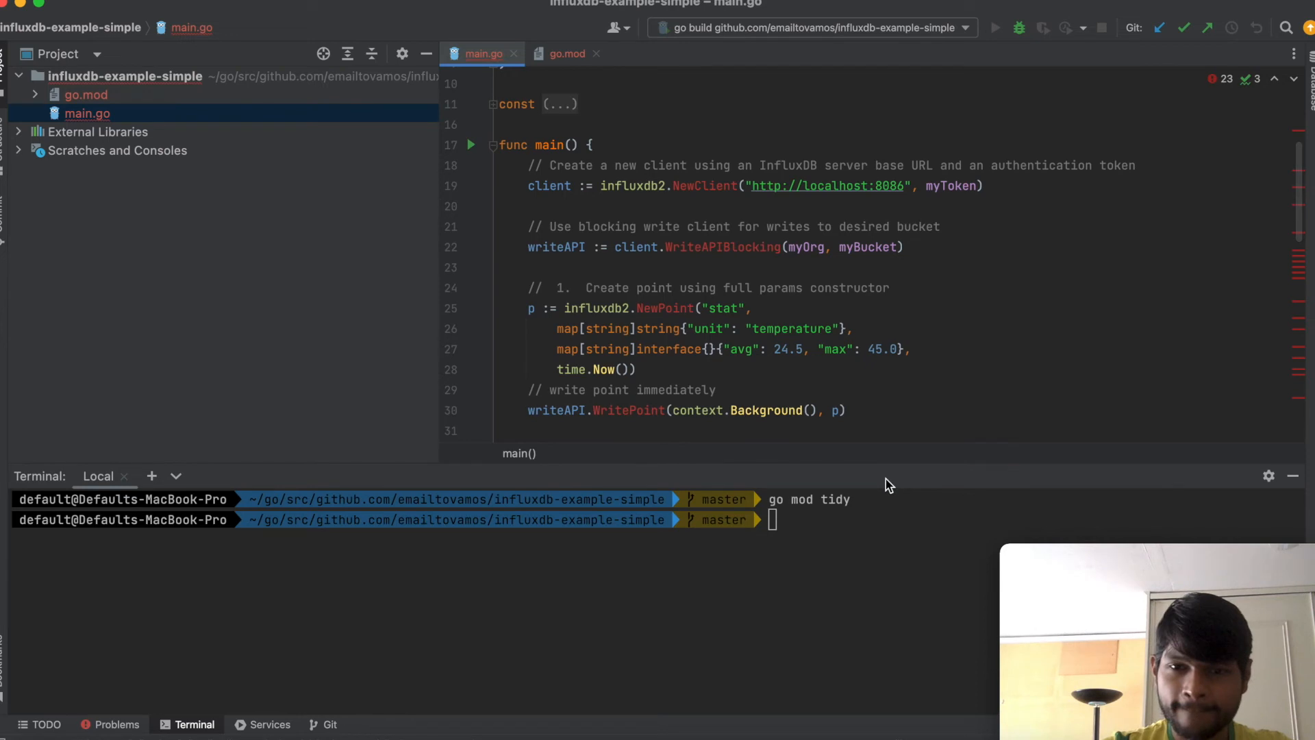
pyautogui.moveTo(890, 472)
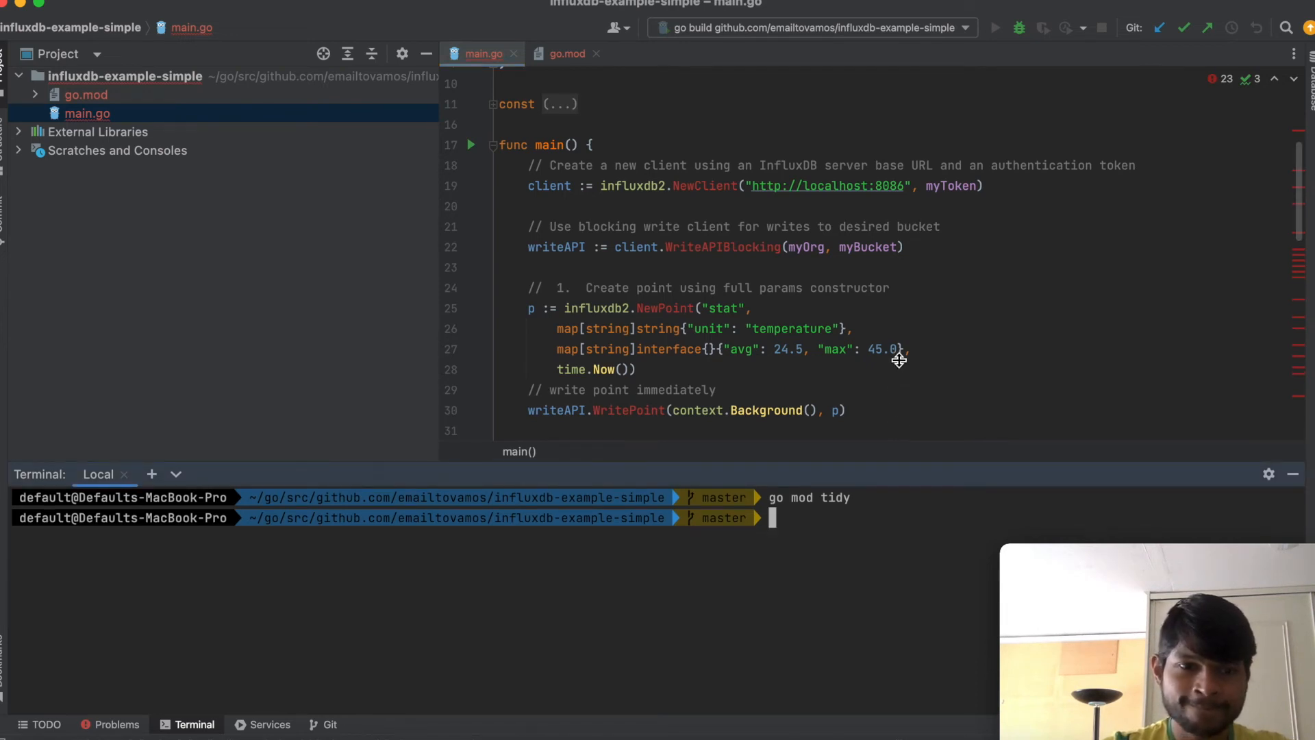
pyautogui.click(995, 27)
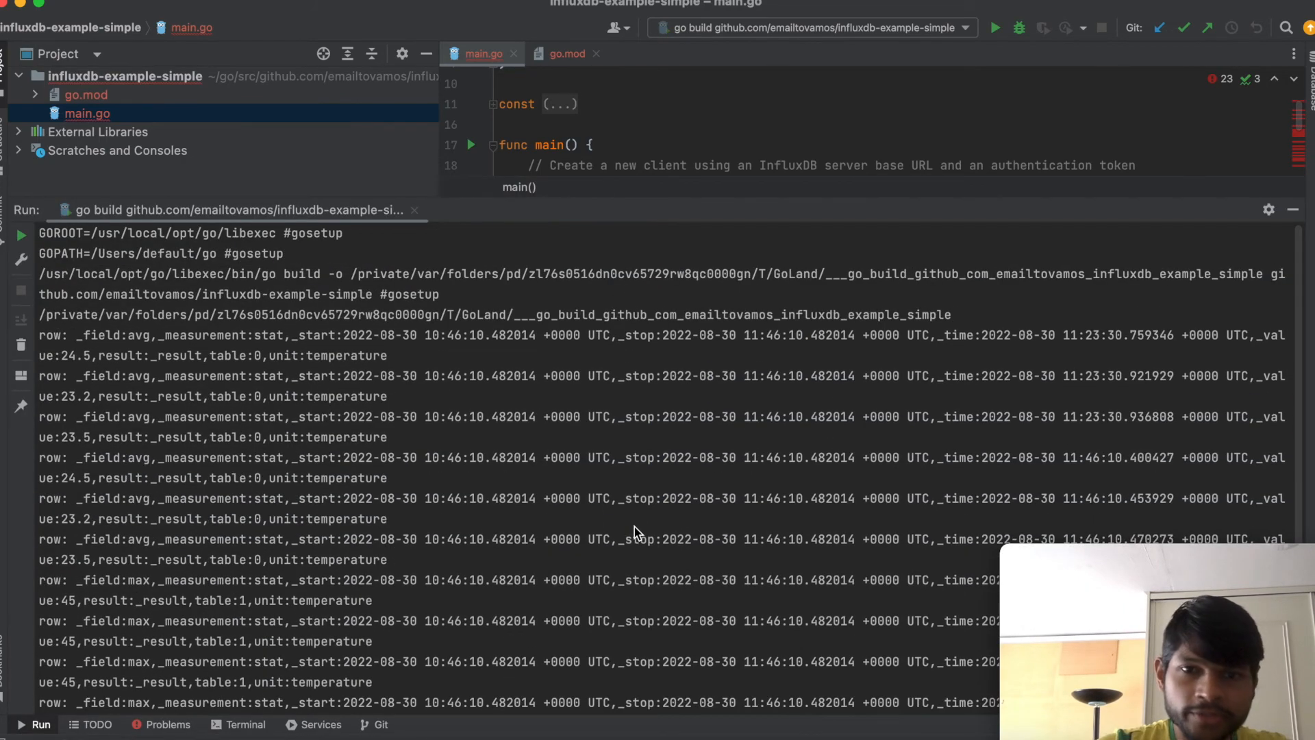
pyautogui.moveTo(166, 338)
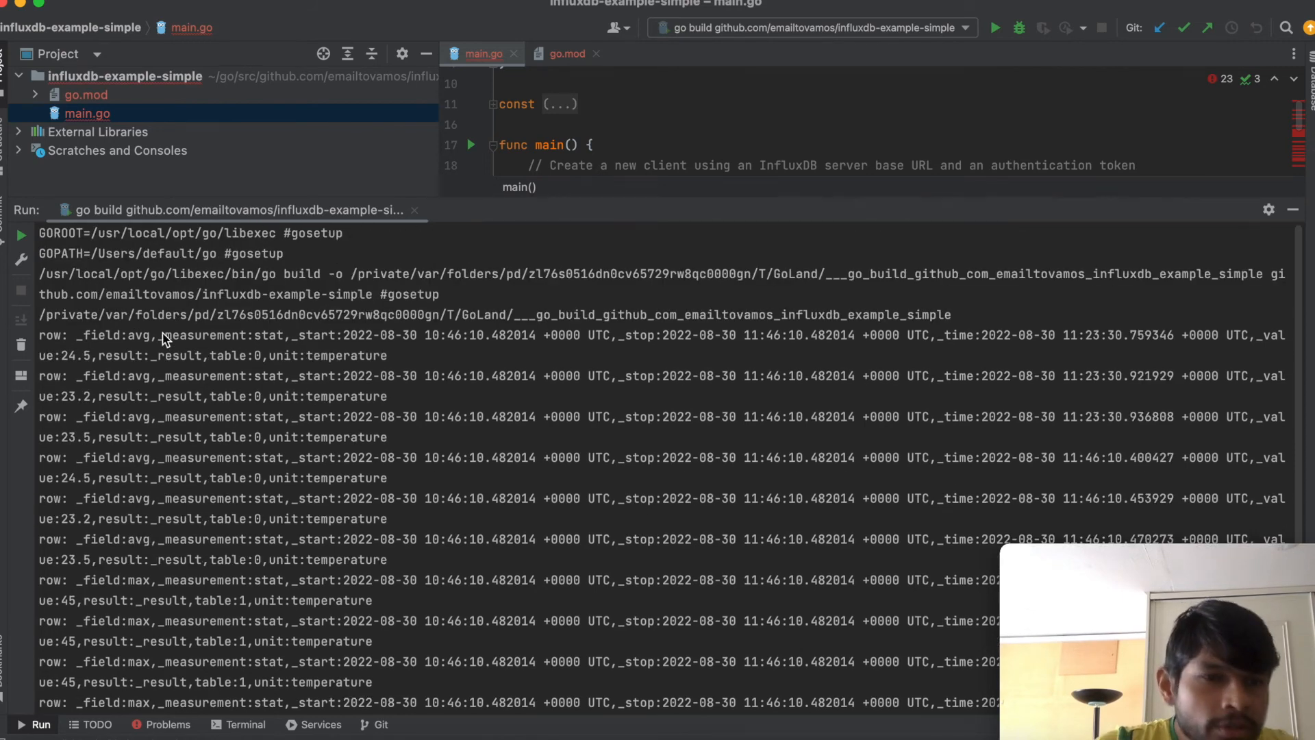
# - Highlight the first avg/stat output row, reach the end of the output, and enlarge the Run panel
pyautogui.doubleClick(54, 334)
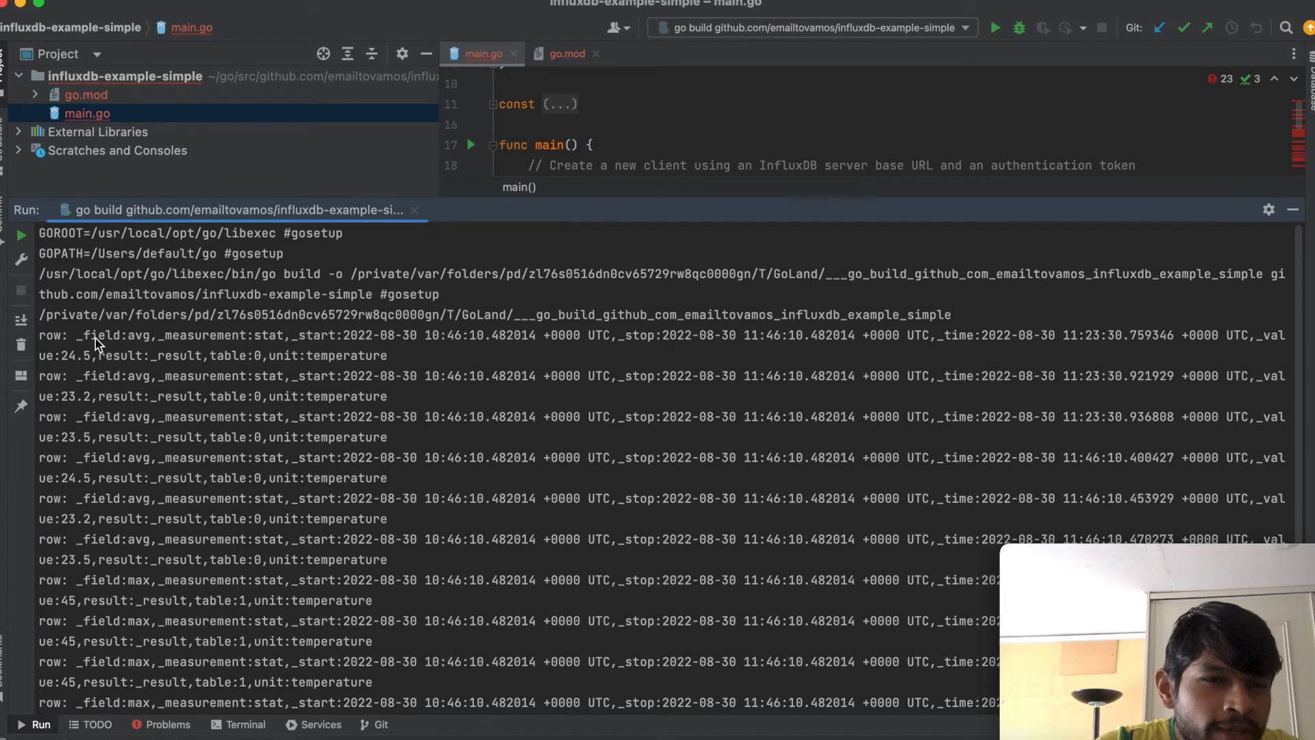
pyautogui.moveTo(80, 334); pyautogui.dragTo(415, 334)
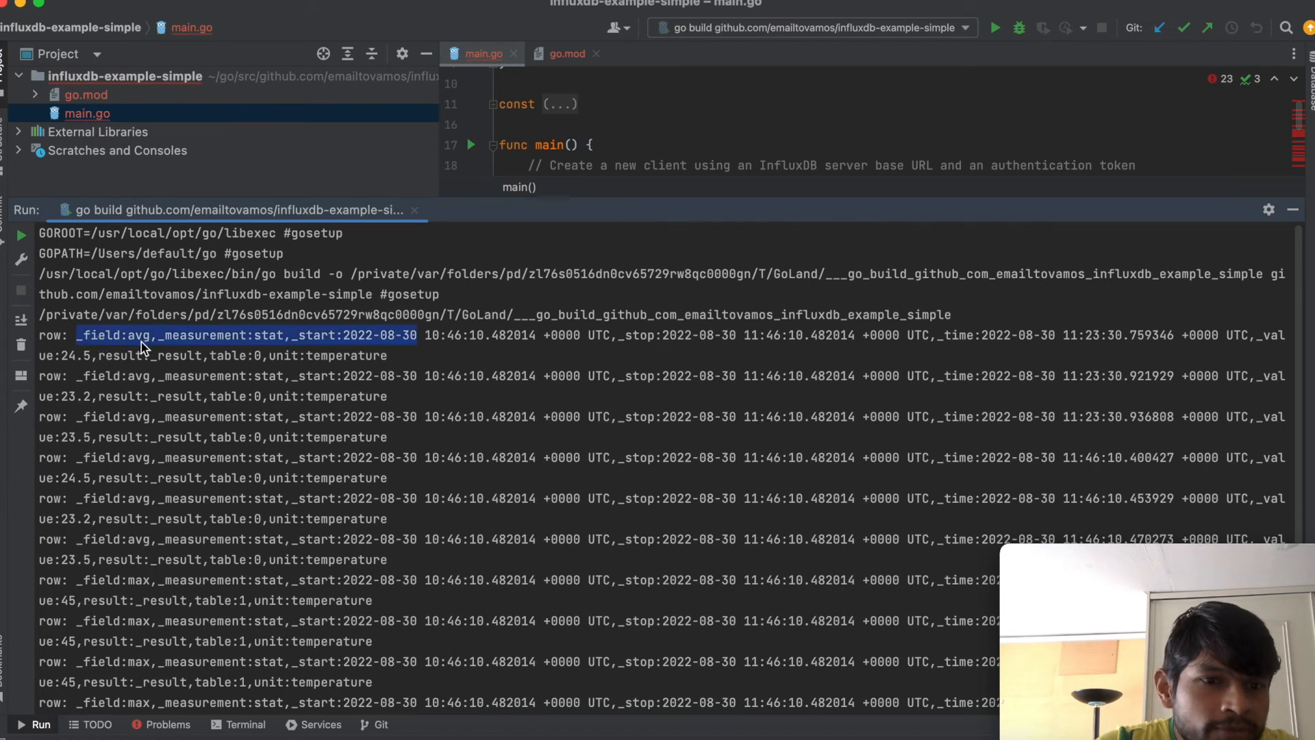
pyautogui.moveTo(336, 343)
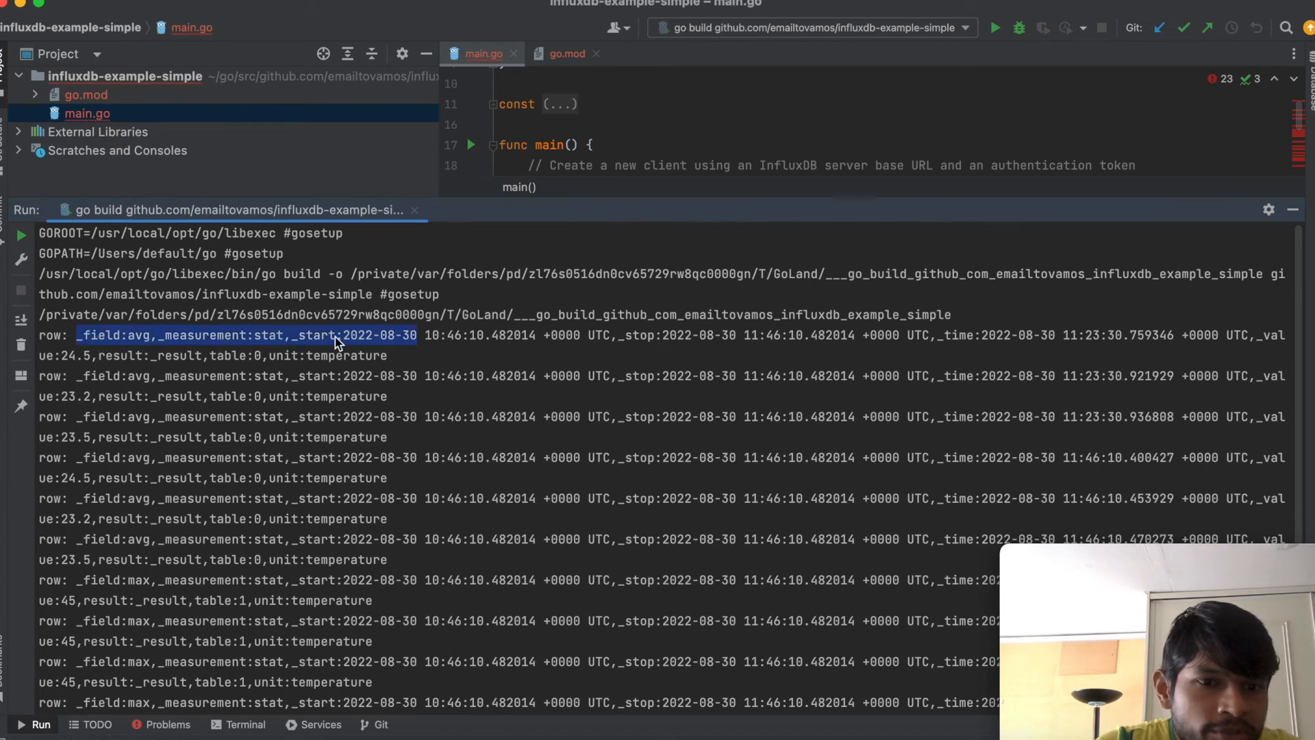
pyautogui.moveTo(723, 339)
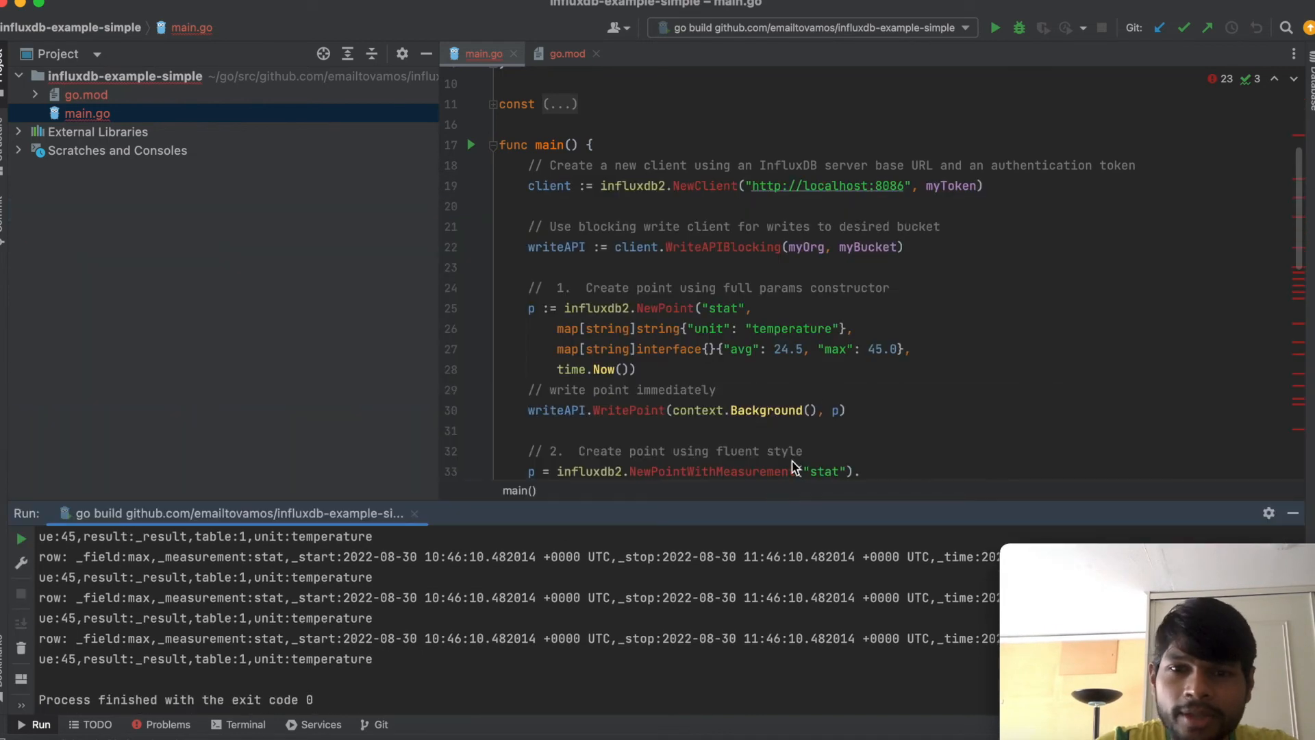
pyautogui.scroll(-3)
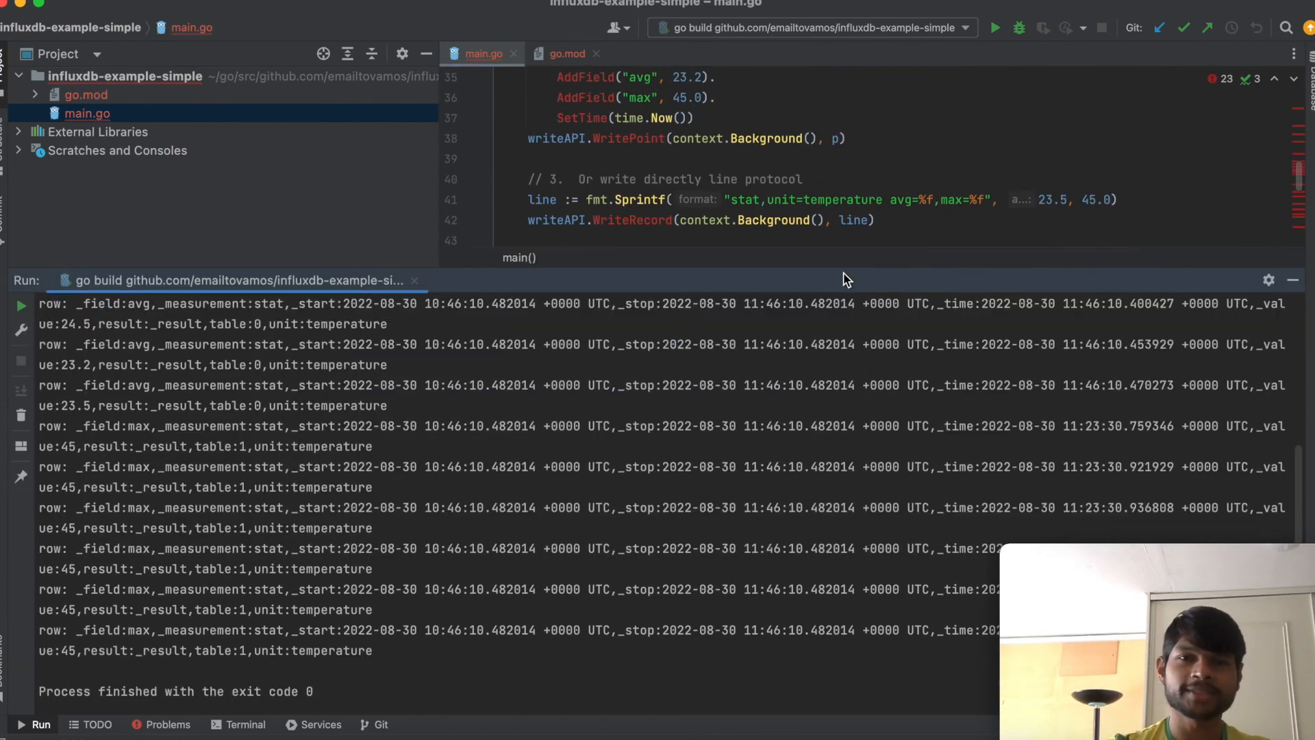
pyautogui.click(877, 219)
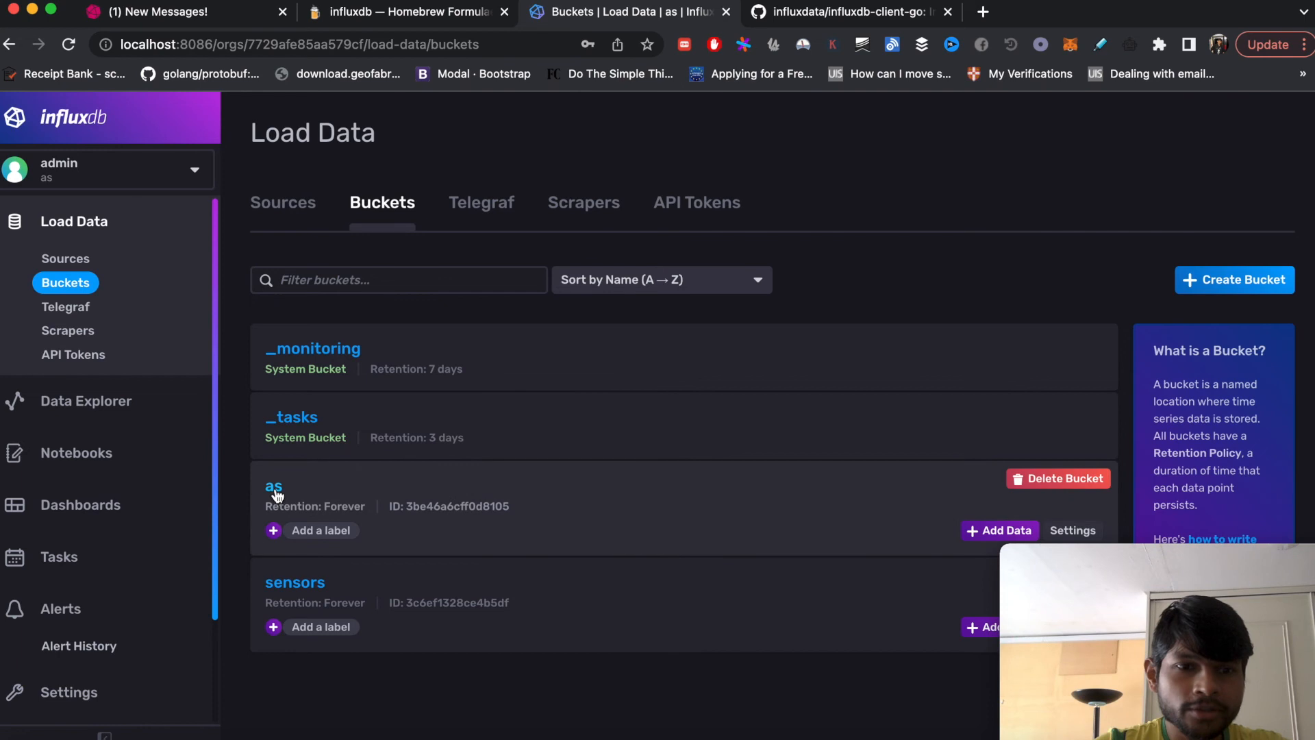
# - In Data Explorer for bucket as, filter by stat, avg and temperature and submit the query
pyautogui.click(274, 485)
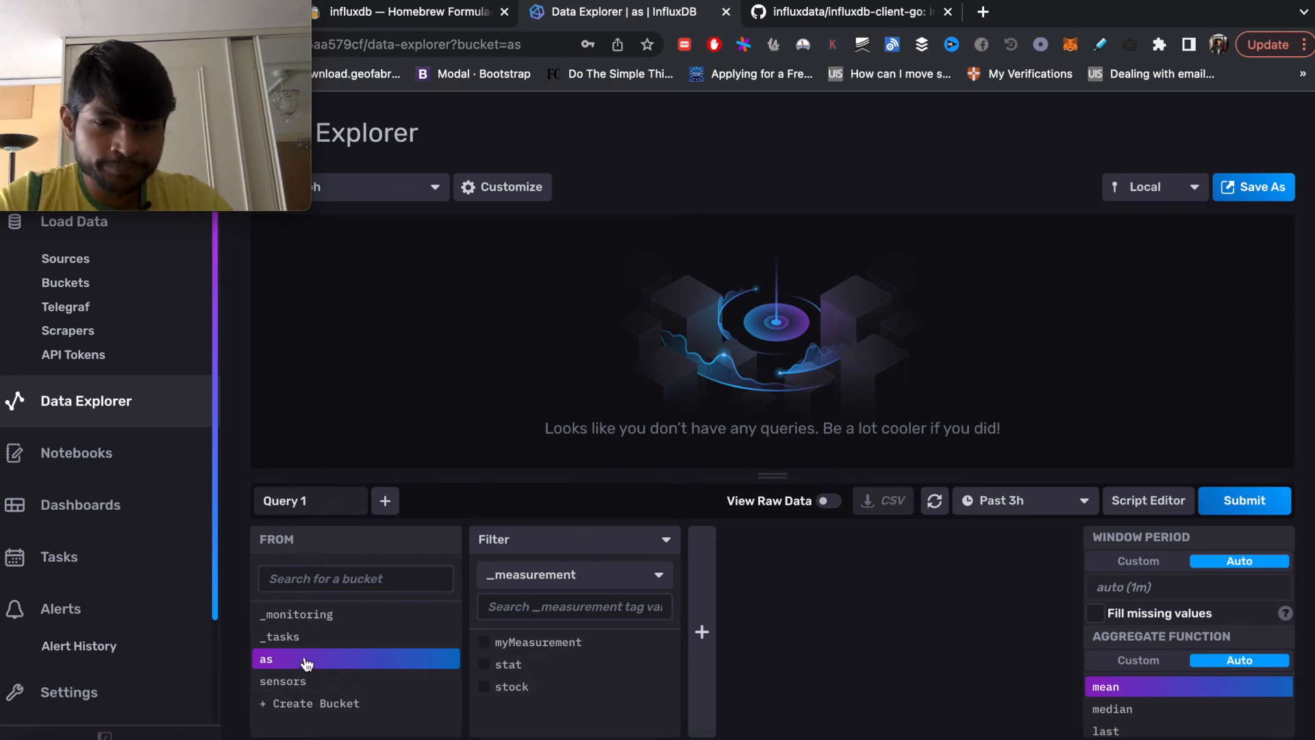
pyautogui.click(510, 663)
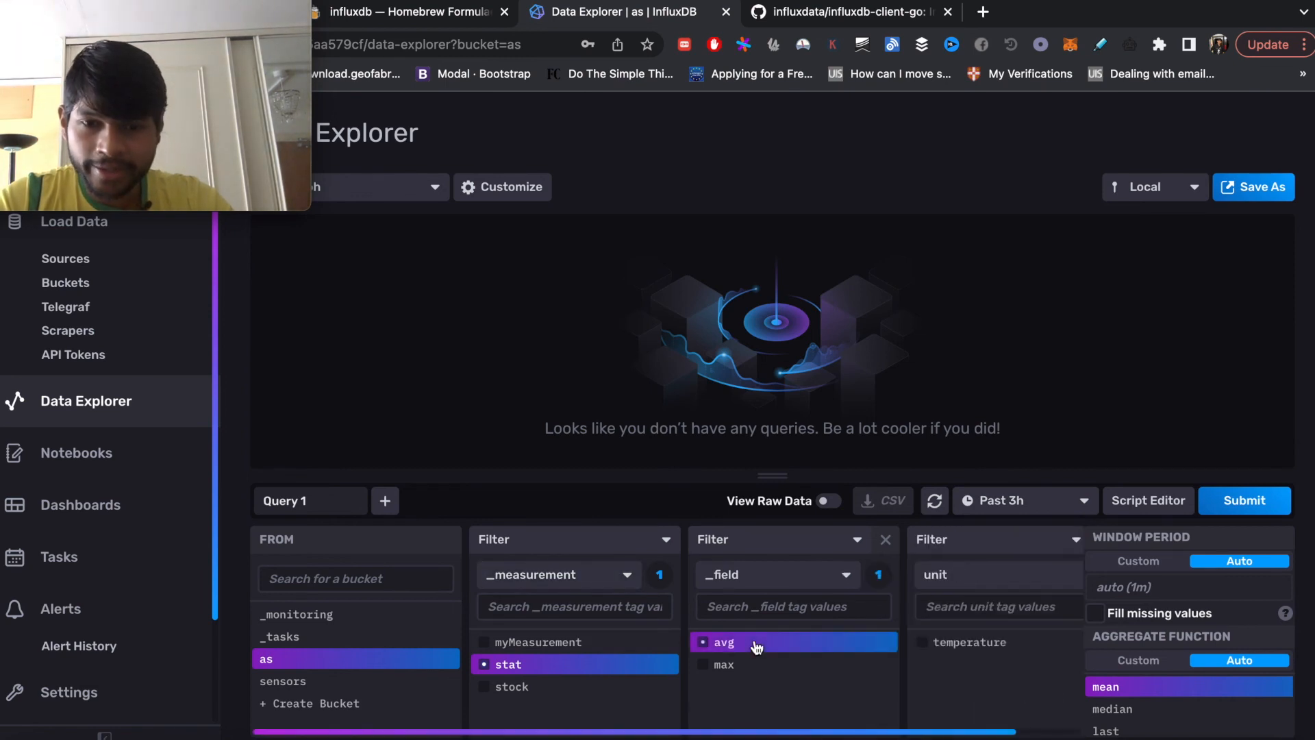
pyautogui.moveTo(937, 652)
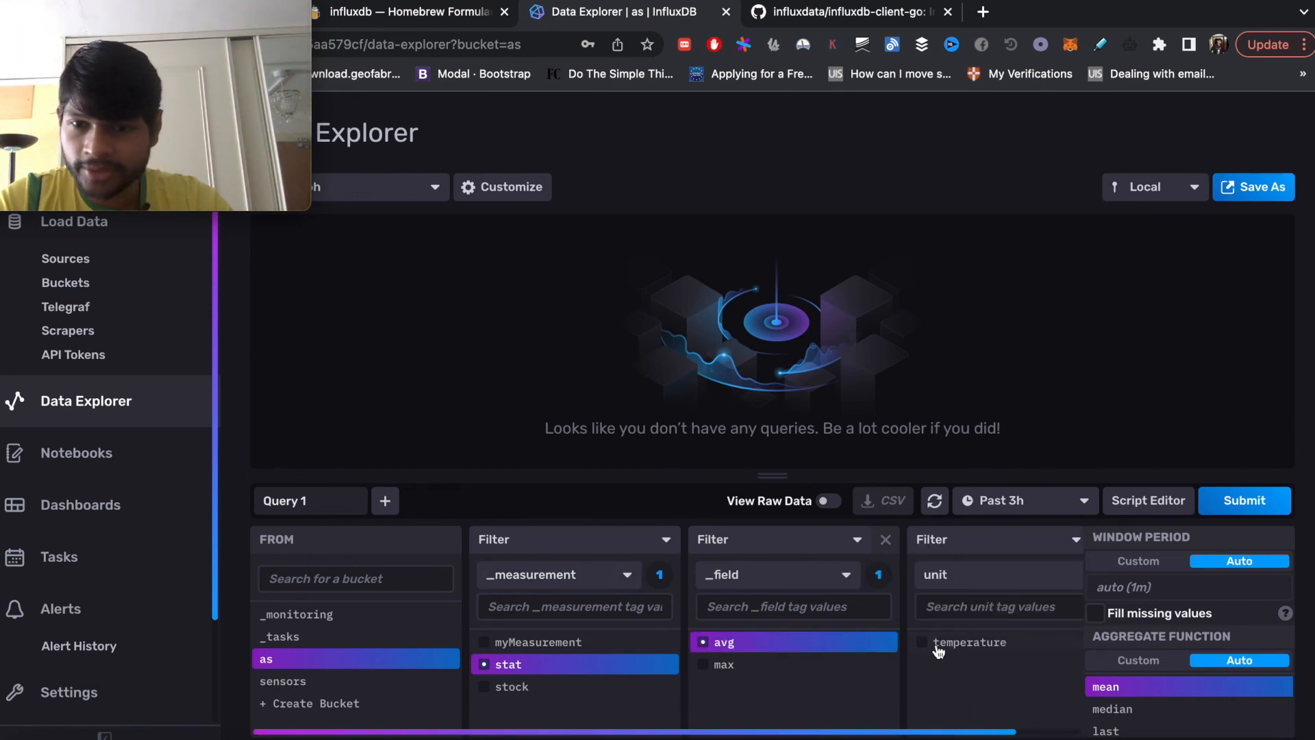
pyautogui.click(969, 641)
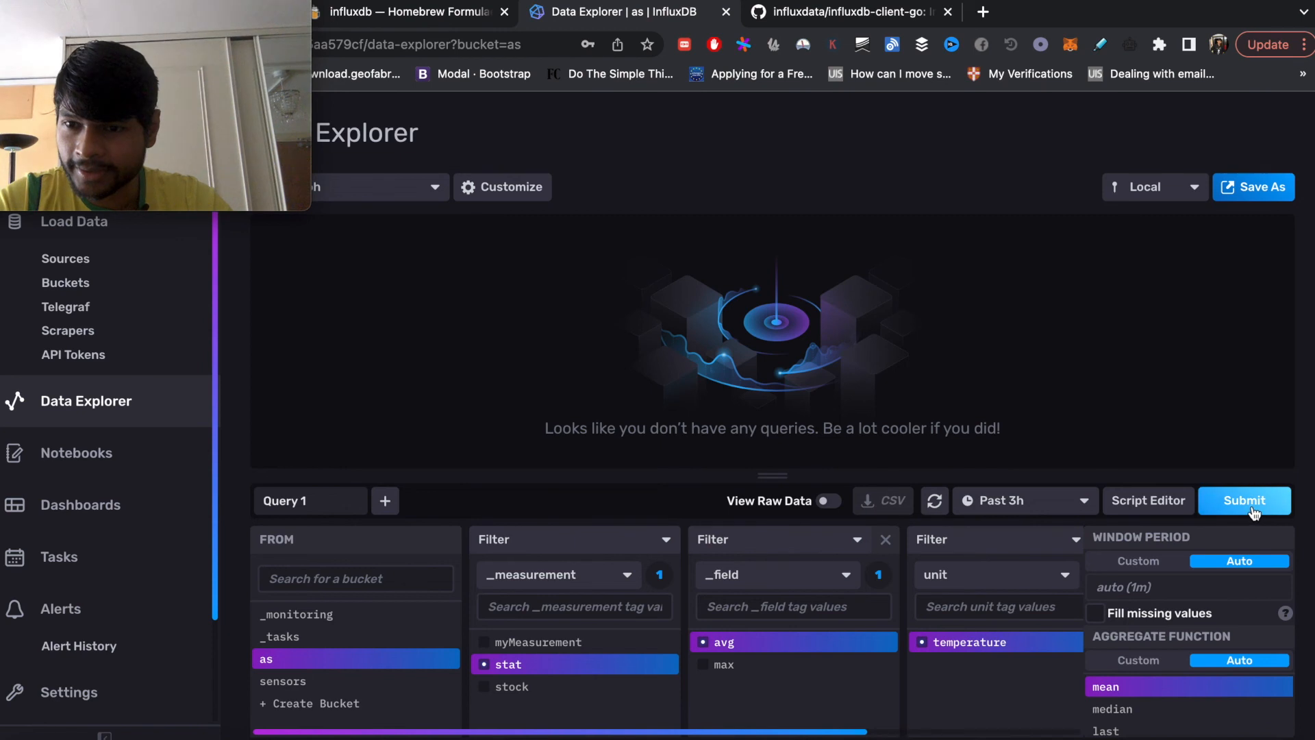
pyautogui.click(1245, 500)
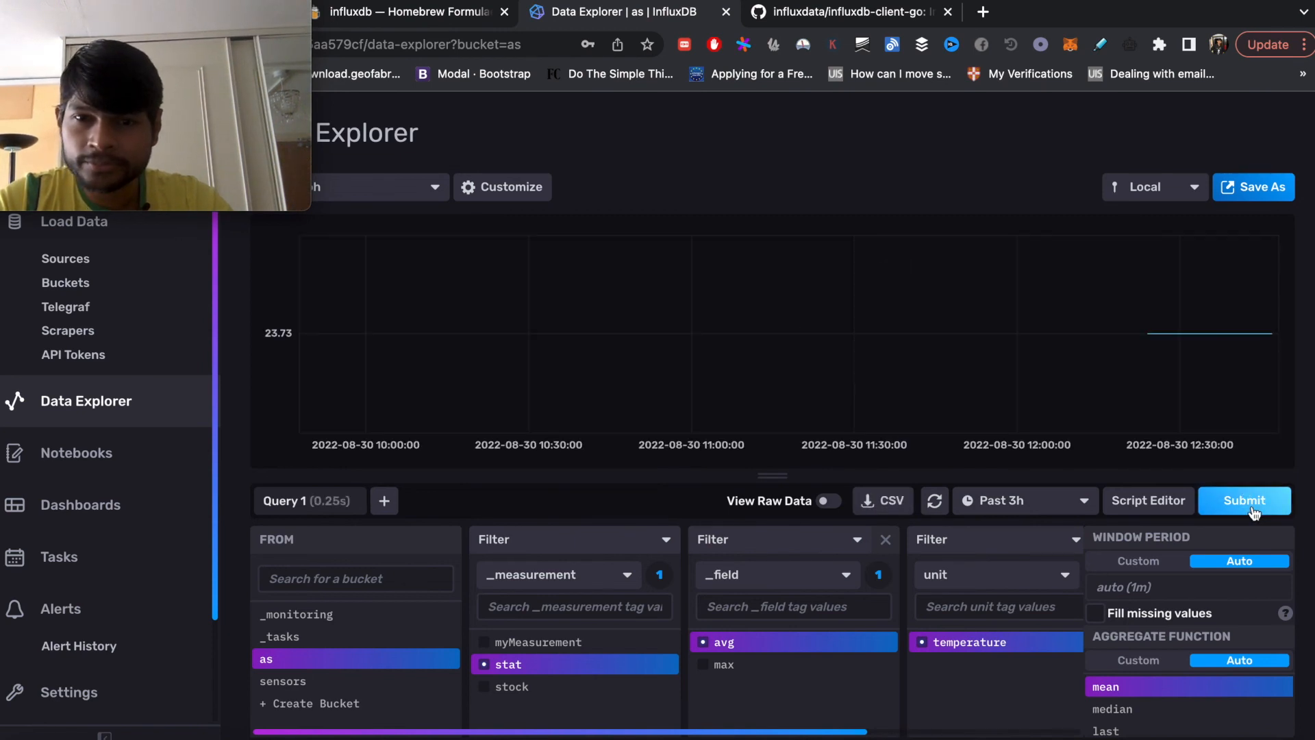
pyautogui.moveTo(1186, 338)
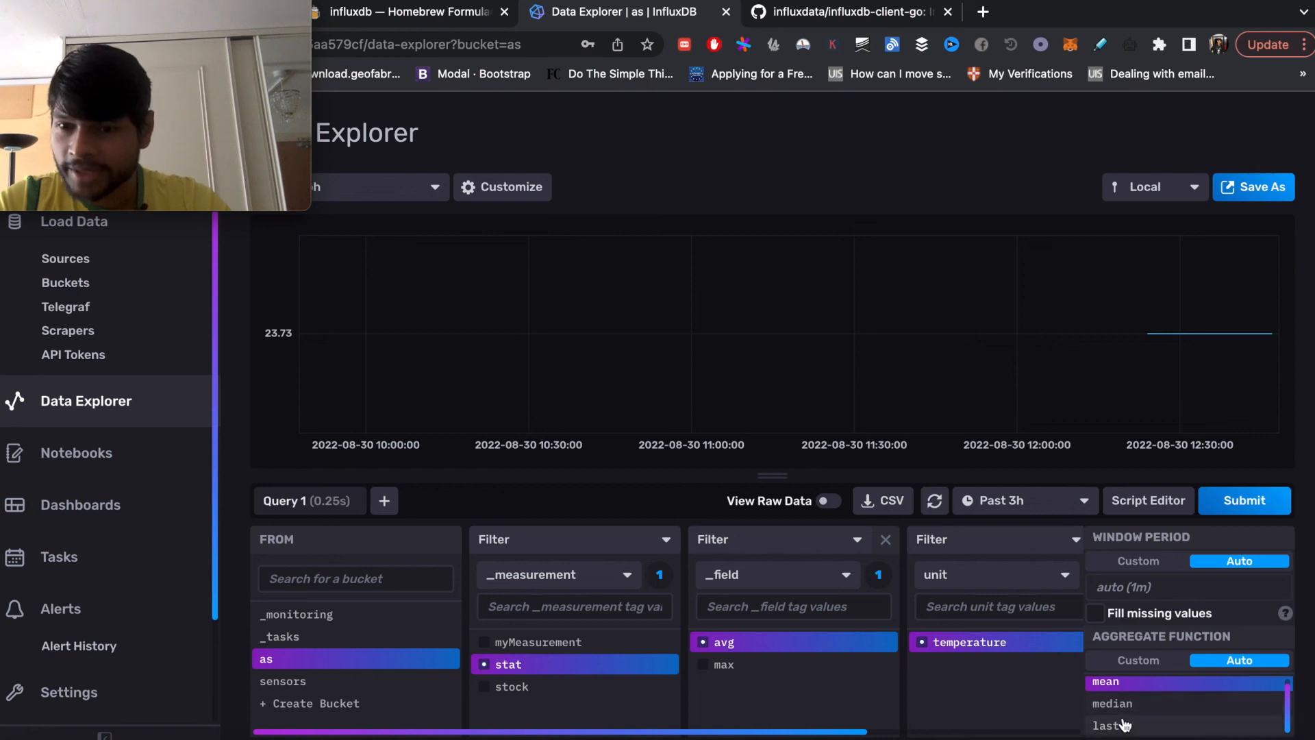
pyautogui.moveTo(1235, 330)
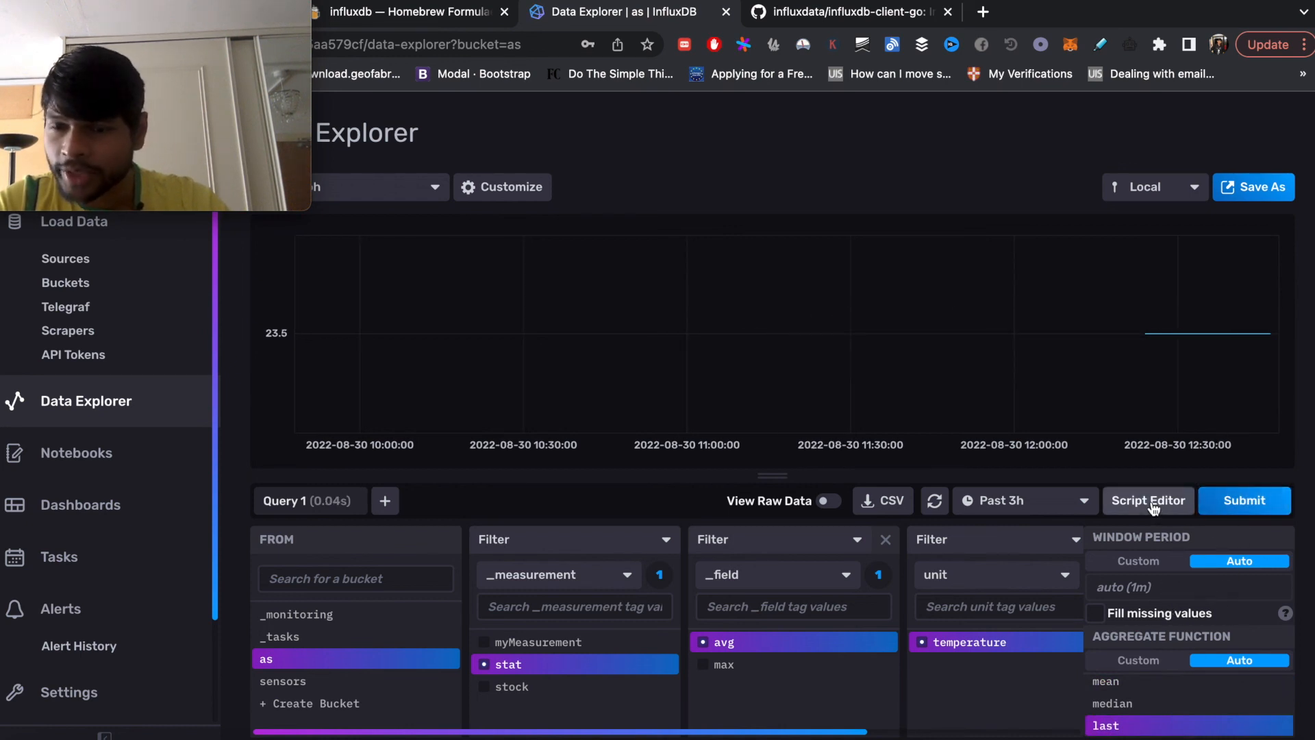
pyautogui.moveTo(1147, 500)
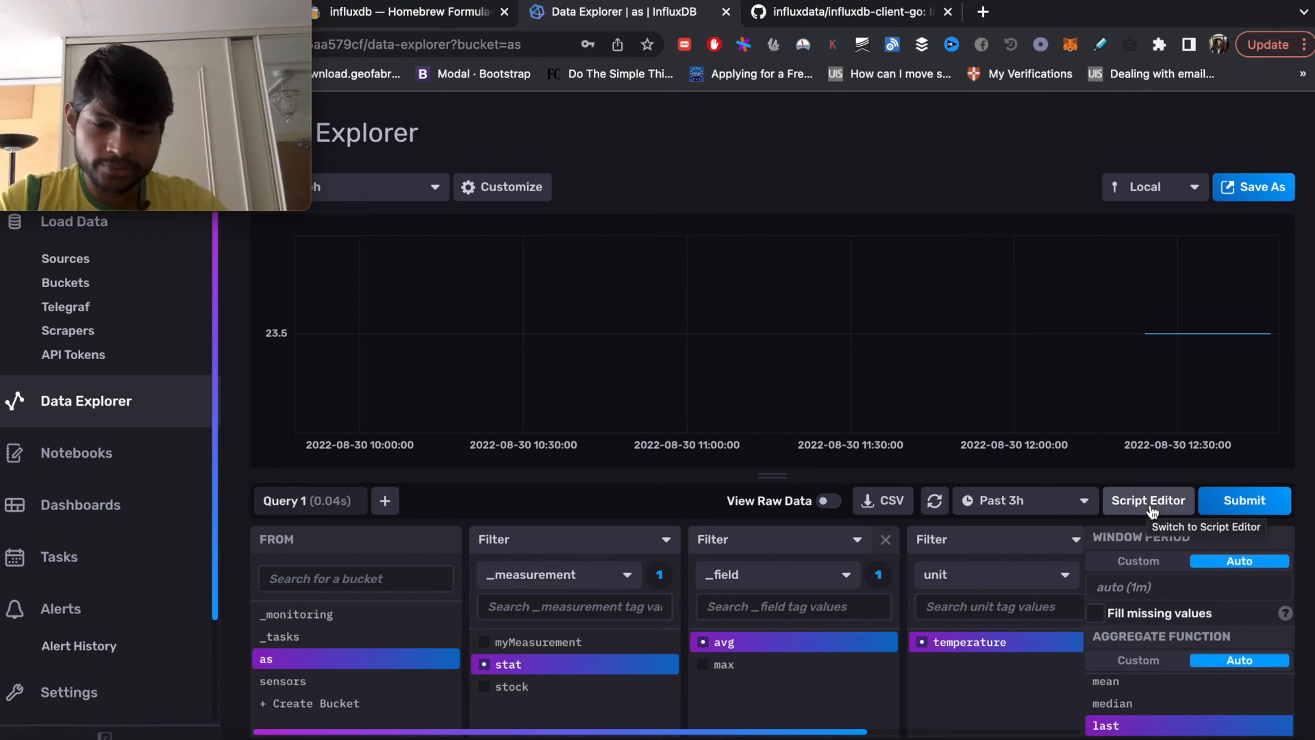
# - Switch to the Script Editor to view and submit the generated Flux query
pyautogui.click(1147, 500)
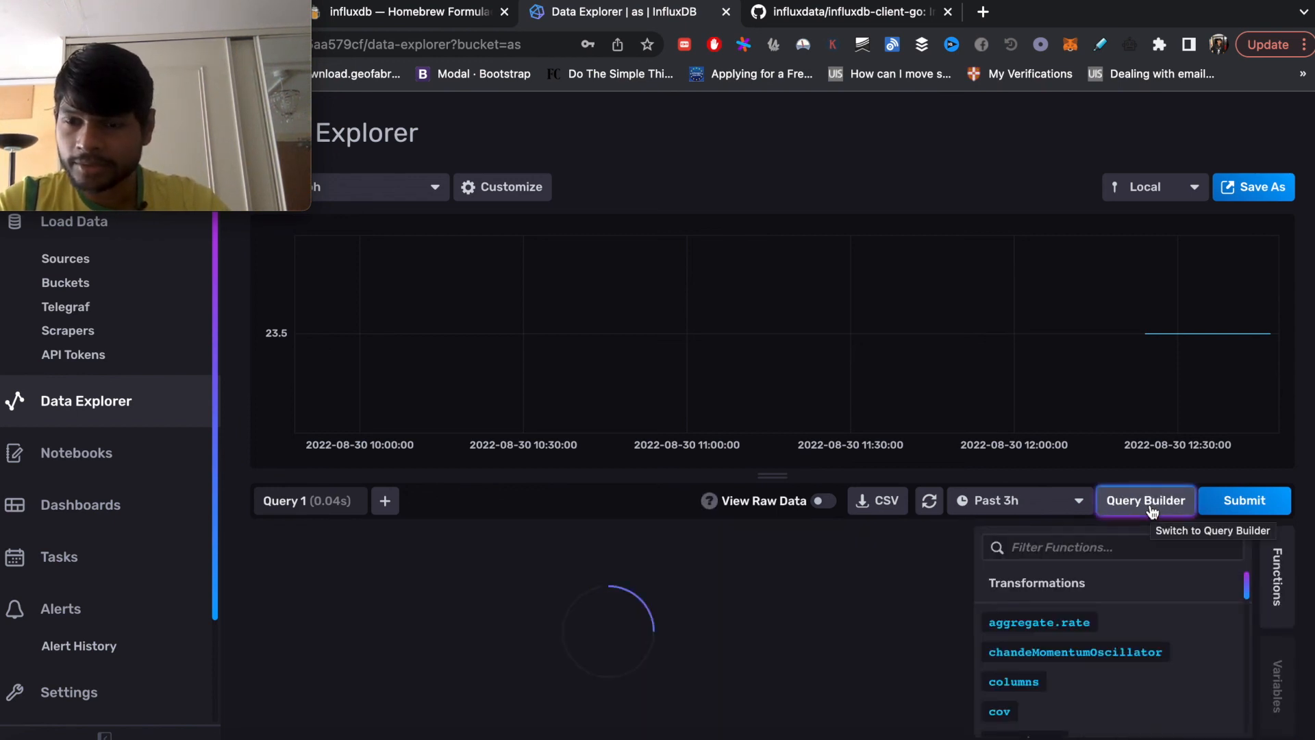
pyautogui.click(1144, 500)
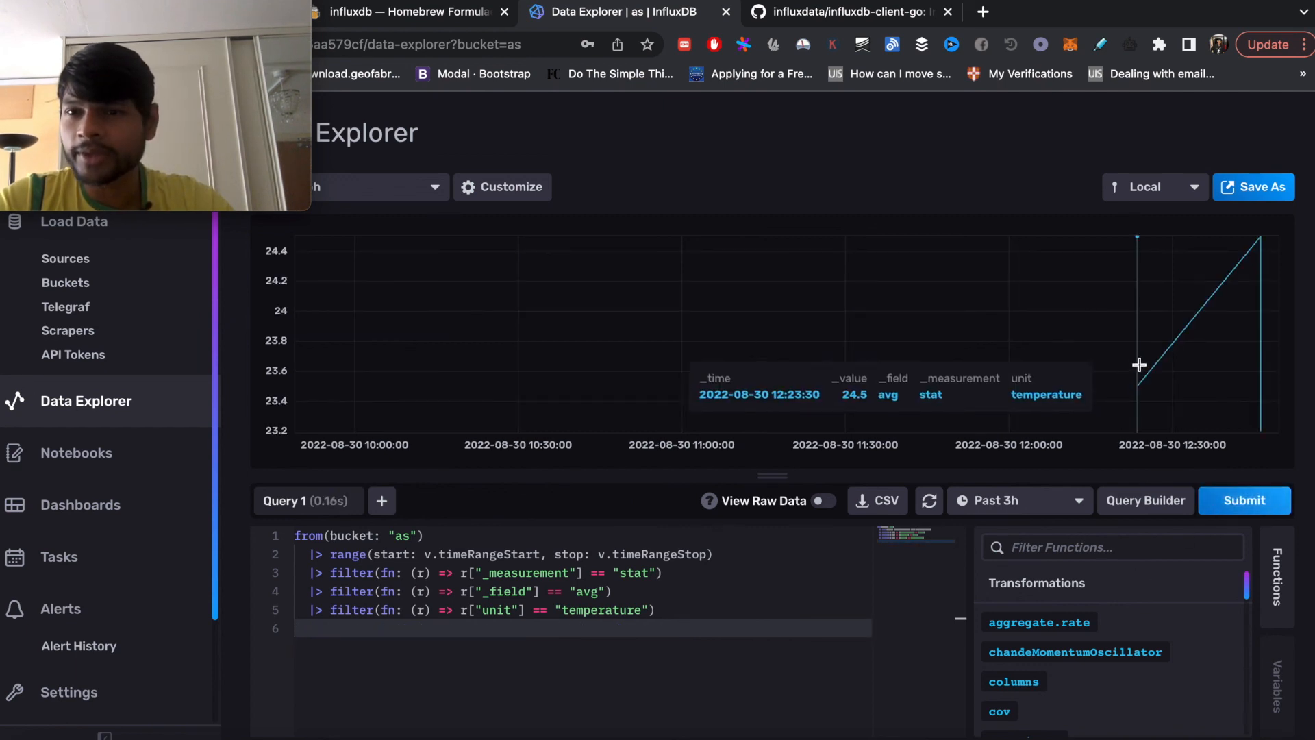
pyautogui.moveTo(1130, 447)
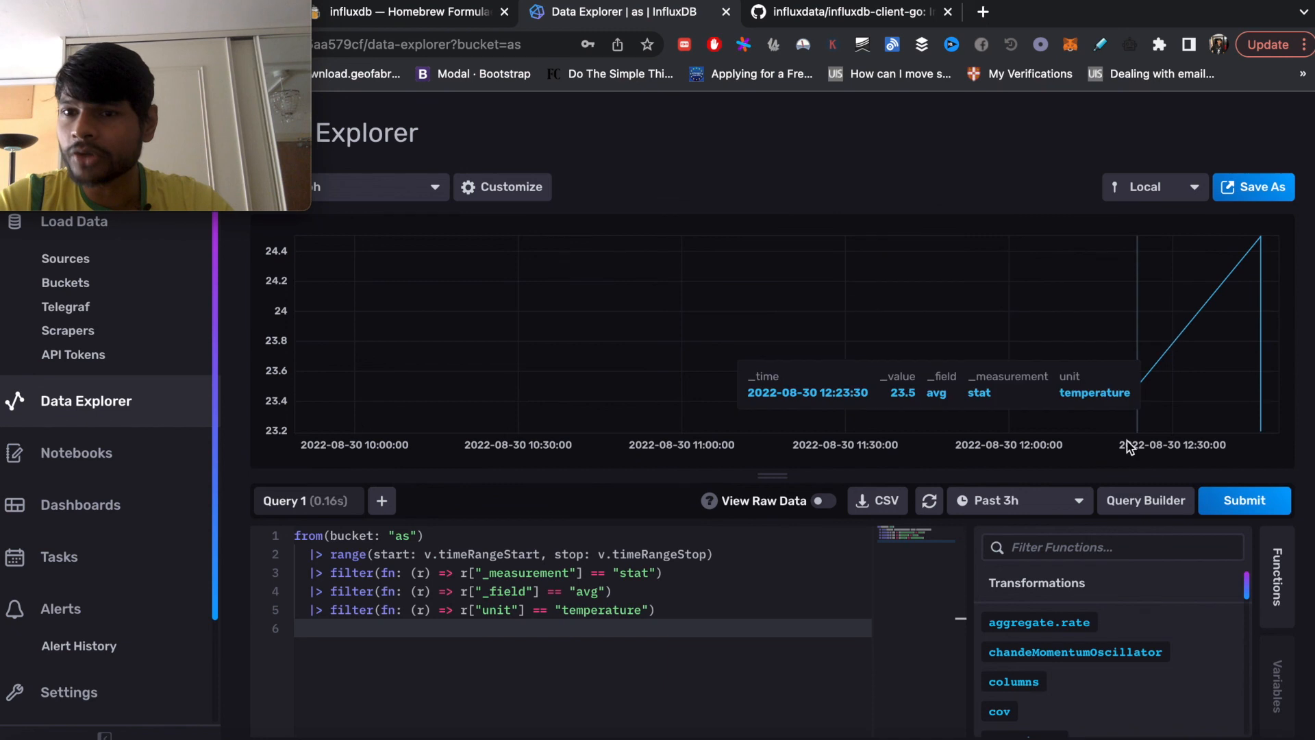
pyautogui.moveTo(759, 494)
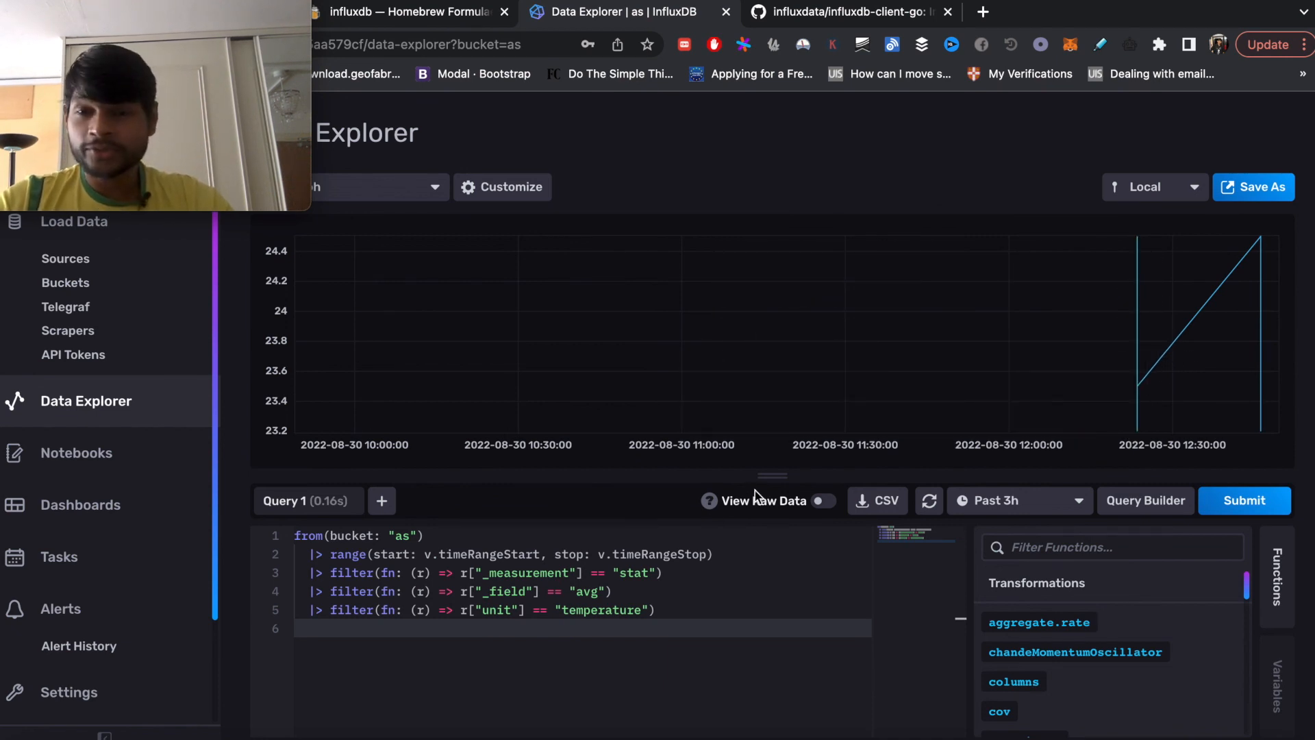